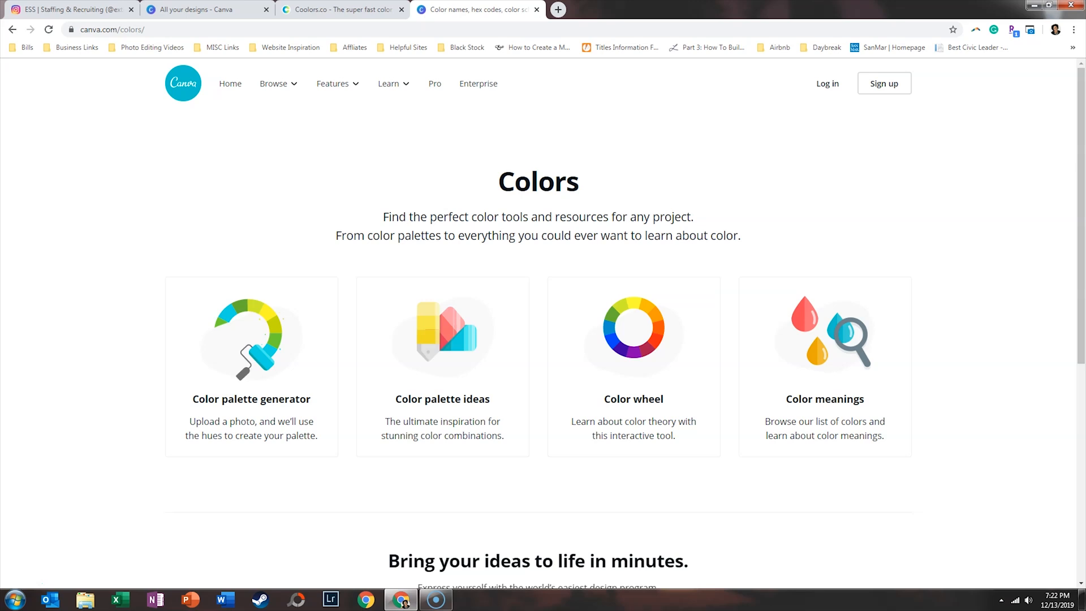
Open the Coolors profile with the saved palettes from the avatar menu.
left_click(339, 10)
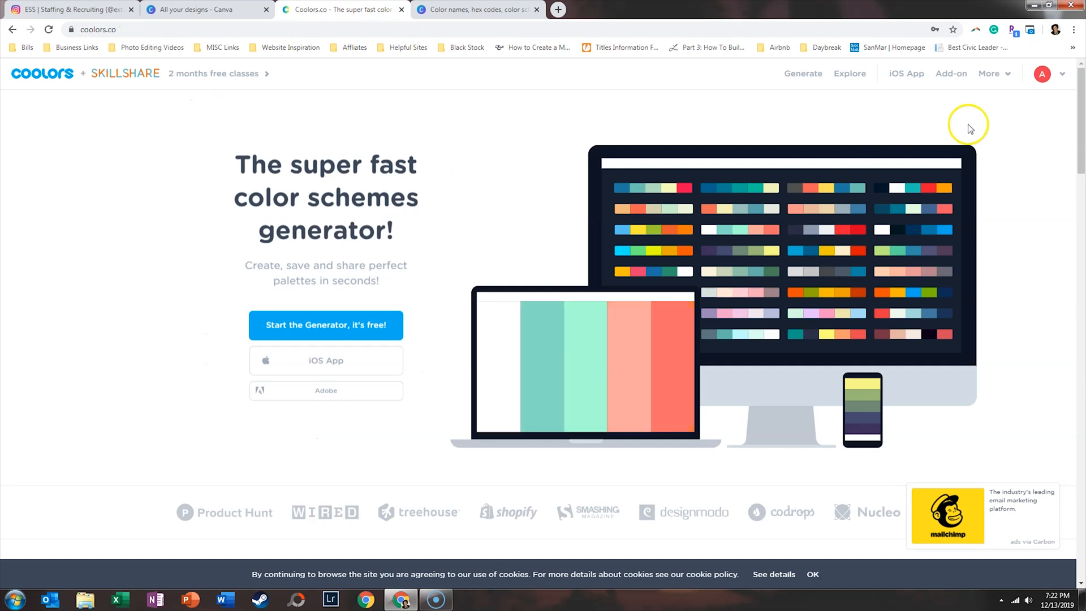
left_click(1041, 74)
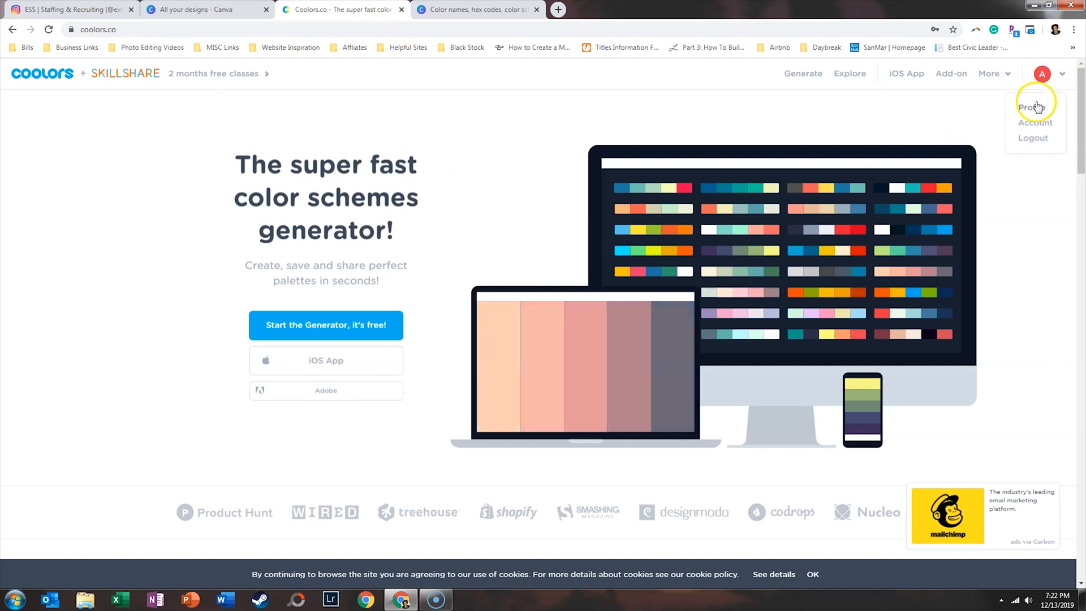
left_click(1031, 108)
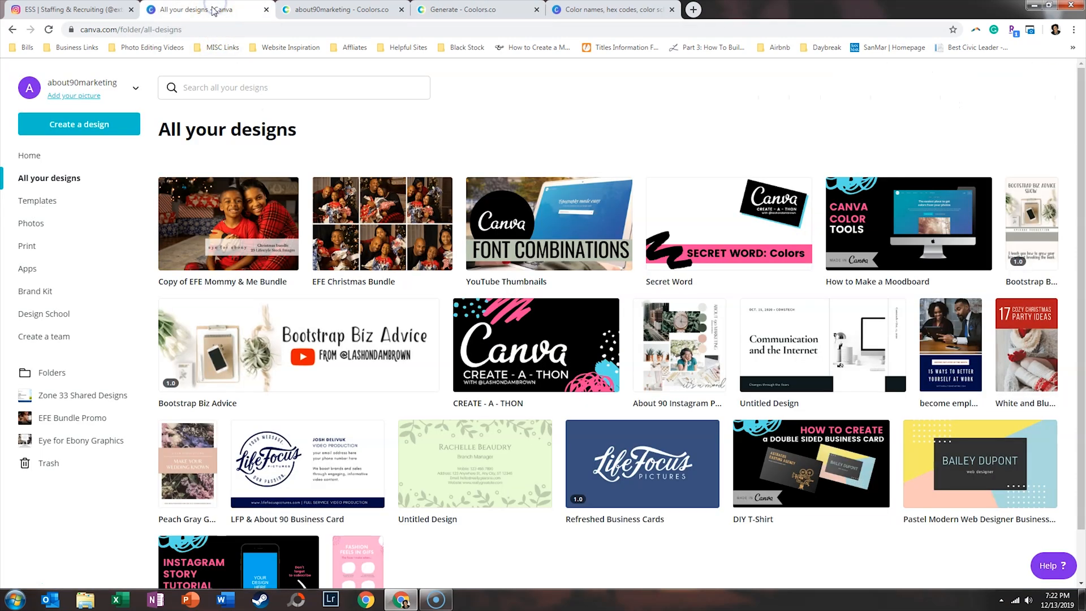
Add a new brand colour palette in the Brand Kit and name it ESS.
left_click(37, 290)
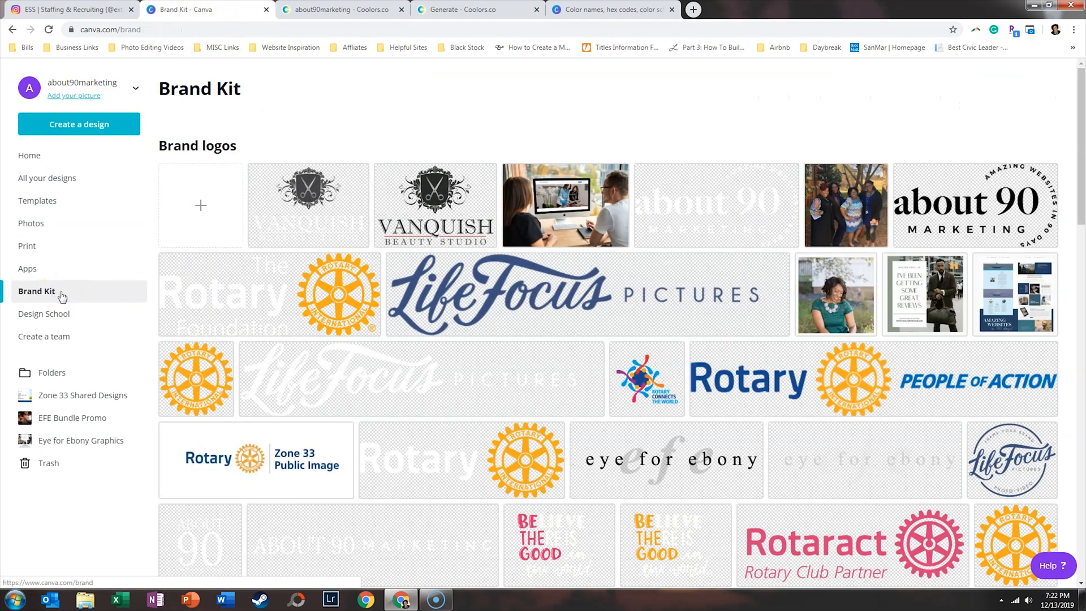
scroll("down", 3)
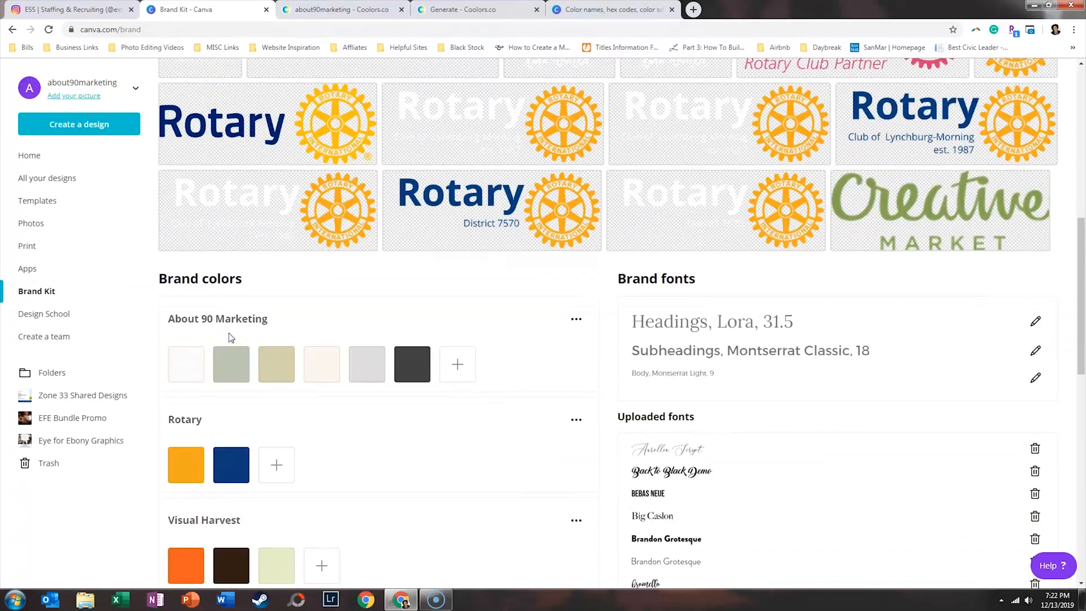
scroll("down", 3)
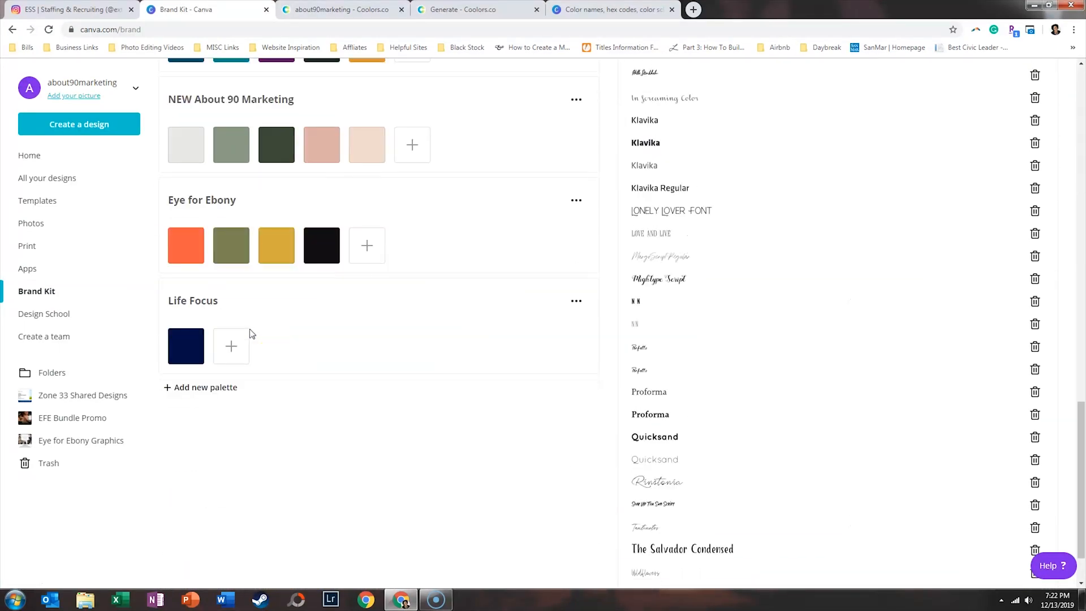
left_click(204, 387)
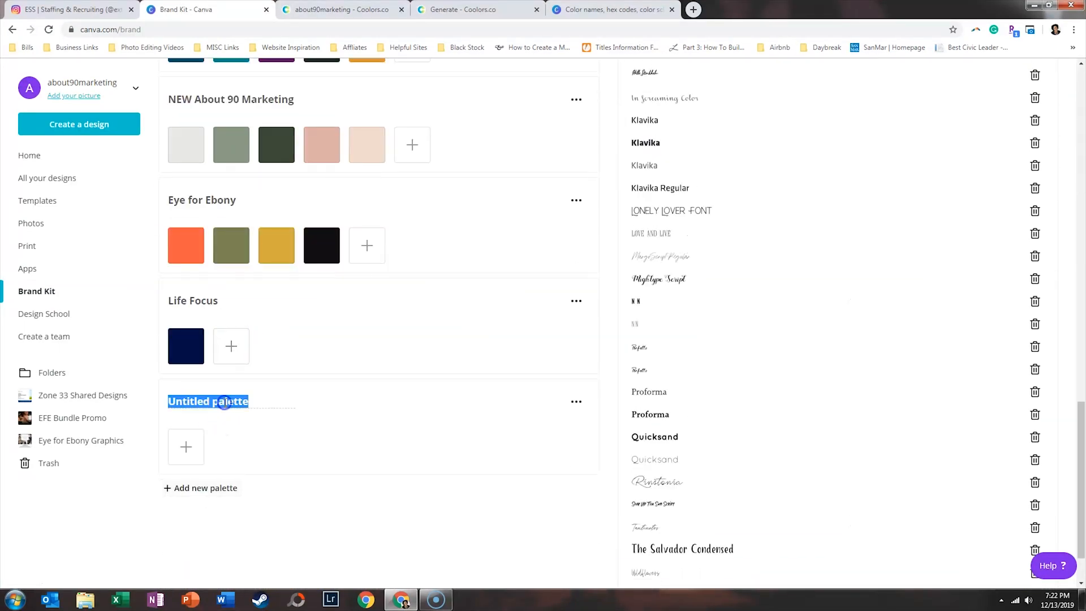
type("ESS")
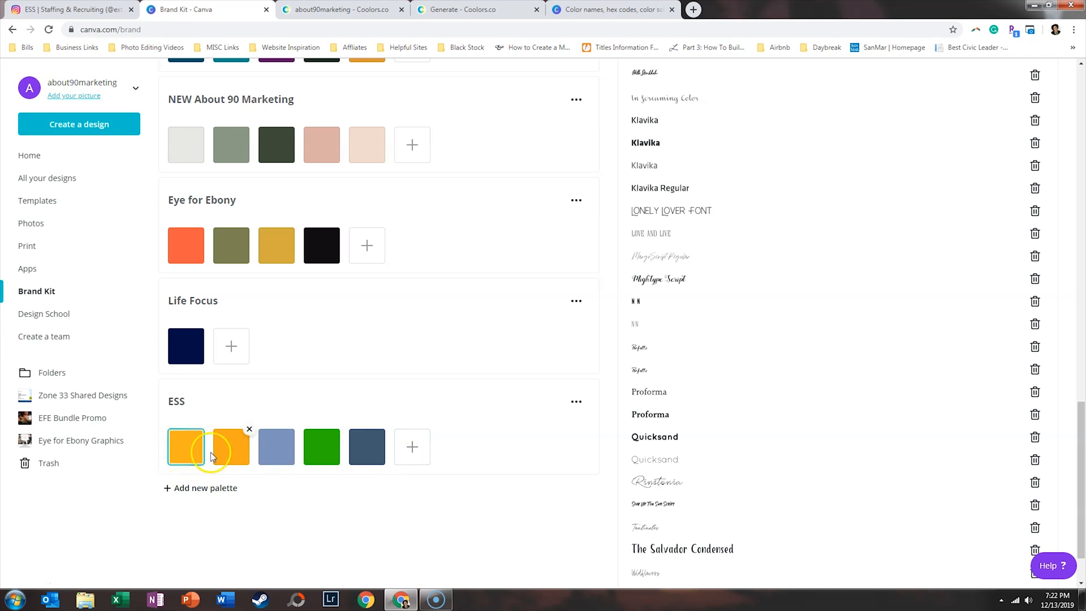
Copy the #FF0000, #F85C00 and #1C3144 hex codes from Coolors into the ESS swatches.
left_click(603, 10)
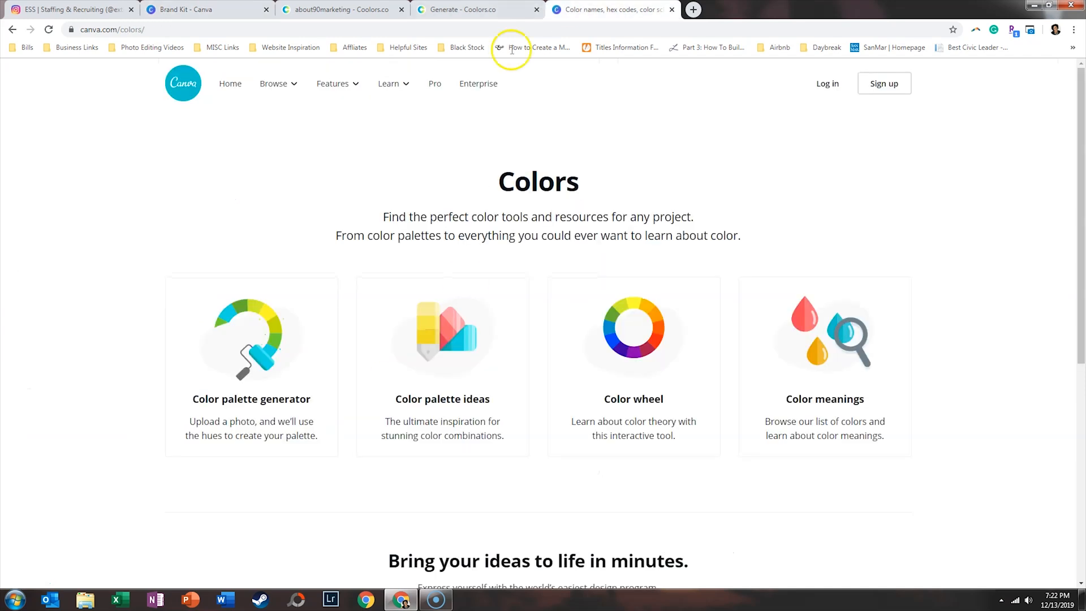
mouse_move(671, 13)
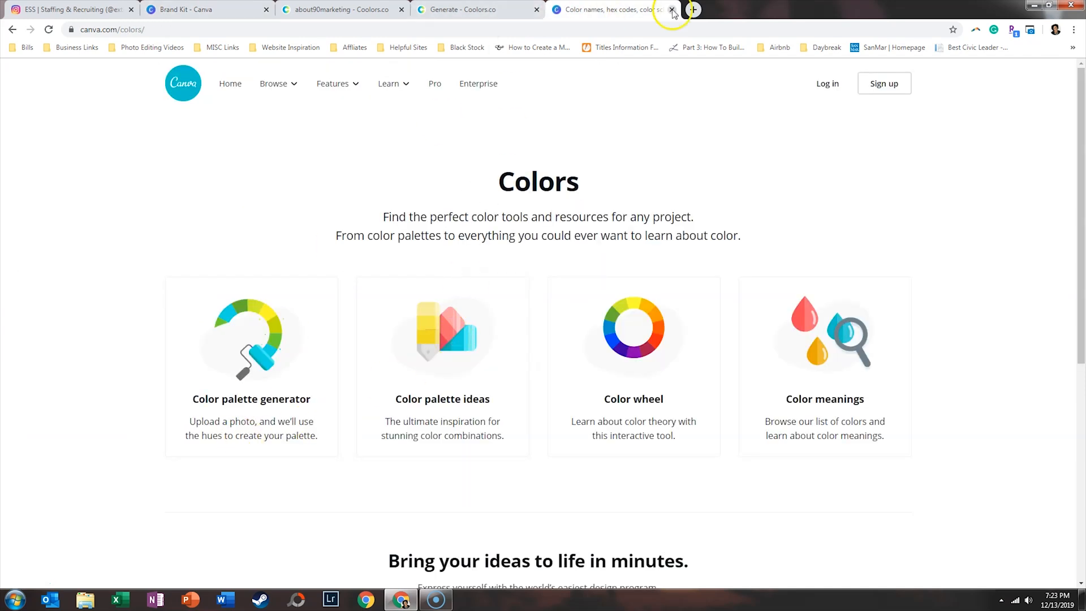
left_click(671, 13)
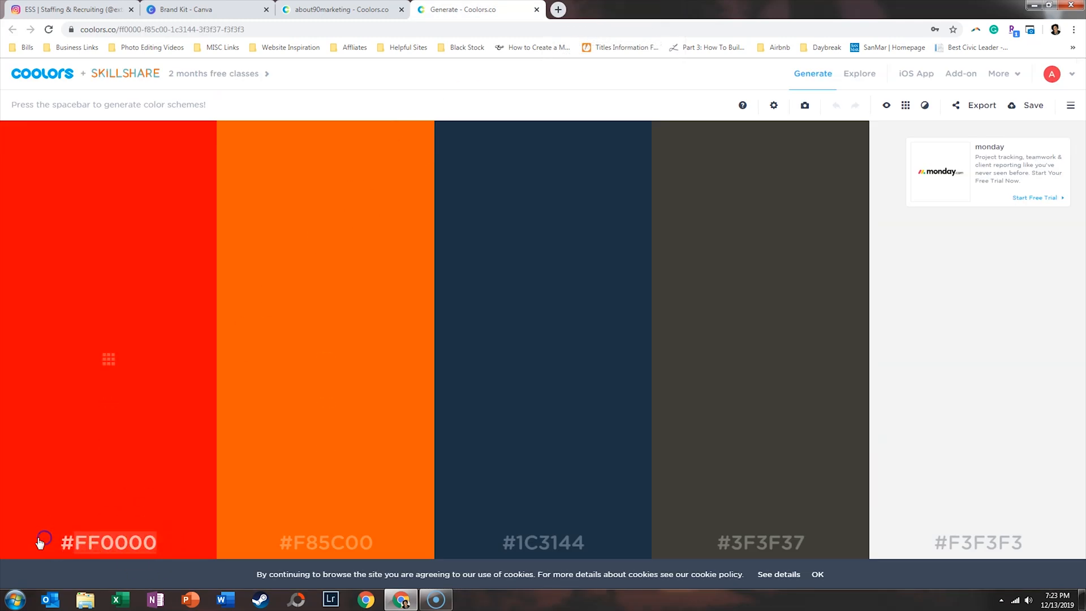
left_click(201, 9)
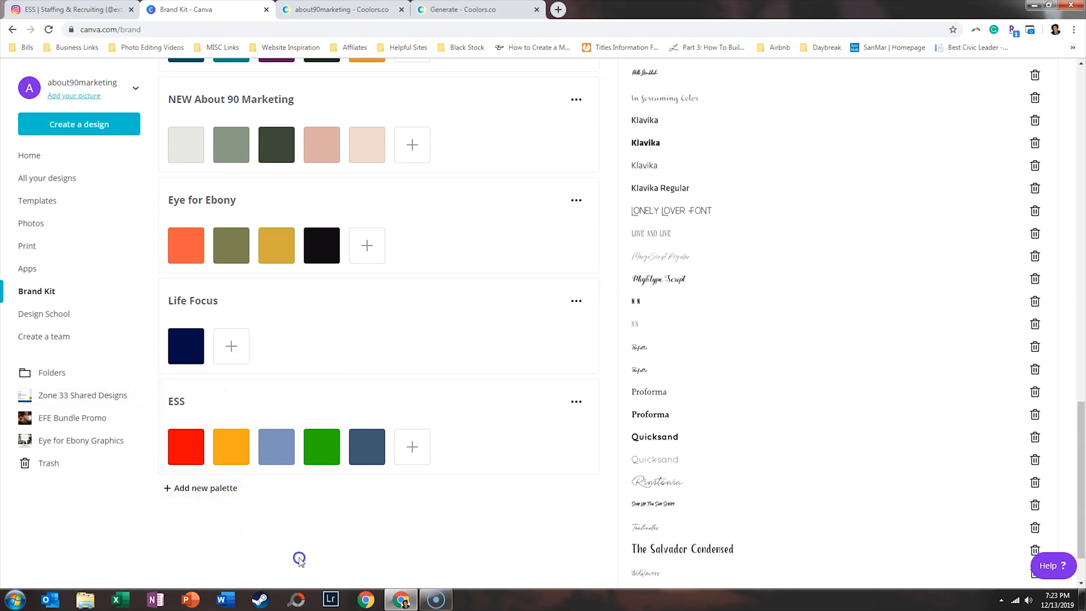
left_click(477, 9)
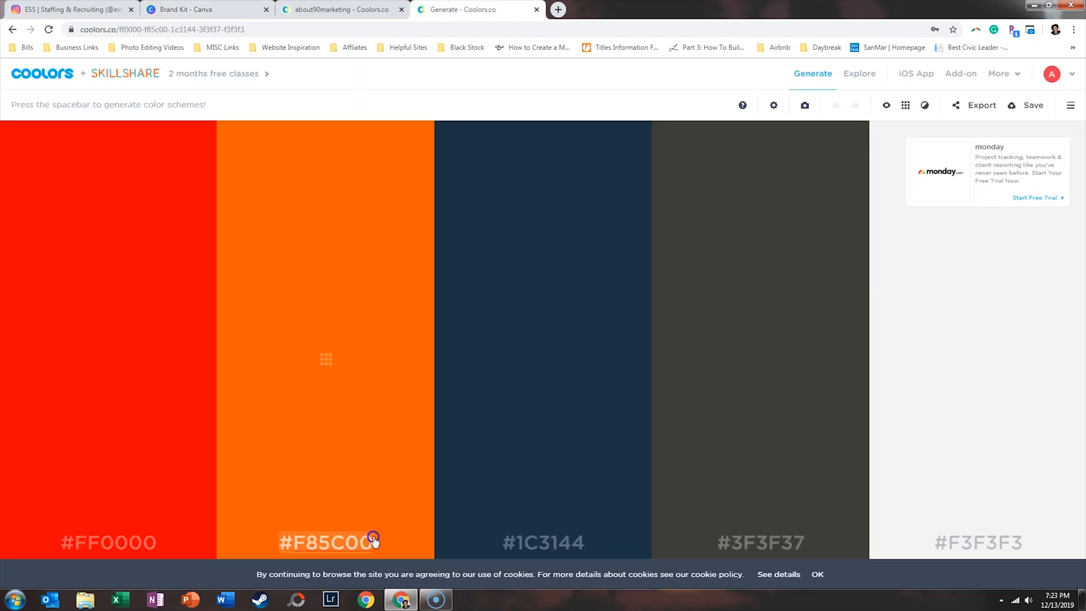
left_click(206, 9)
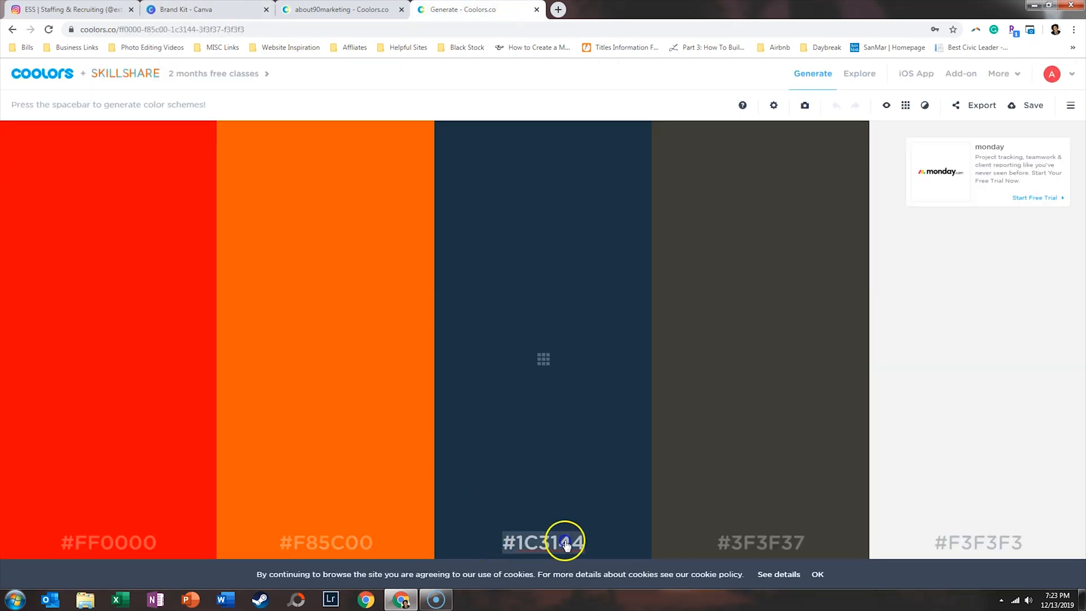
left_click(322, 9)
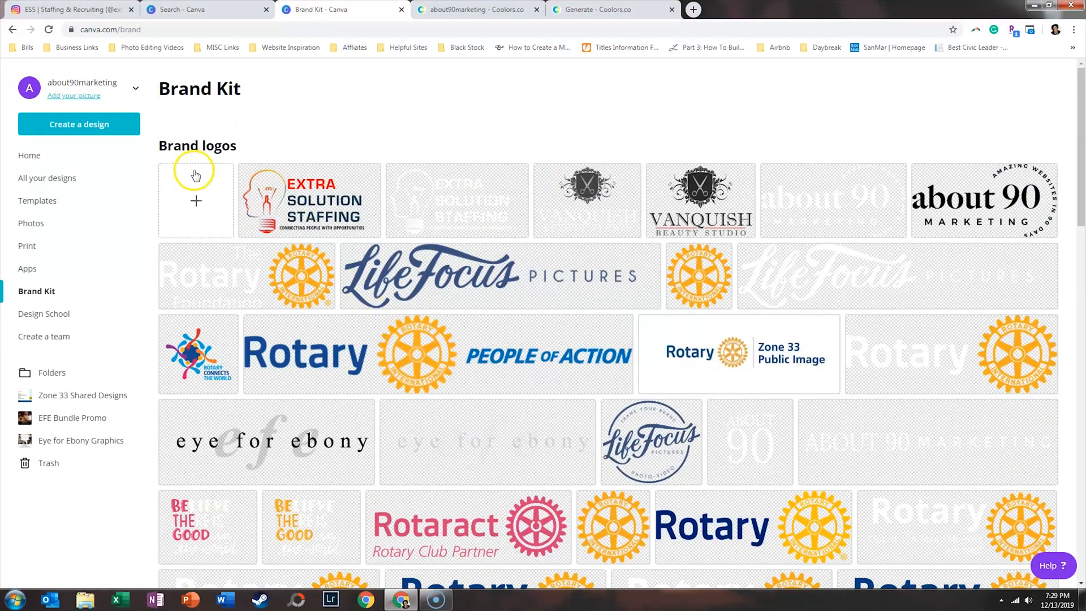
mouse_move(193, 197)
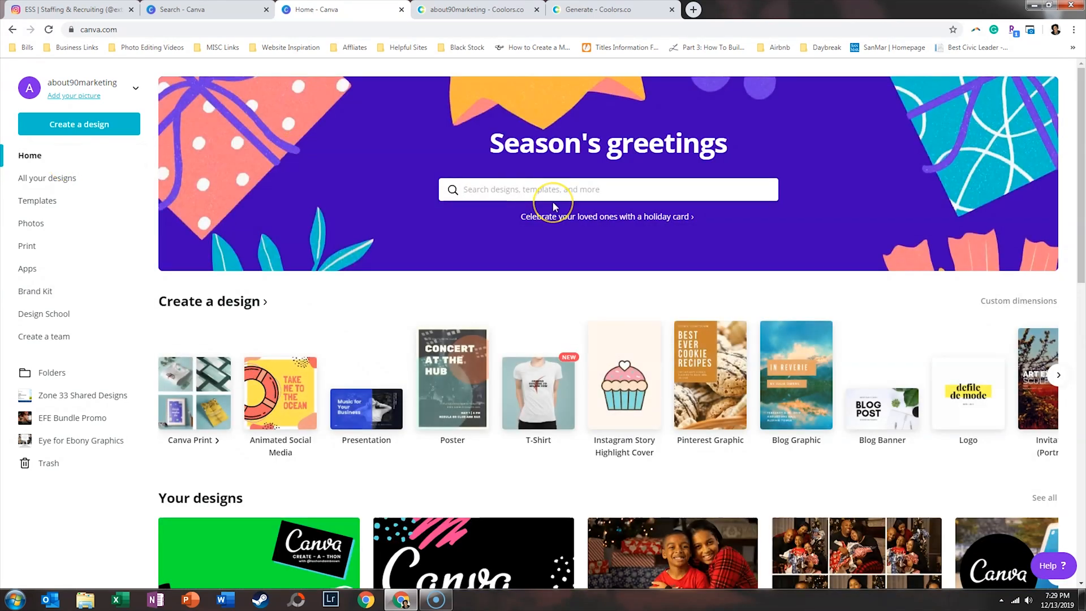
Search Canva for Instagram Story Highlight templates.
type("Instagram Story Highlight")
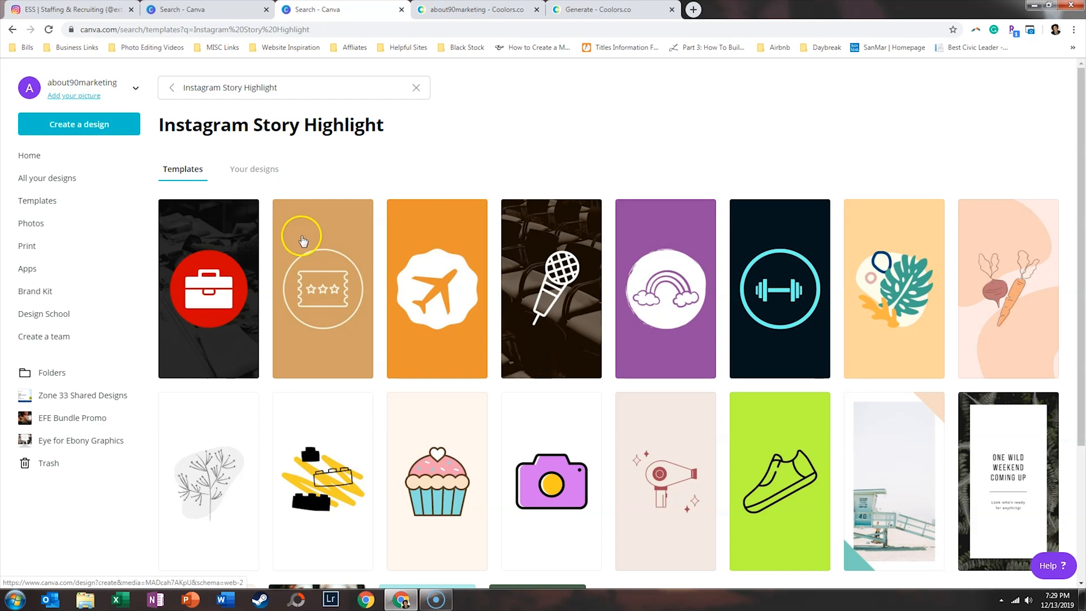
mouse_move(286, 260)
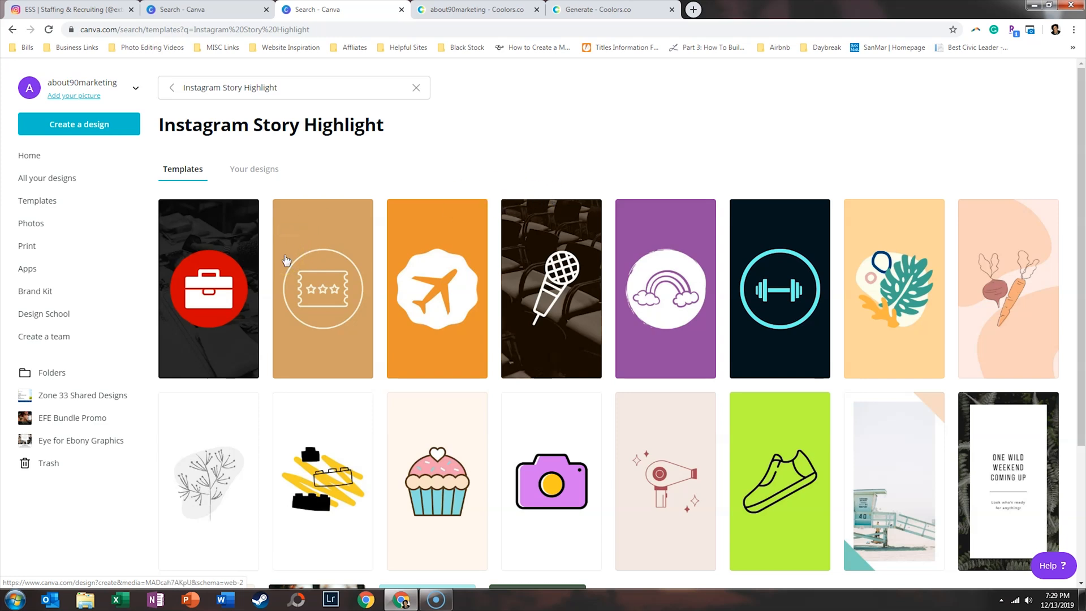
Start a design from the brown ticket highlight cover template and scroll through its pages.
left_click(322, 289)
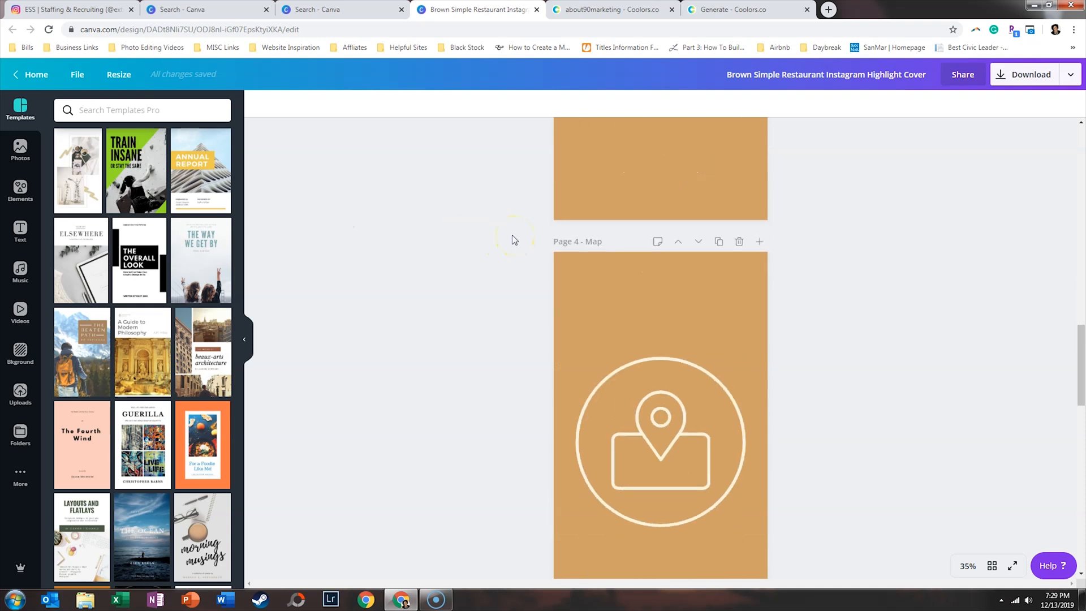
scroll("down", 3)
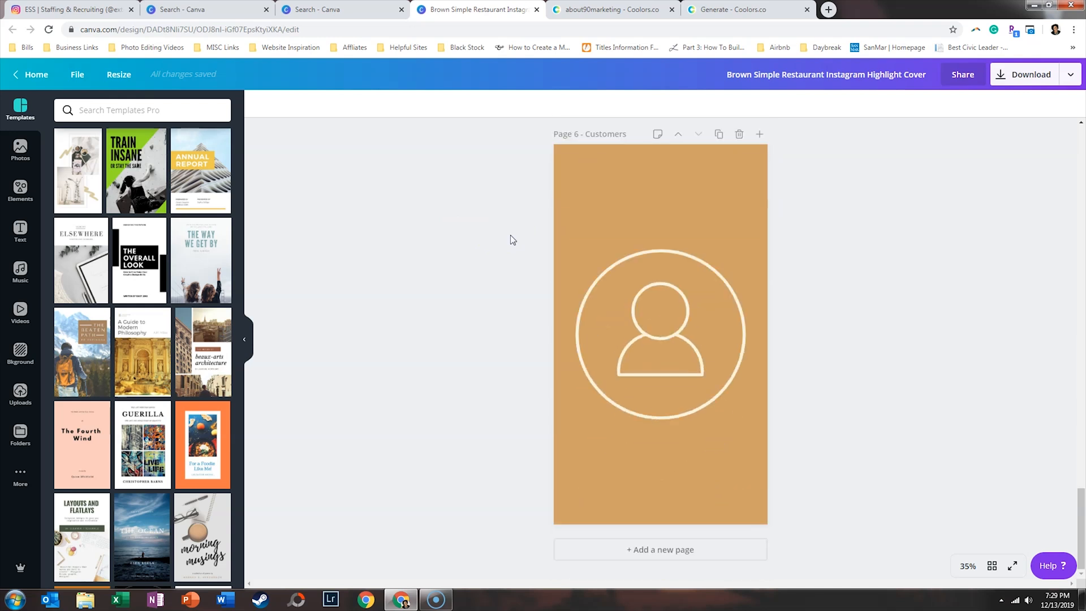
scroll("down", 3)
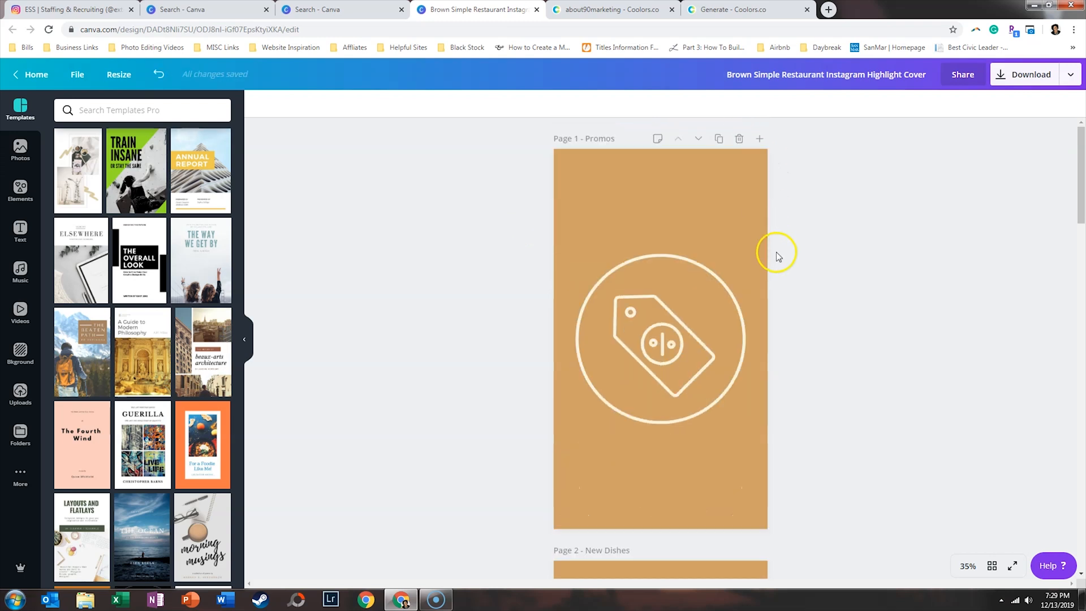
mouse_move(803, 267)
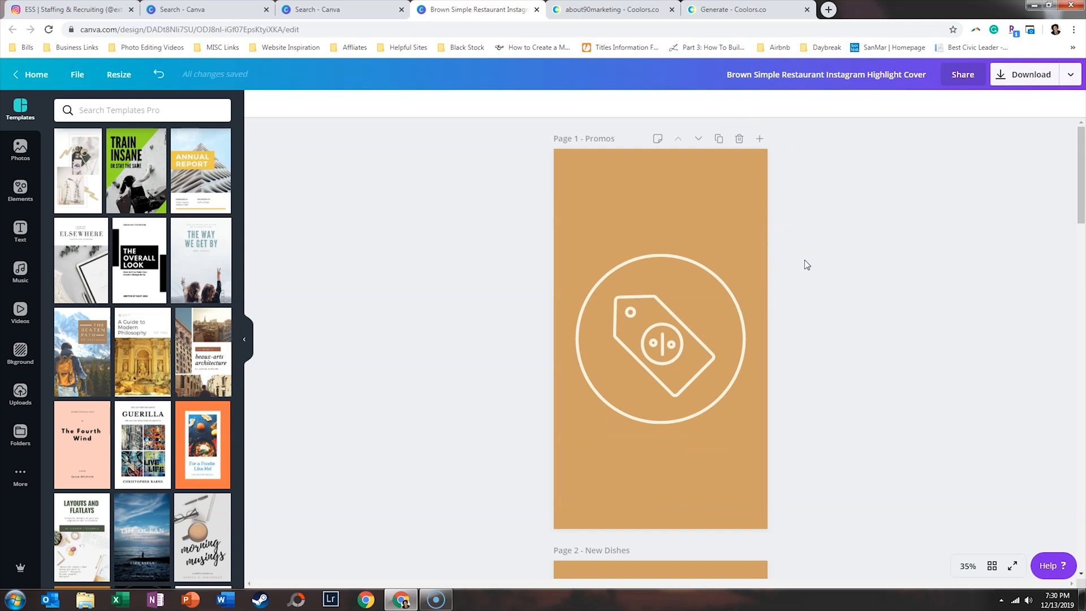
Recolour the page backgrounds to ESS red and off-white from the brand palette.
left_click(660, 339)
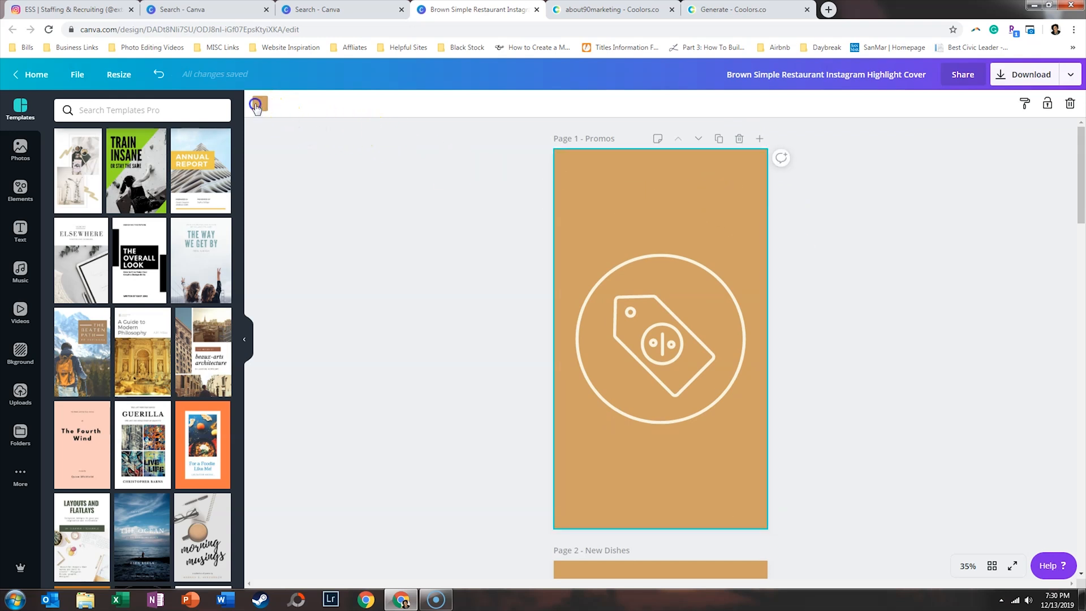
left_click(258, 104)
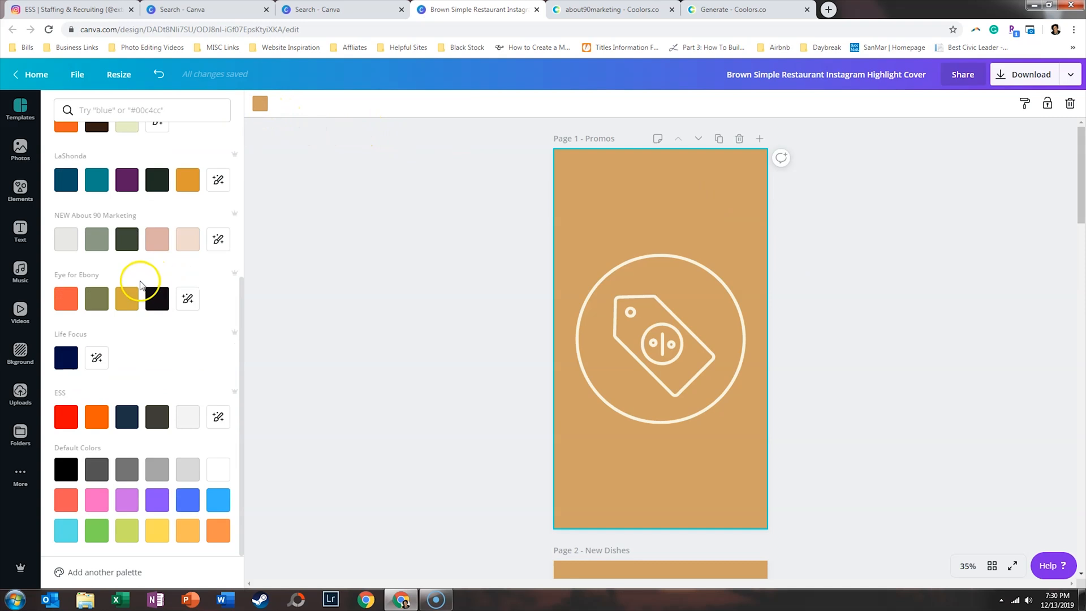
left_click(66, 416)
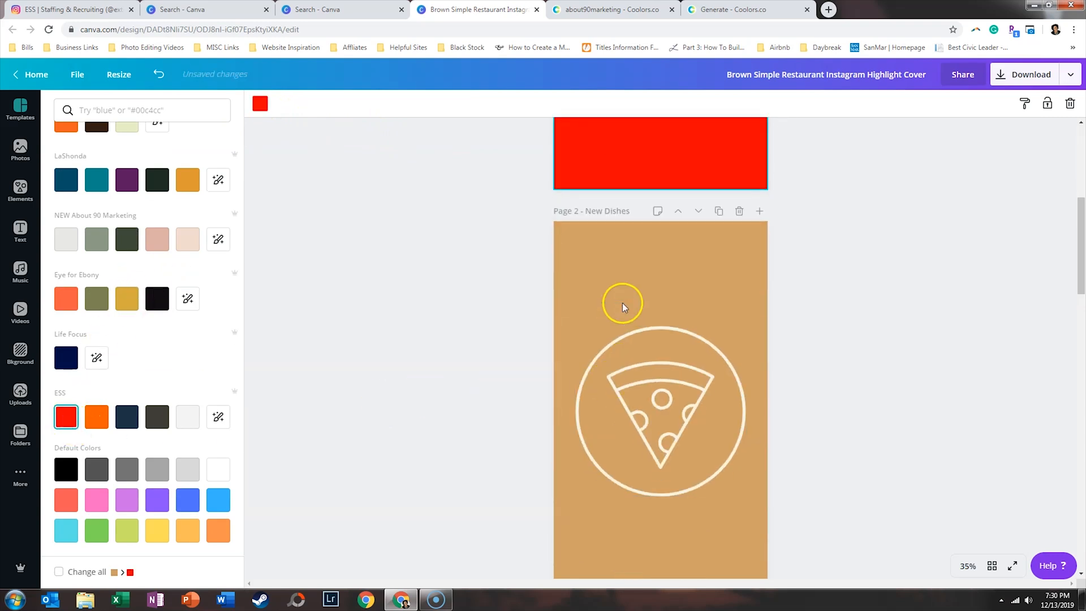
left_click(96, 417)
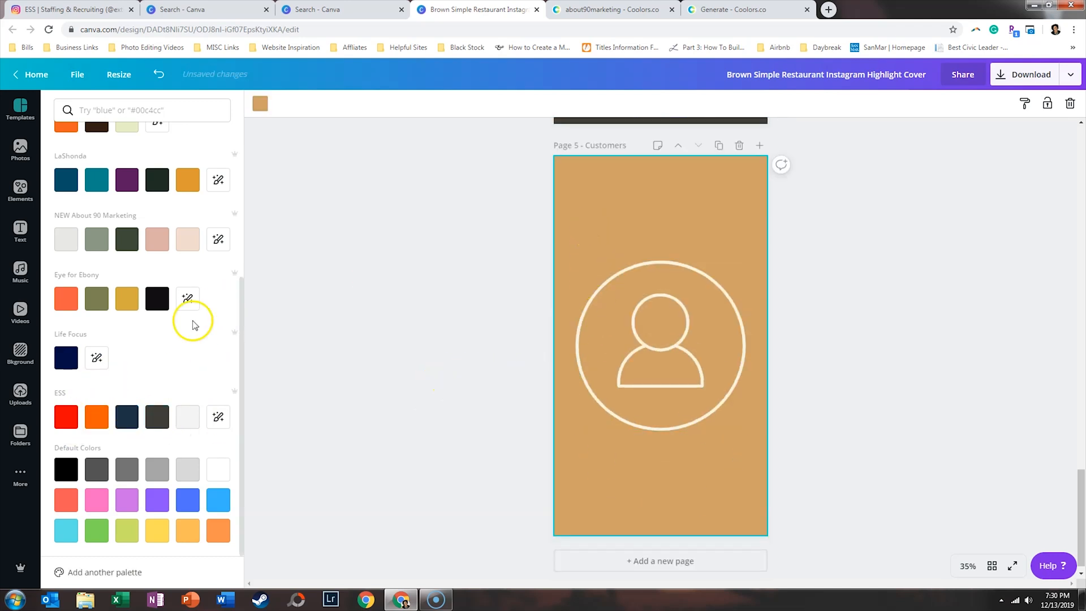
left_click(186, 416)
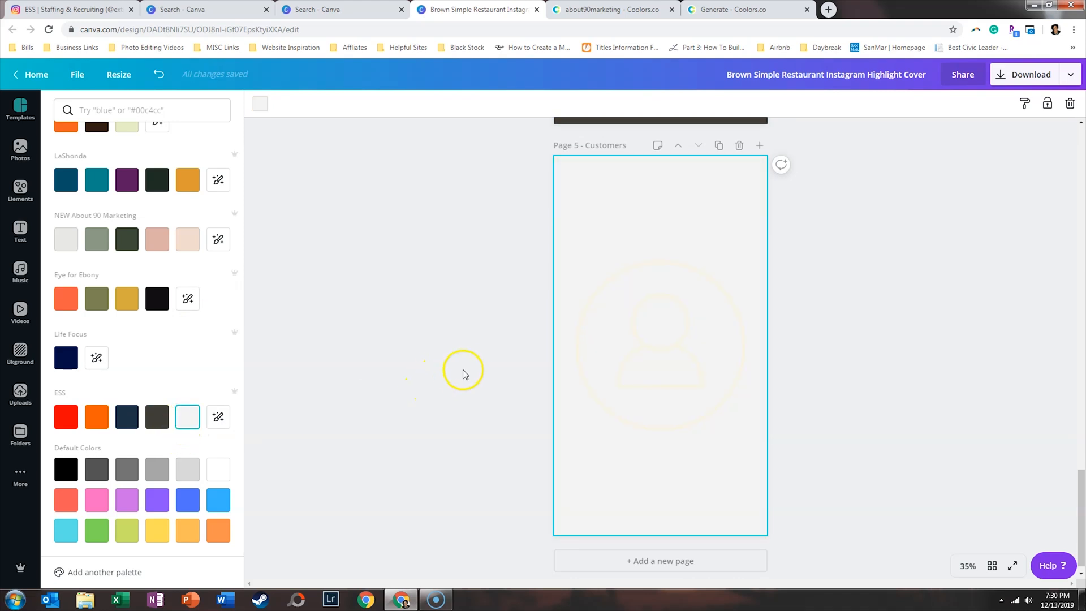
Select the faint person icon on the Customers page to recolour it navy.
scroll("down", 3)
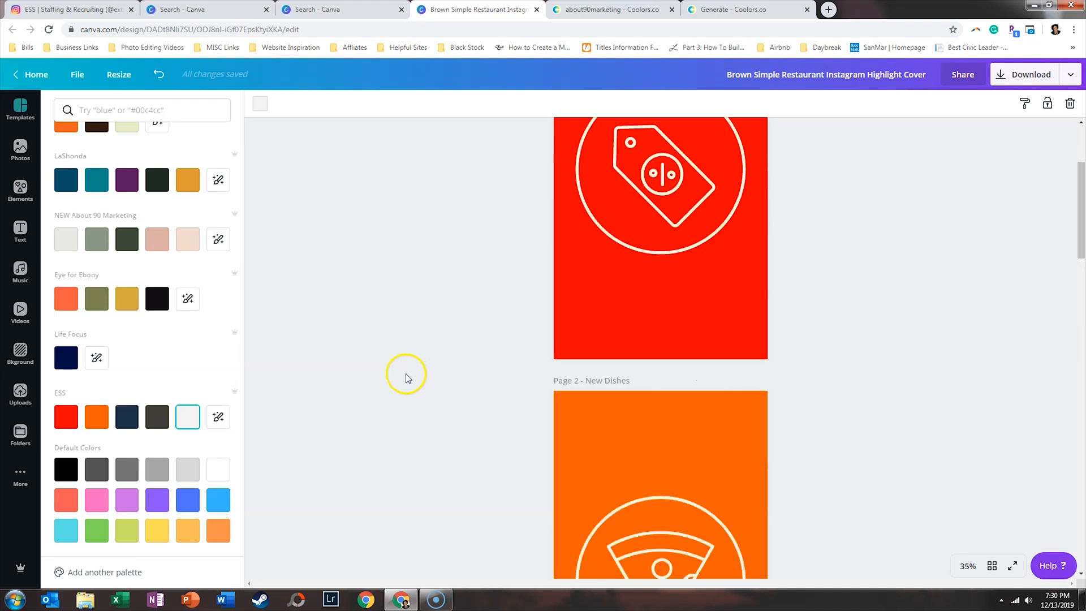
scroll("down", 3)
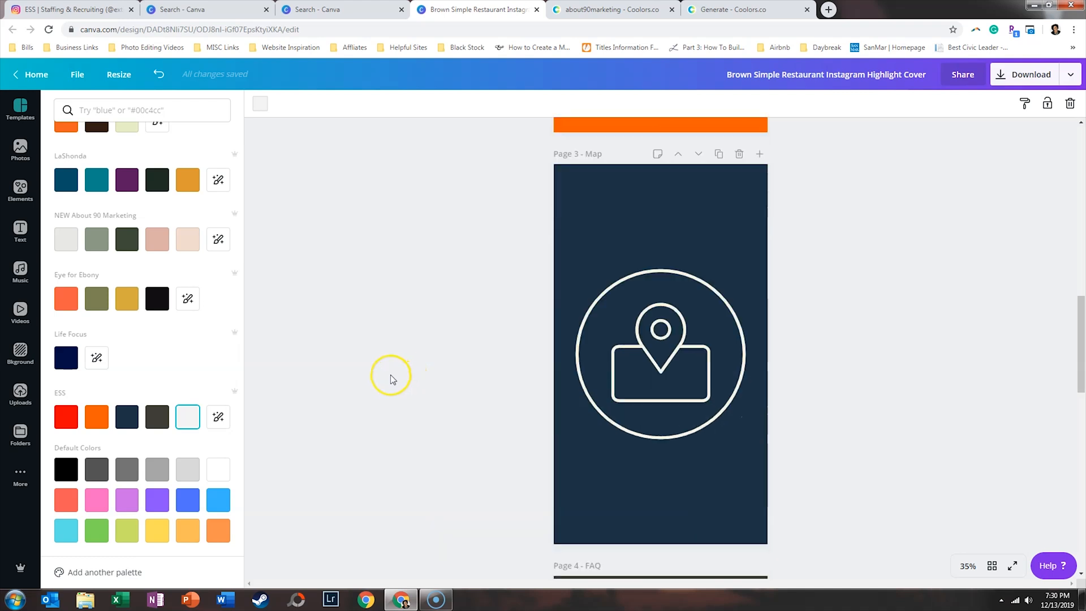
scroll("down", 3)
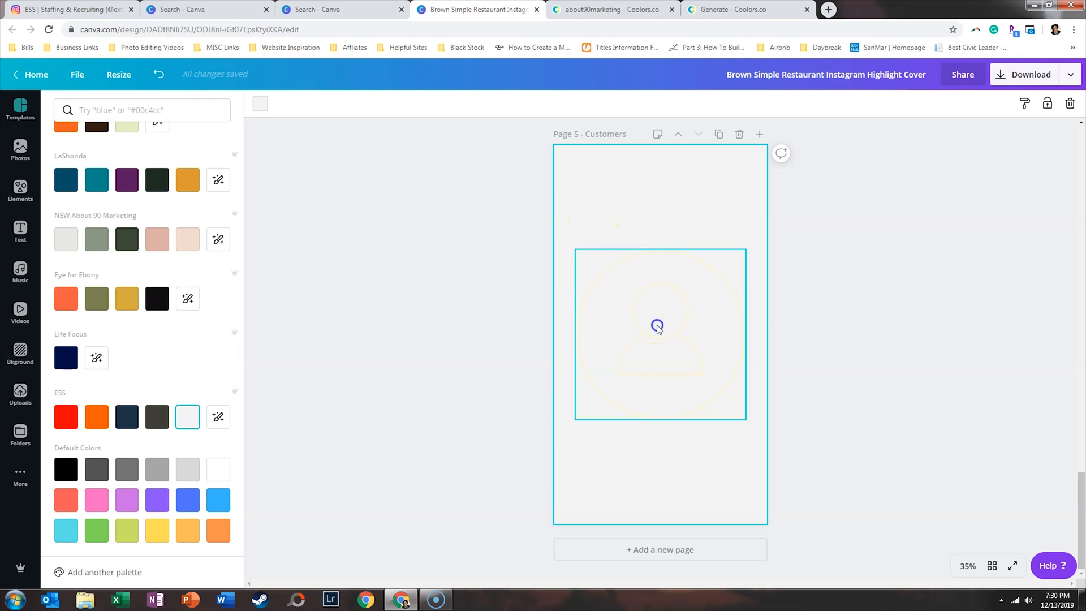
left_click(656, 326)
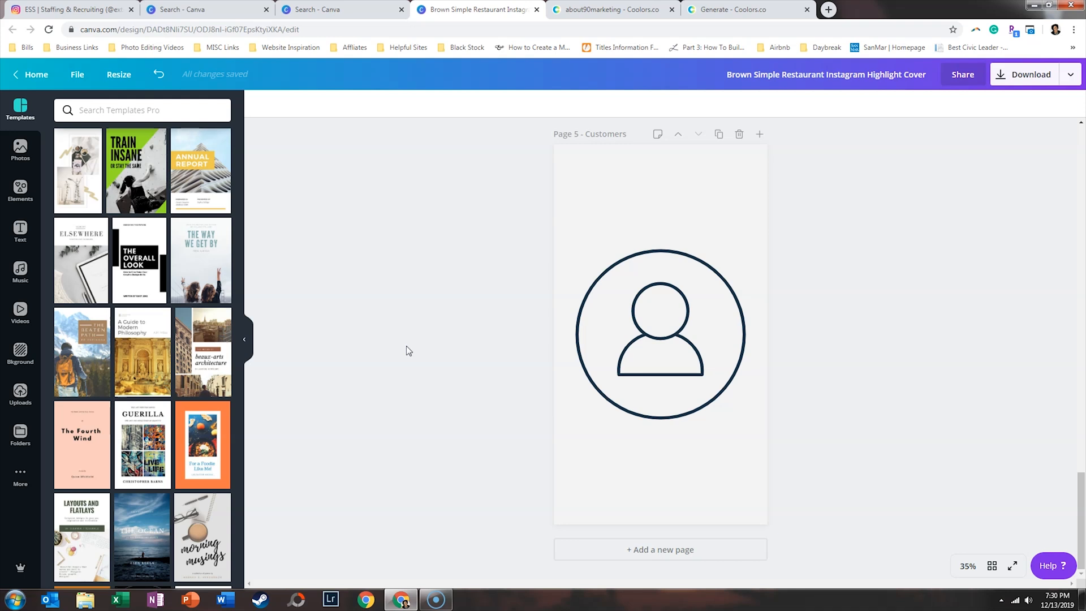
Search Elements for "paper" and browse the results for a lined document icon.
left_click(20, 190)
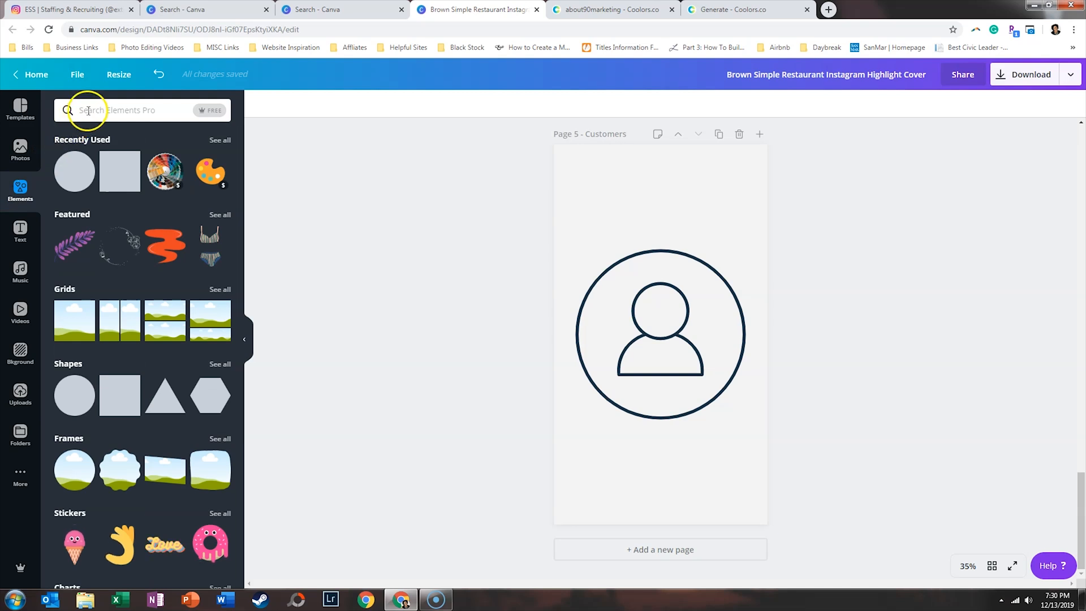
left_click(138, 110)
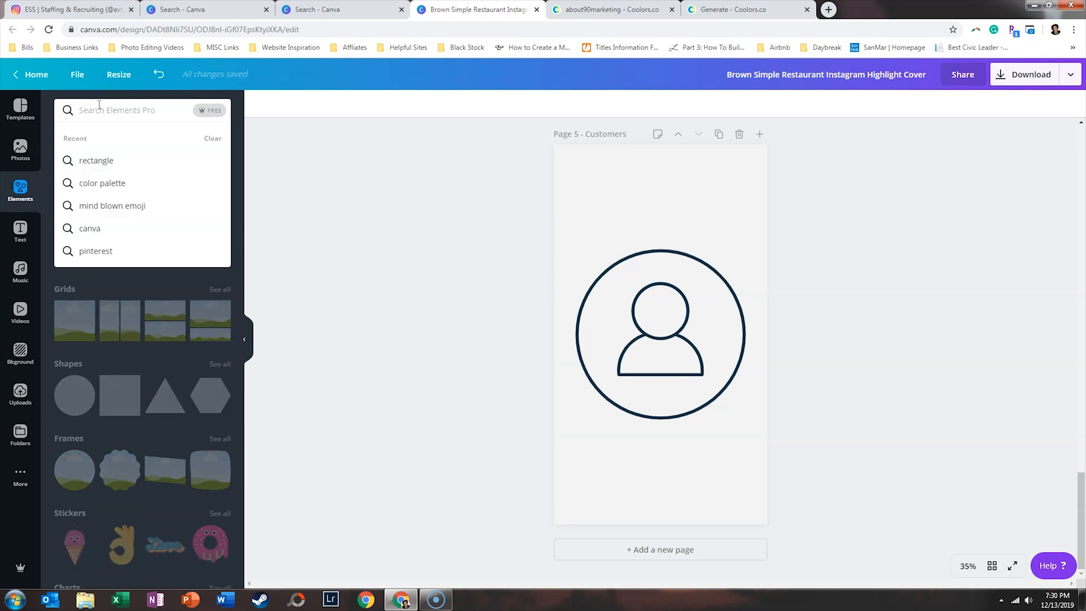
left_click(115, 110)
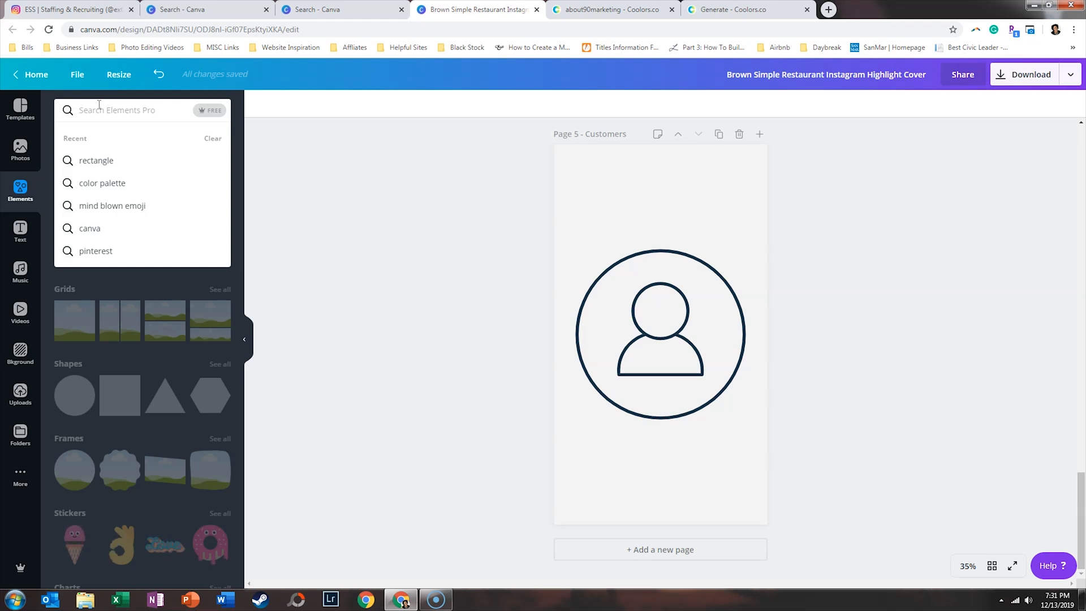
type("paper icon")
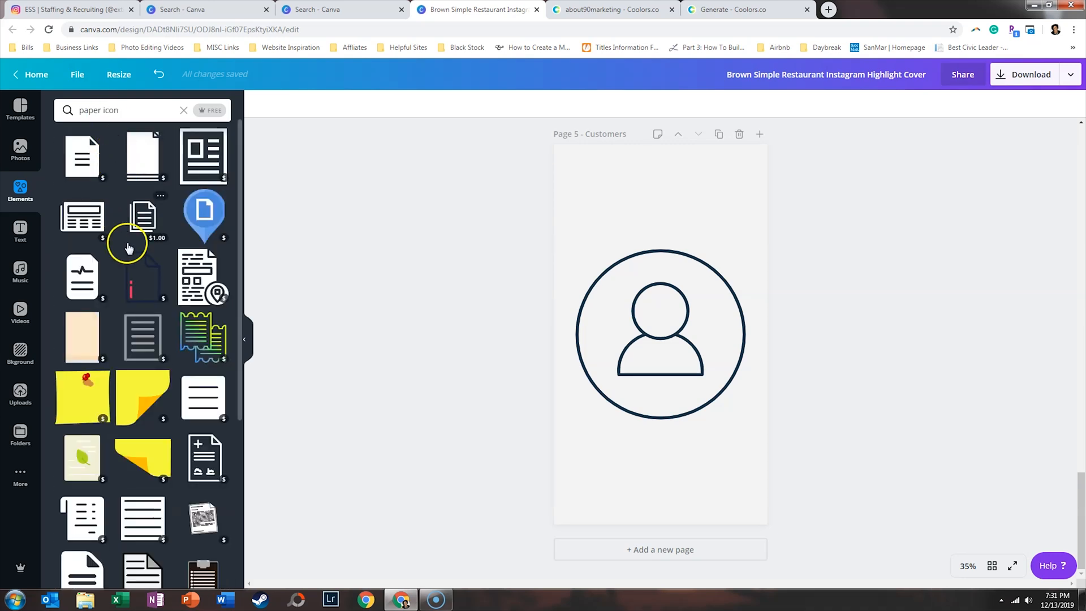
scroll("down", 3)
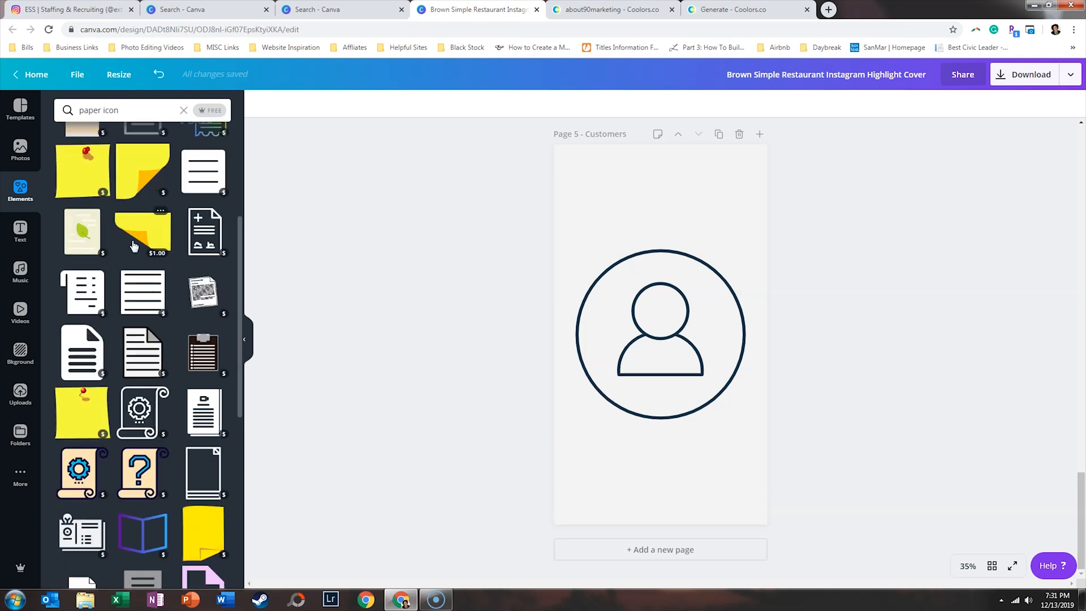
scroll("down", 3)
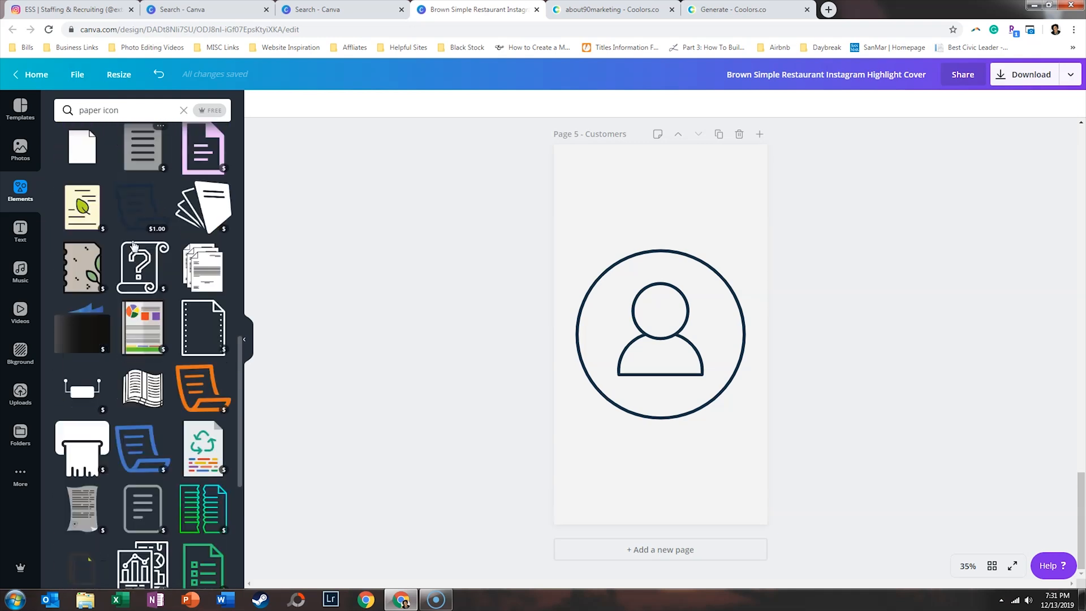
scroll("down", 3)
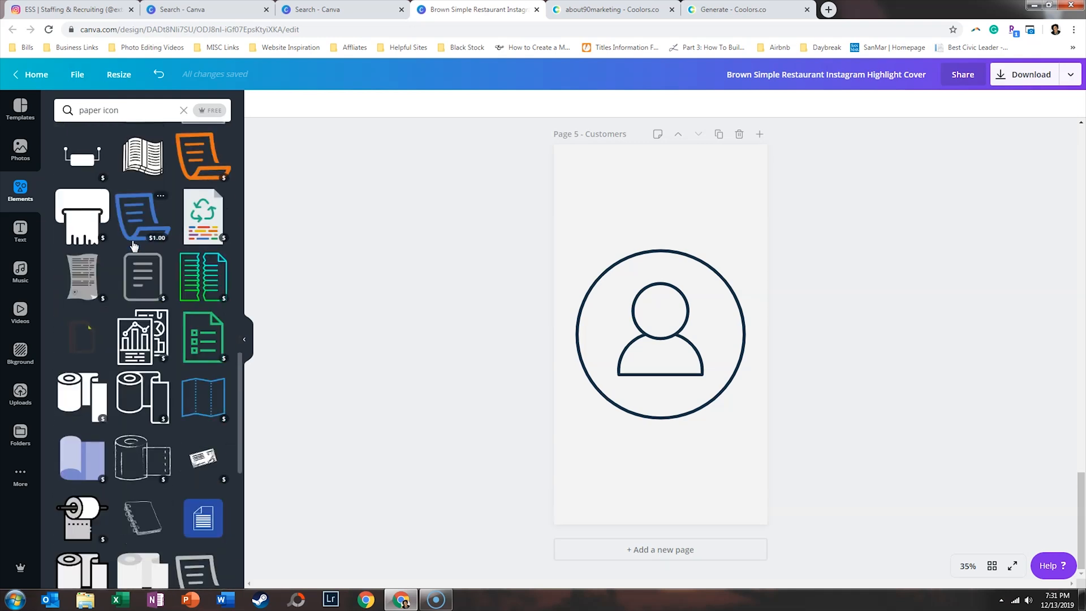
scroll("down", 3)
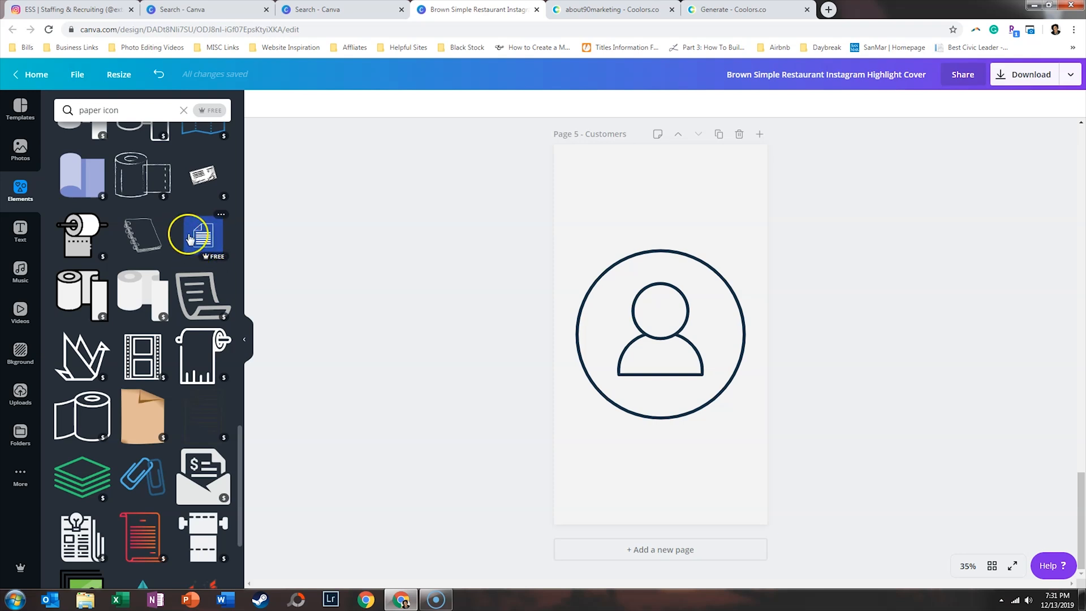
mouse_move(179, 332)
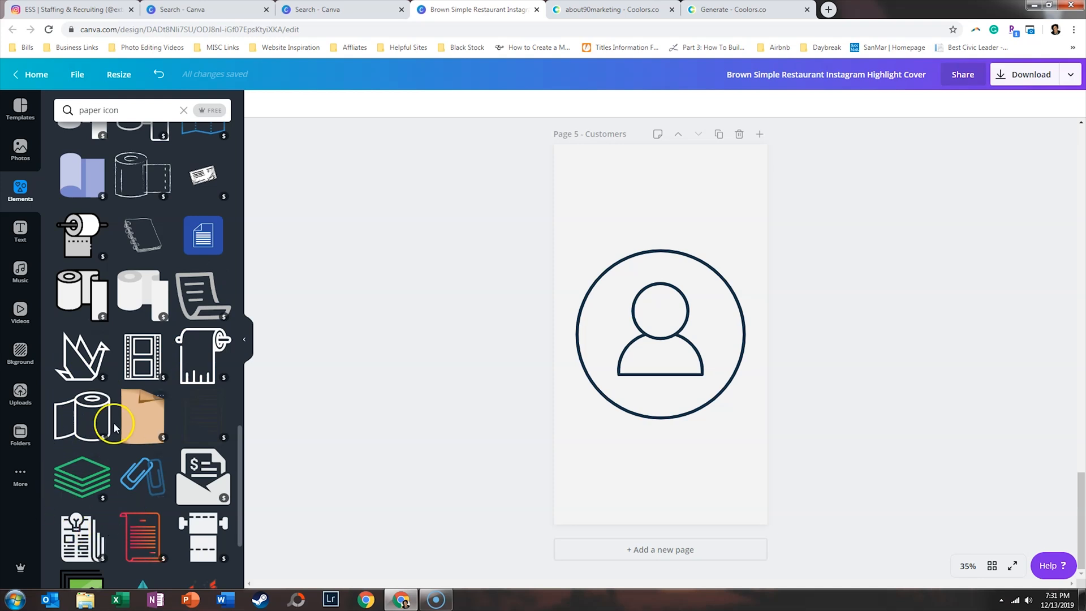
scroll("down", 3)
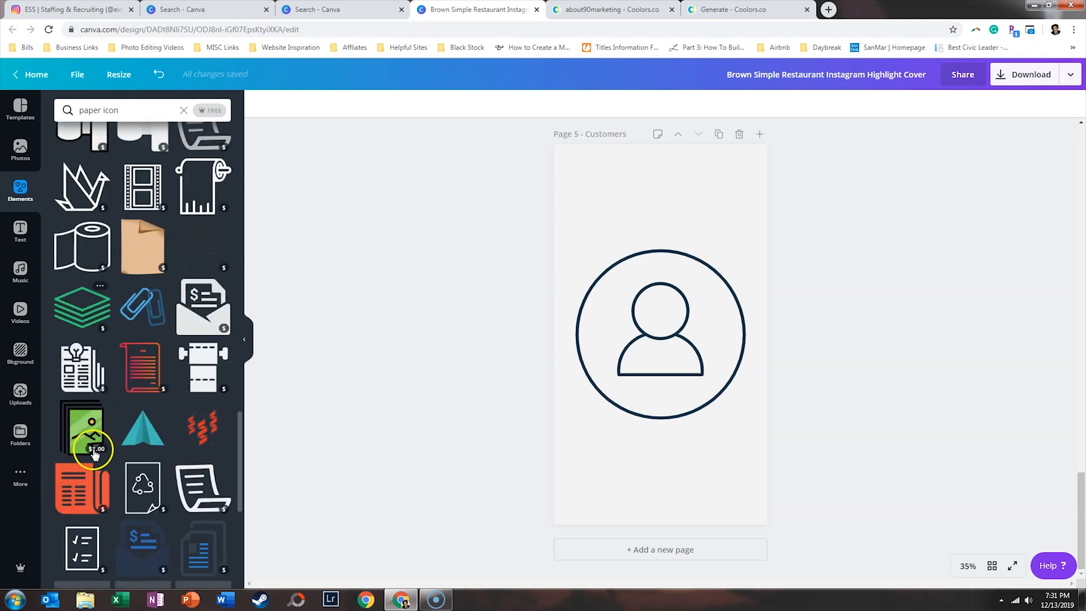
scroll("down", 3)
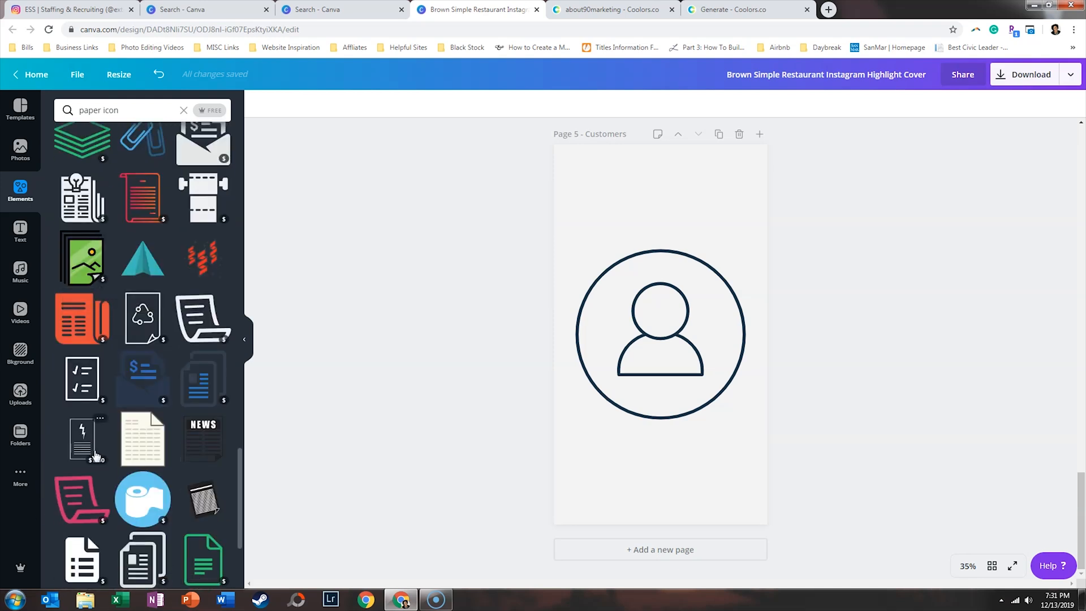
scroll("down", 3)
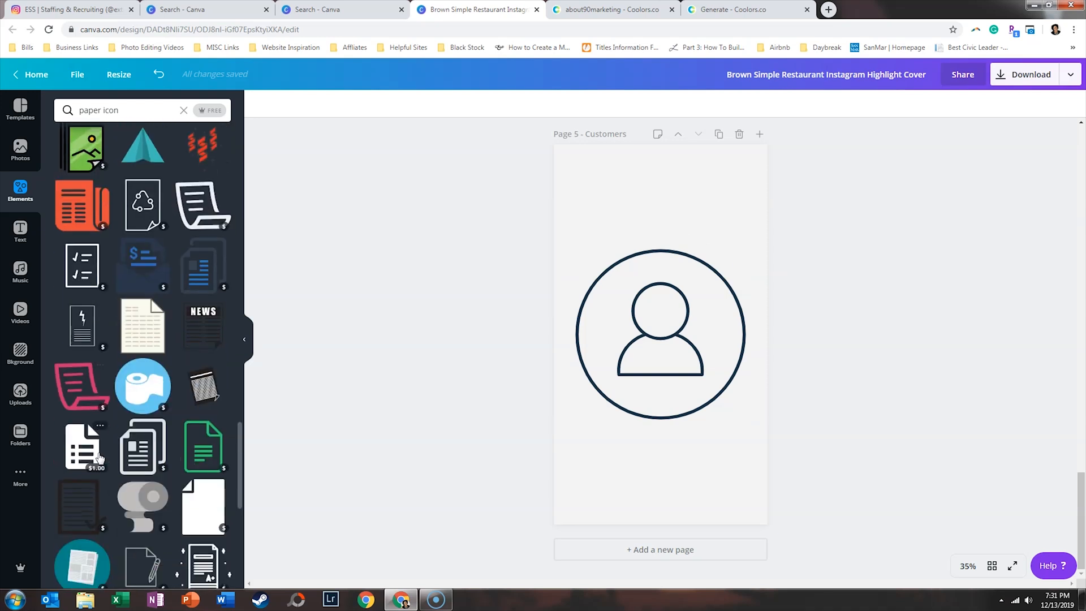
scroll("down", 3)
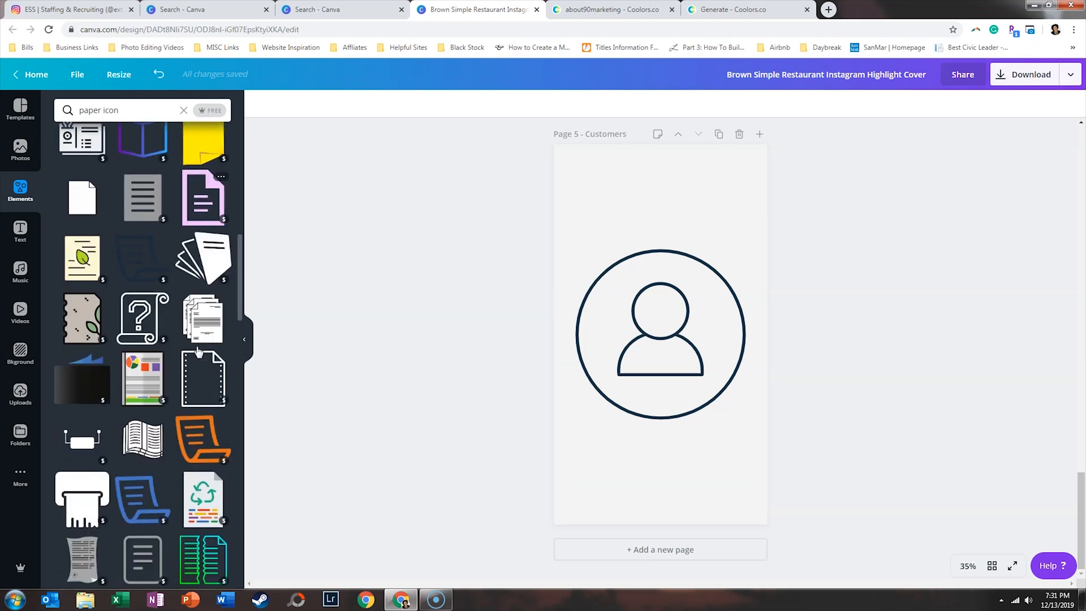
scroll("down", 3)
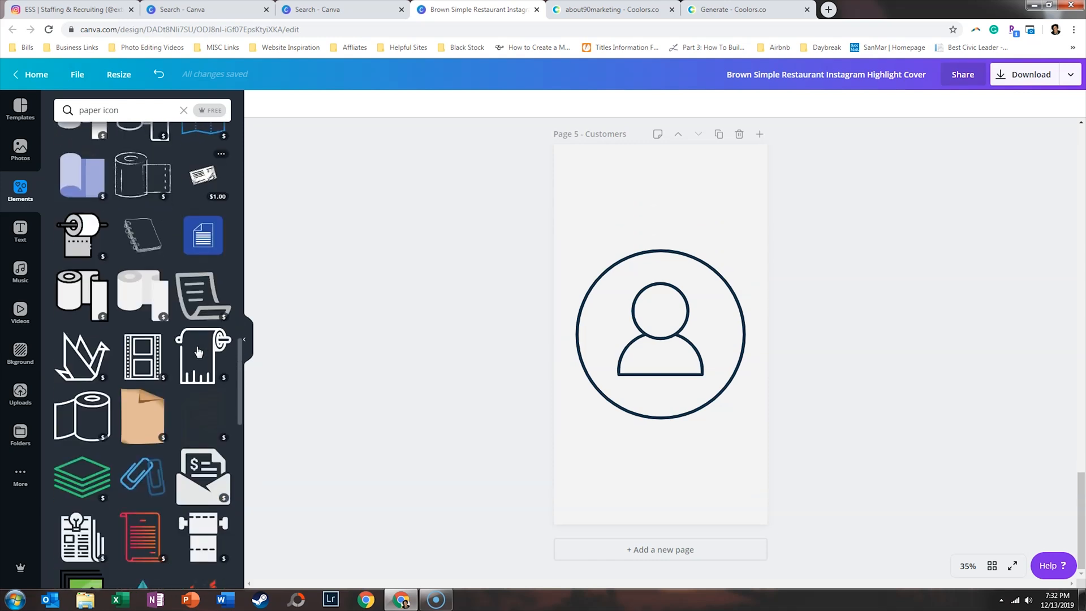
scroll("down", 3)
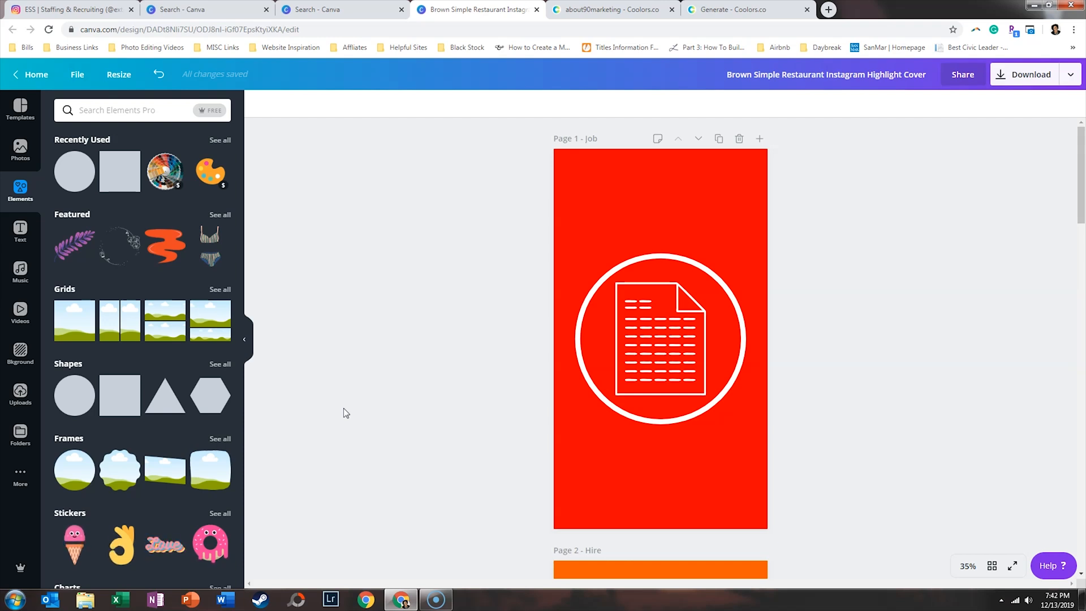
Search Elements for "circle" and add a navy outline circle to the Partners page.
scroll("down", 3)
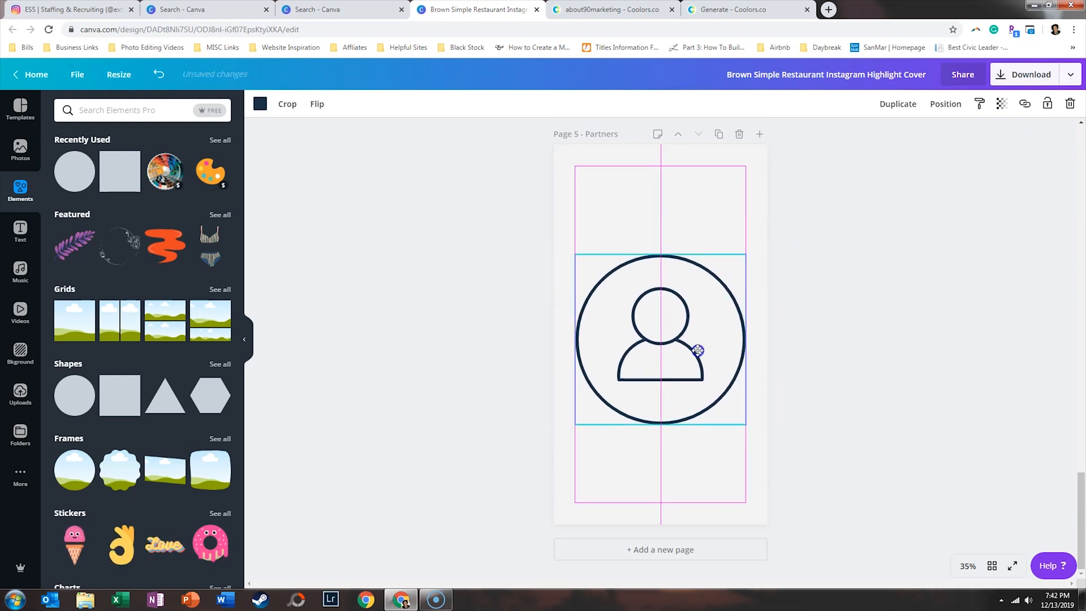
left_click(850, 341)
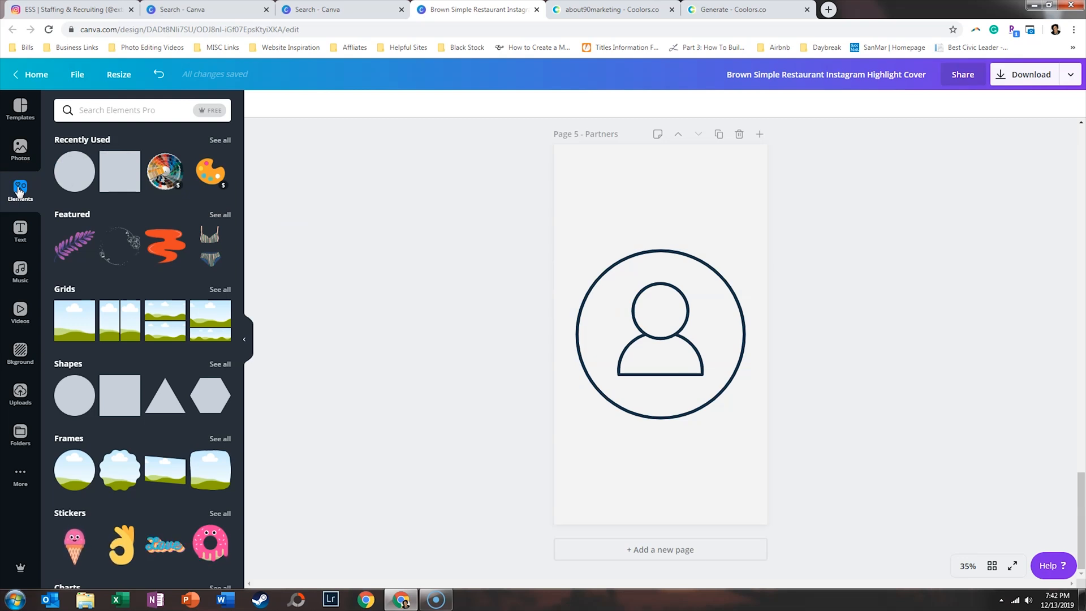
type("c")
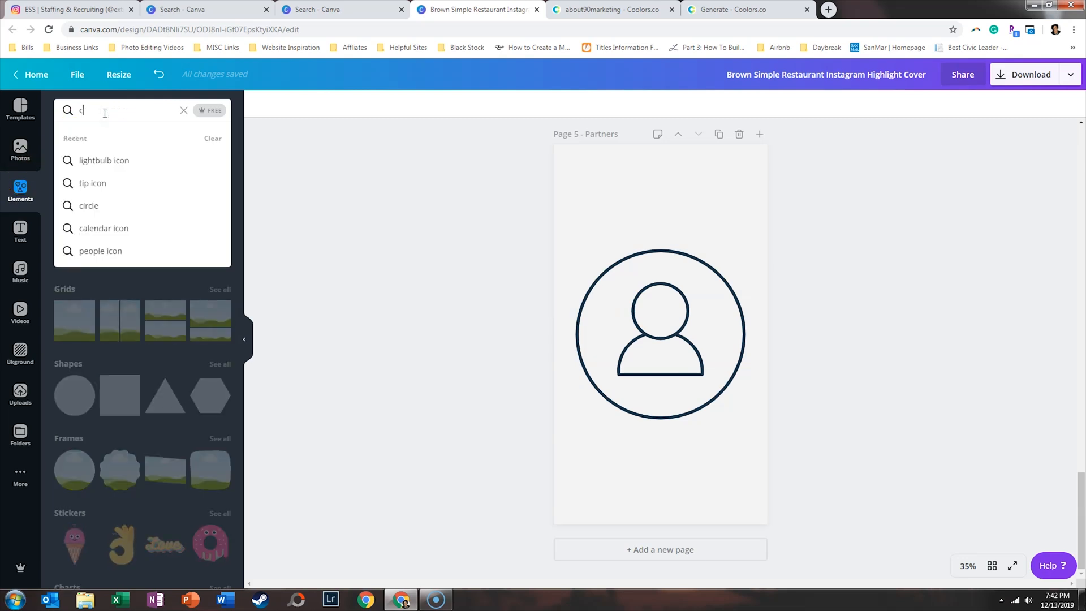
type("ircle")
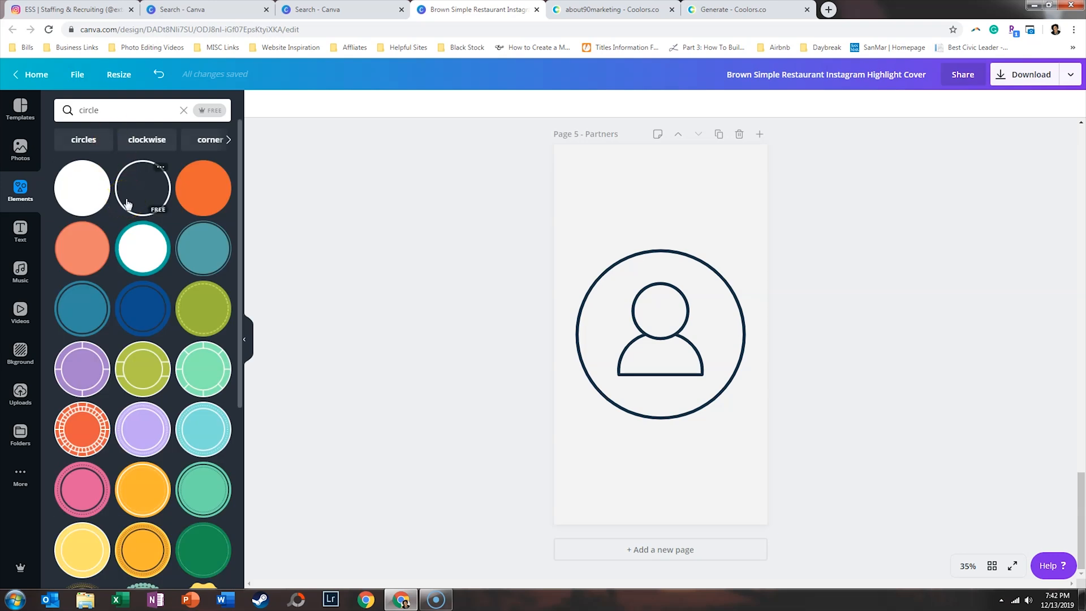
left_click(659, 333)
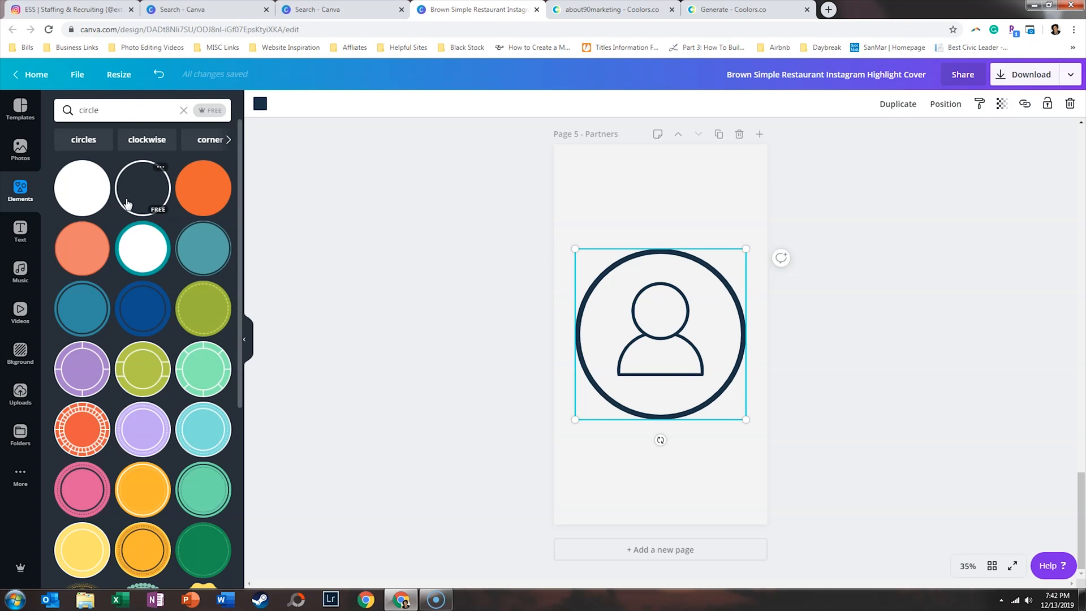
mouse_move(945, 104)
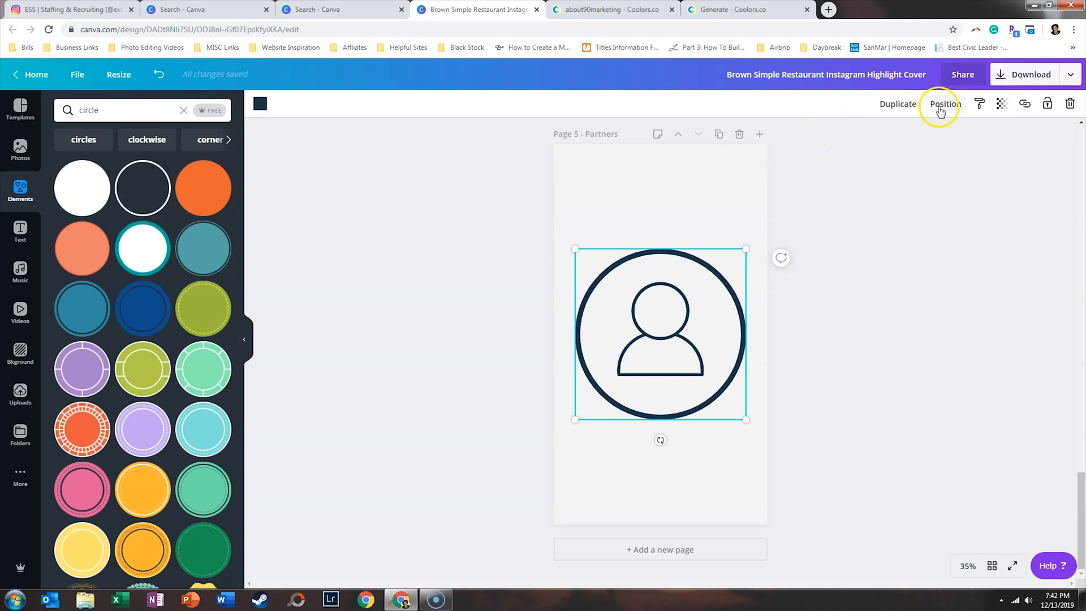
Align the new circle and delete the old person icon from the Partners page.
left_click(944, 104)
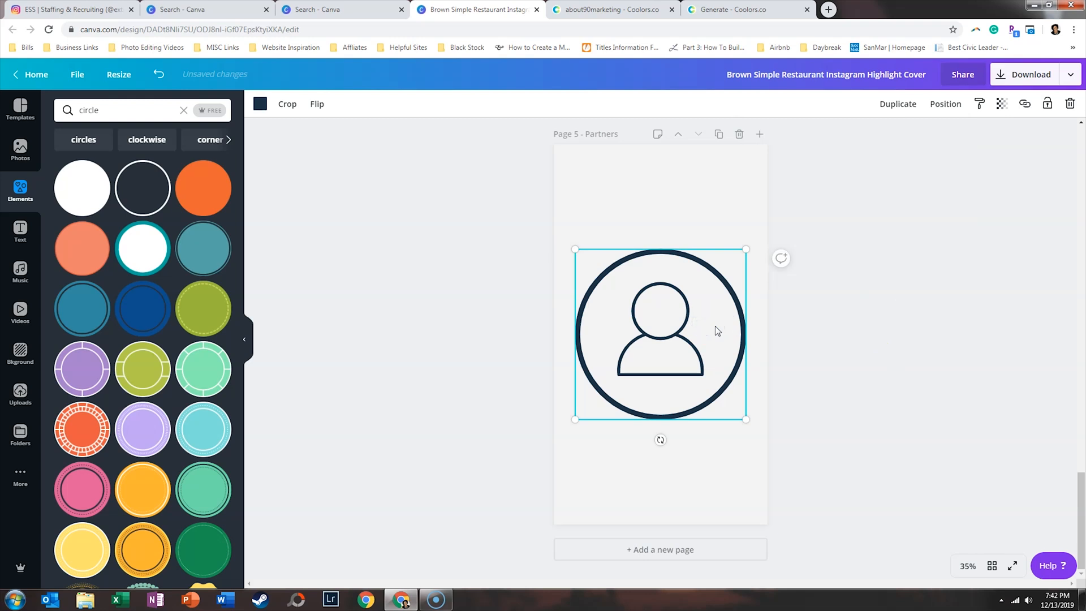
key("Delete")
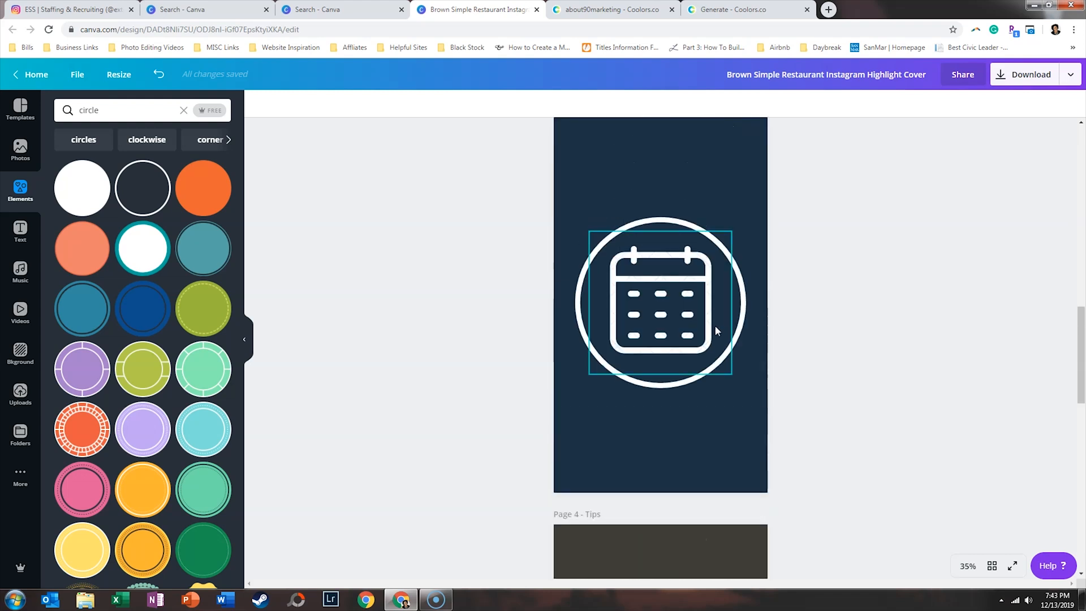
scroll("down", 3)
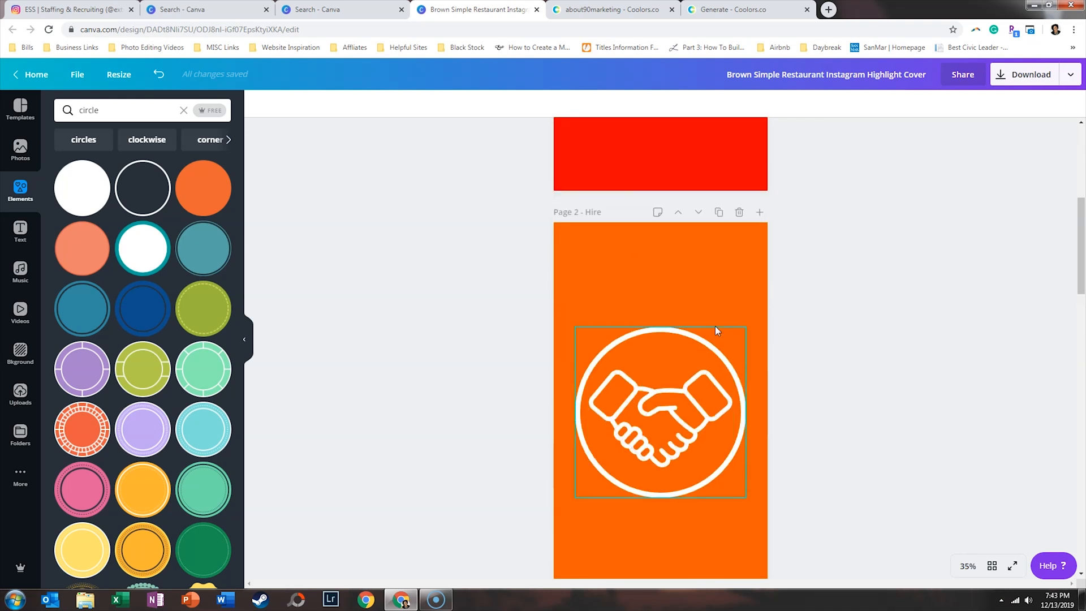
scroll("down", 3)
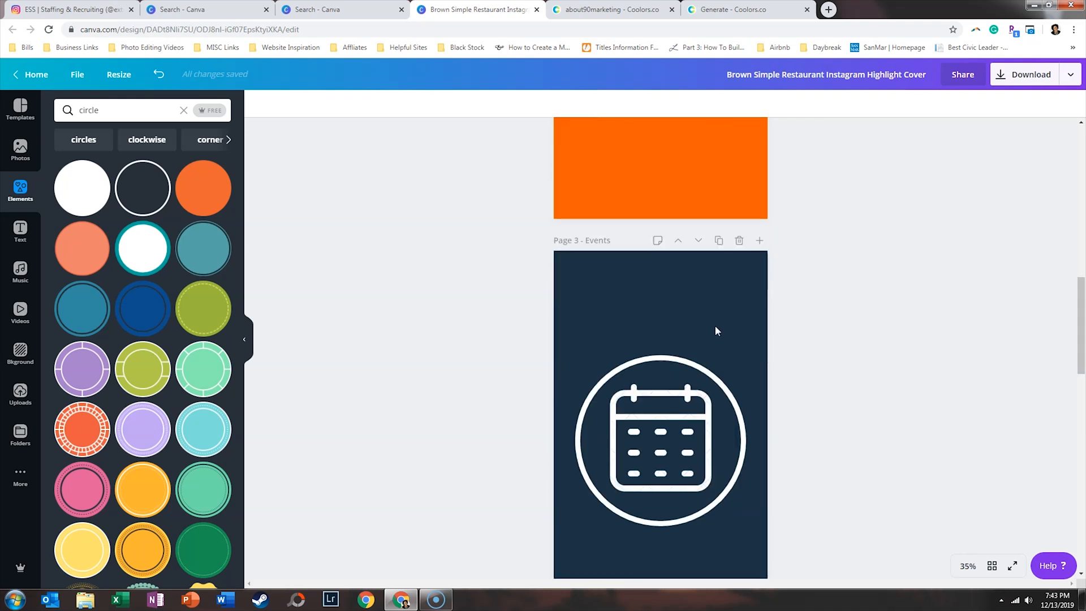
scroll("down", 3)
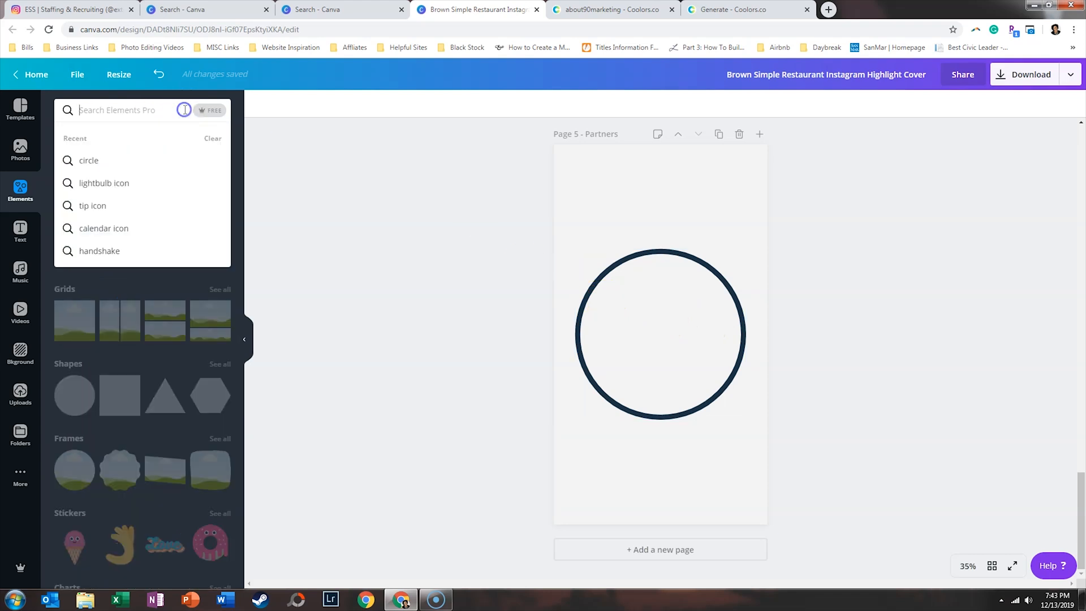
Search Elements for "people", add the group-of-people icon and colour it navy.
type("people")
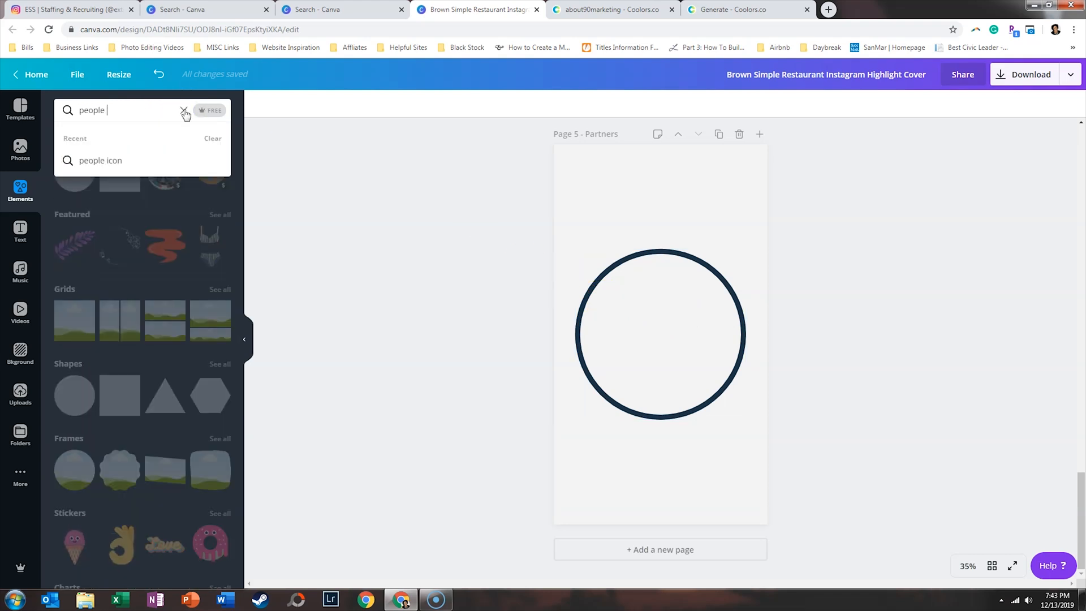
left_click(101, 159)
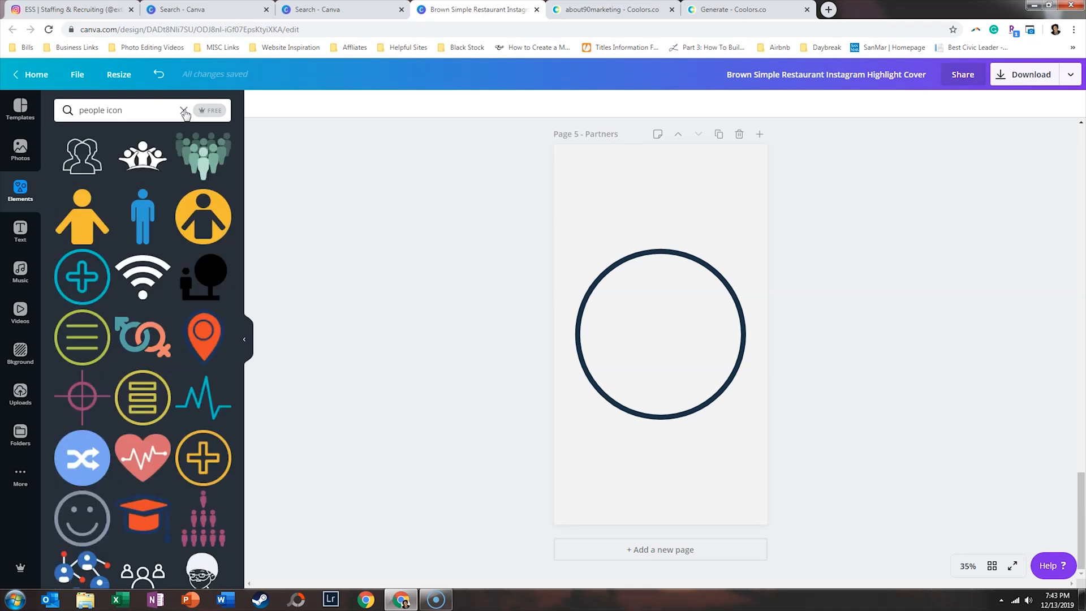
scroll("down", 3)
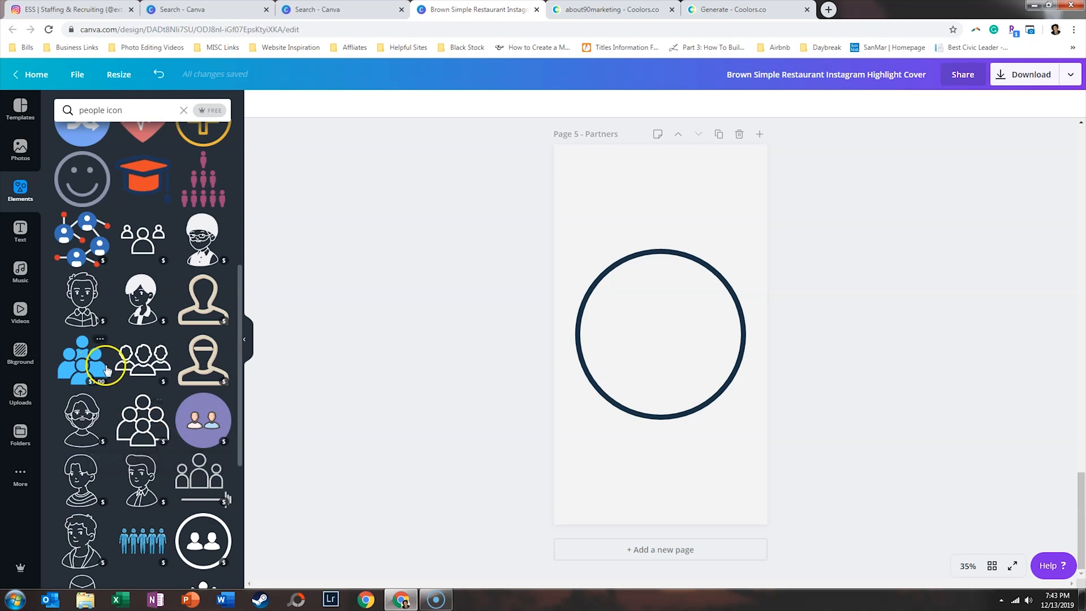
mouse_move(131, 288)
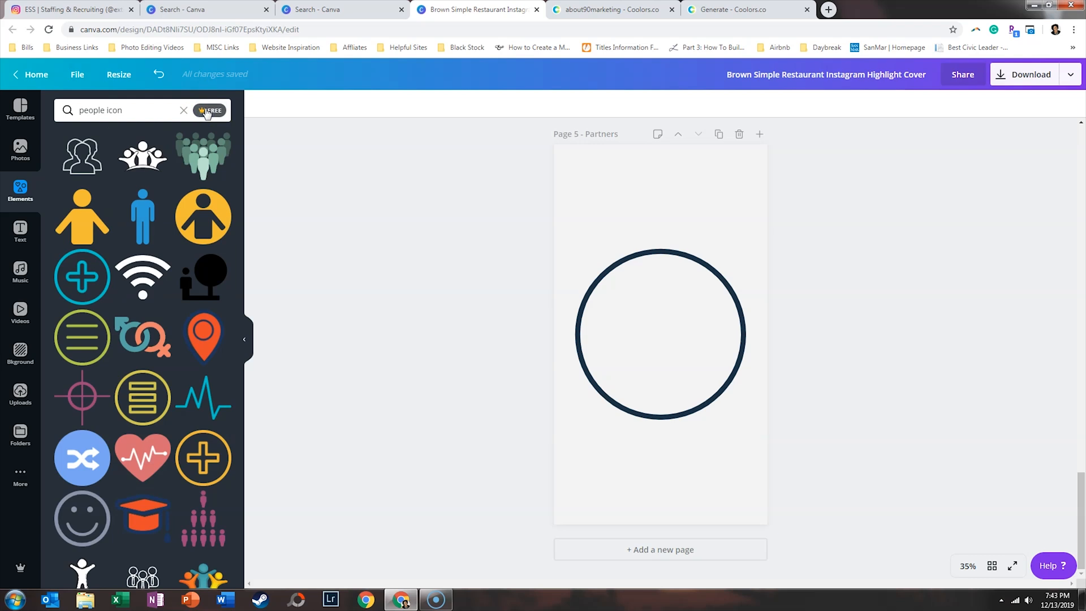
scroll("down", 3)
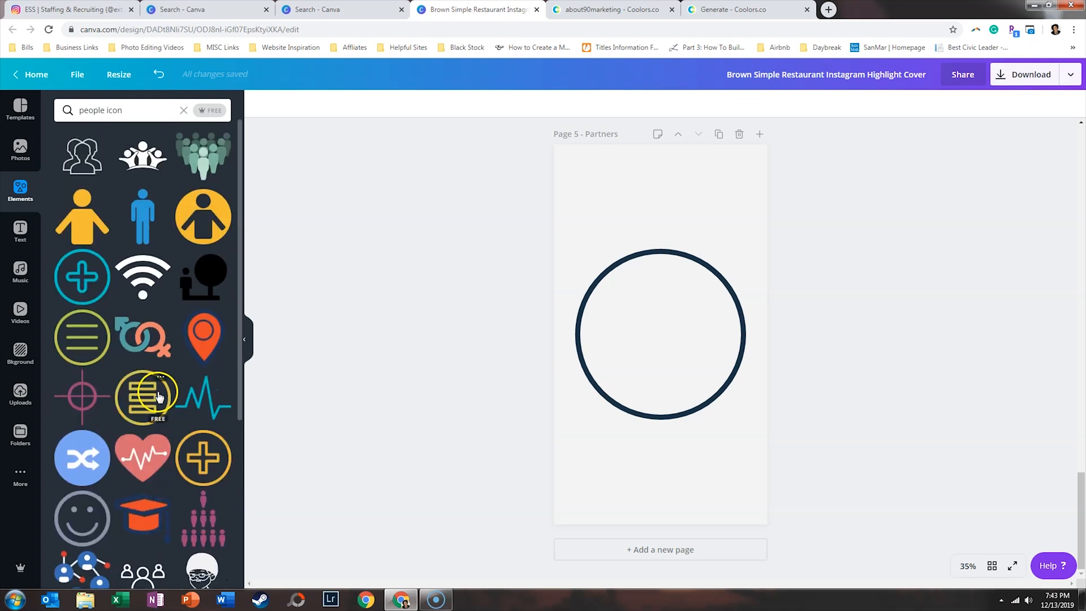
scroll("down", 3)
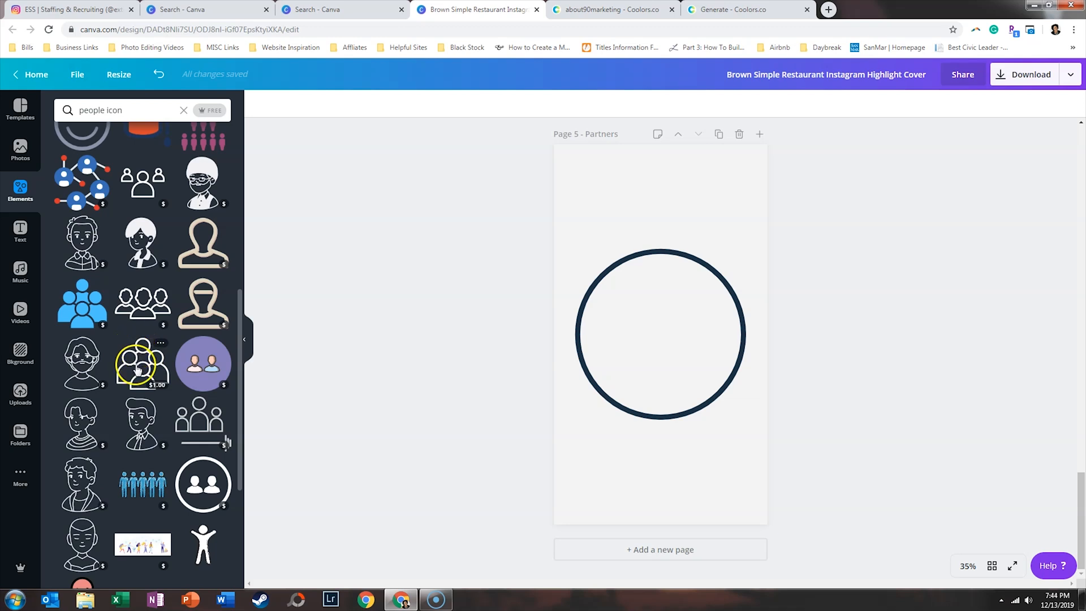
left_click(142, 364)
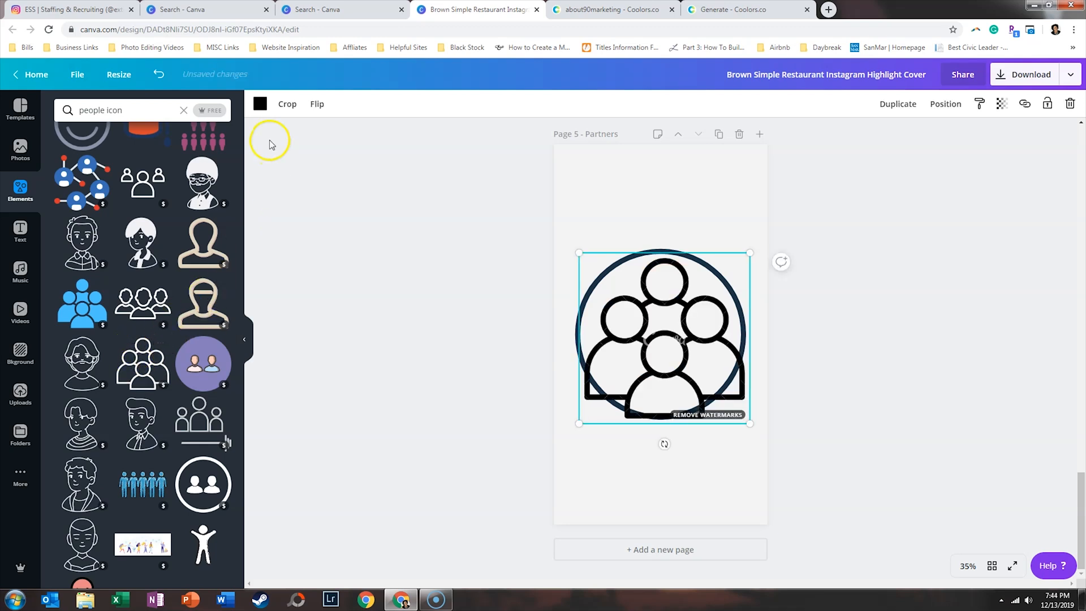
left_click(260, 103)
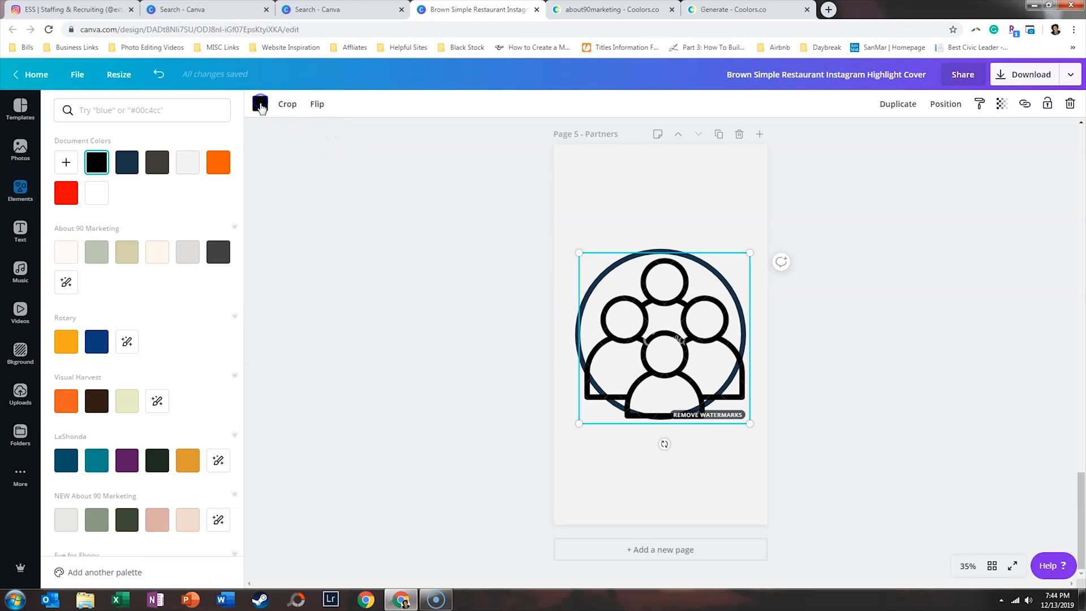
scroll("down", 3)
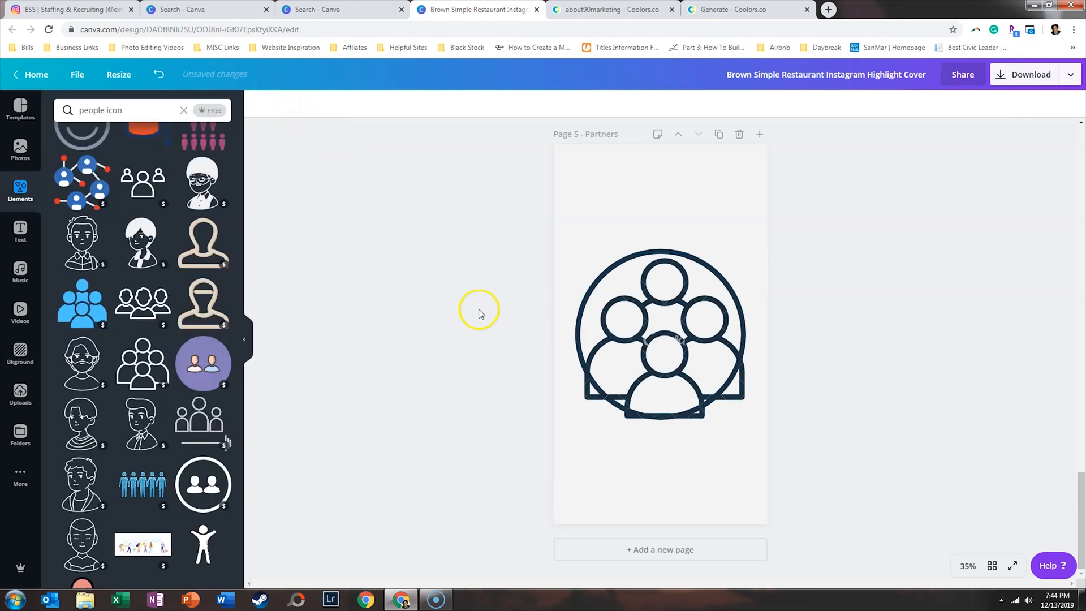
Shrink the people icon to fit inside the circle and centre it.
left_click(660, 336)
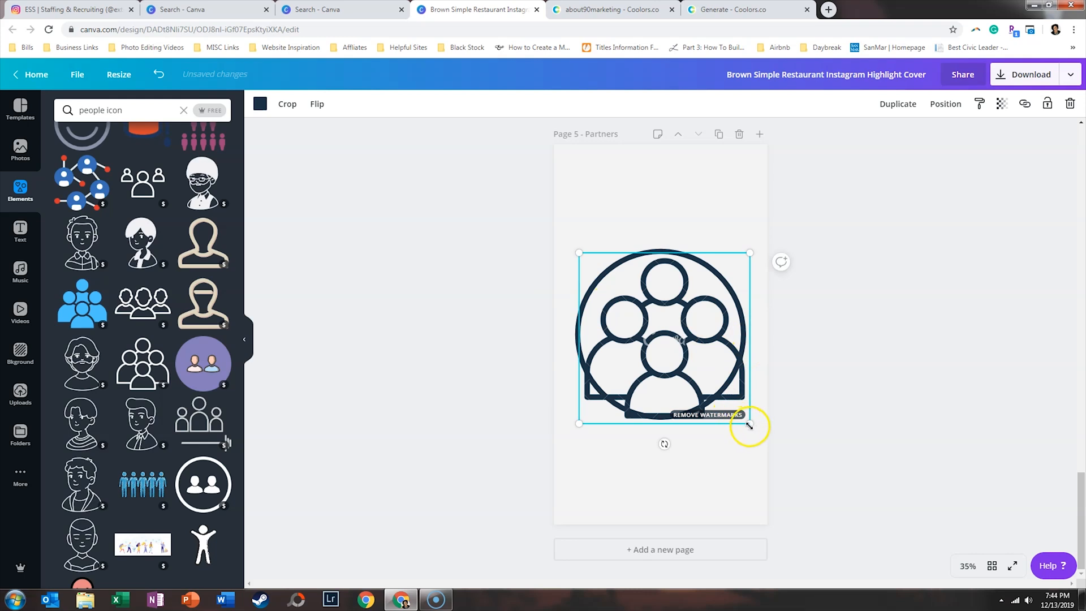
left_click_drag(749, 424, 741, 421)
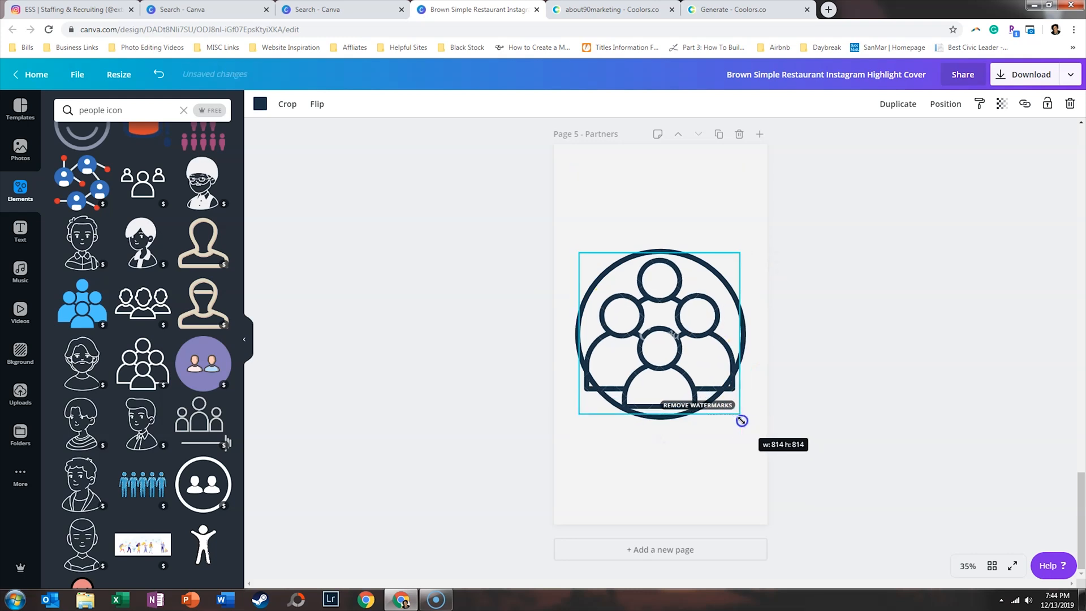
left_click_drag(742, 421, 707, 378)
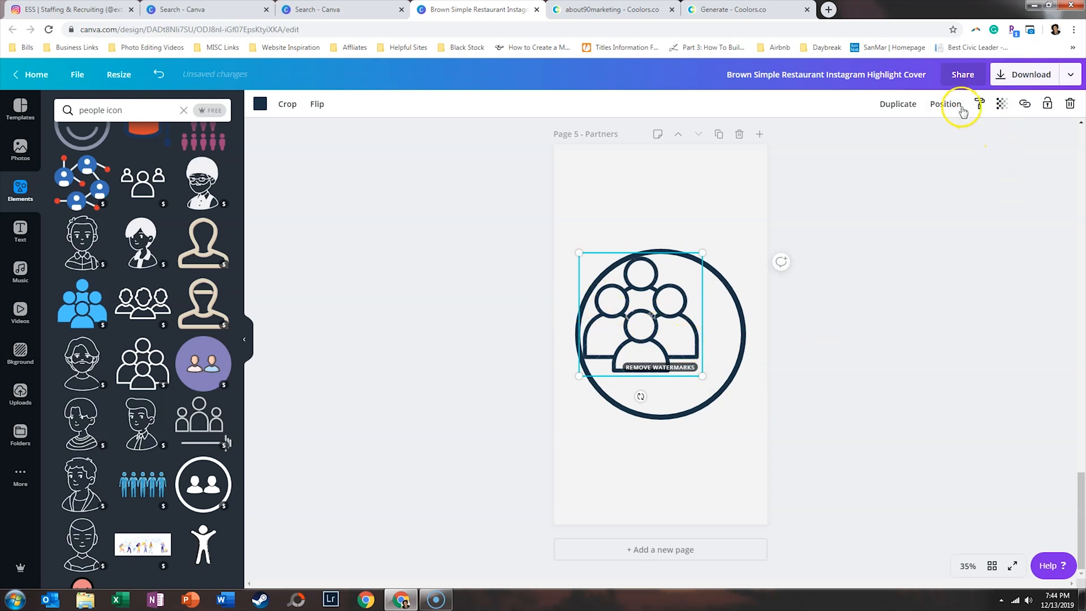
left_click(946, 104)
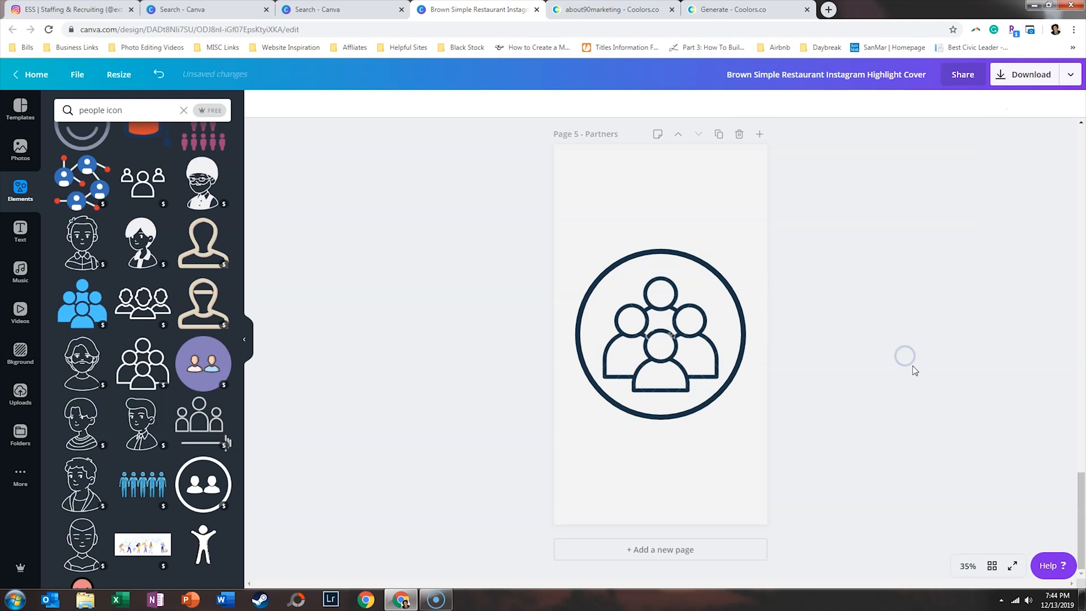
scroll("down", 3)
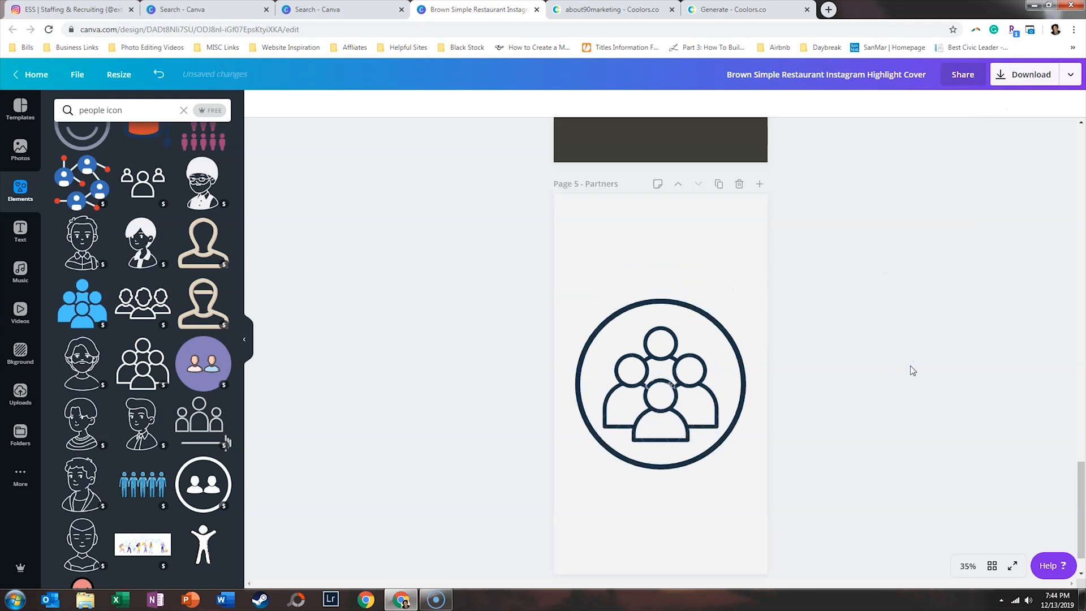
scroll("up", 3)
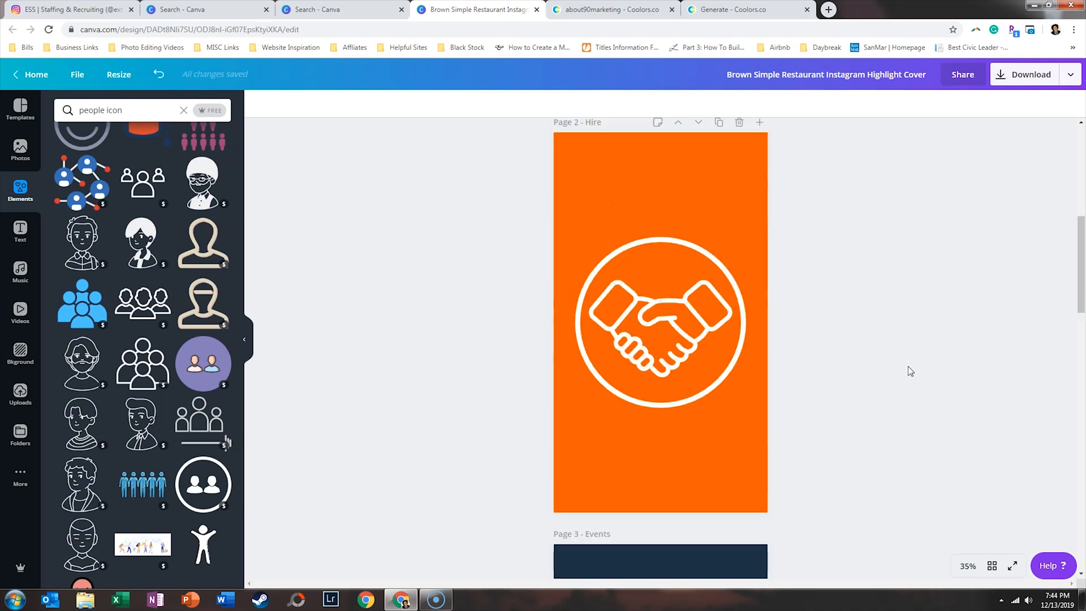
scroll("up", 3)
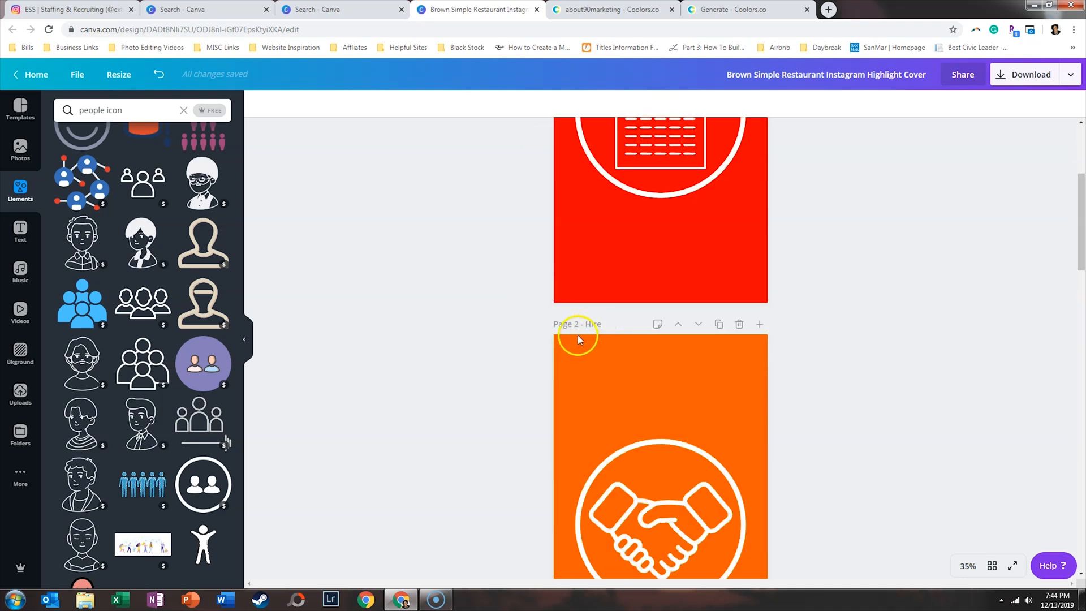
scroll("down", 3)
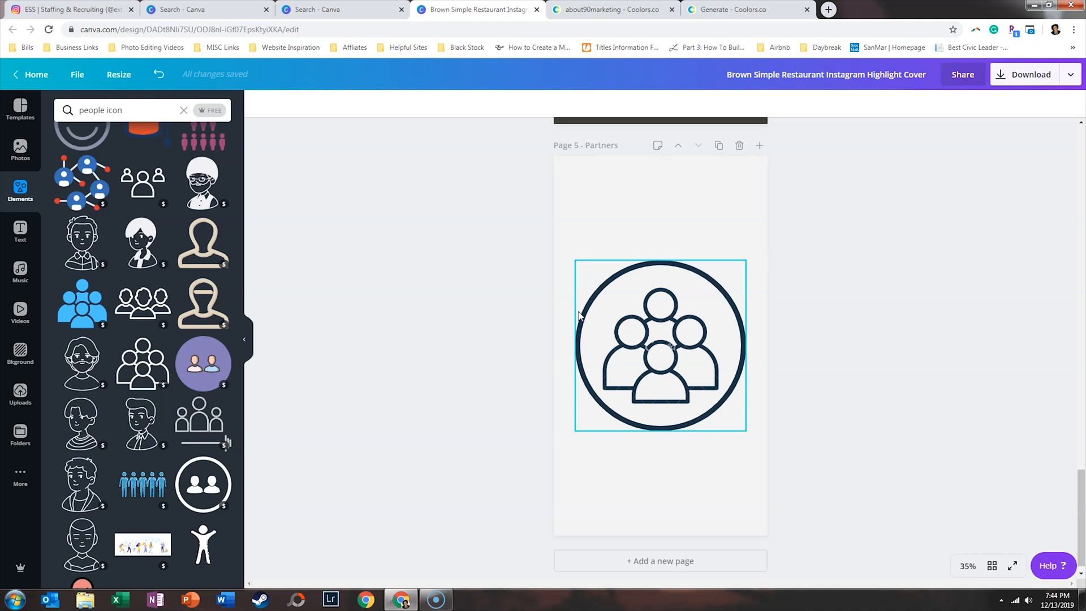
left_click(826, 75)
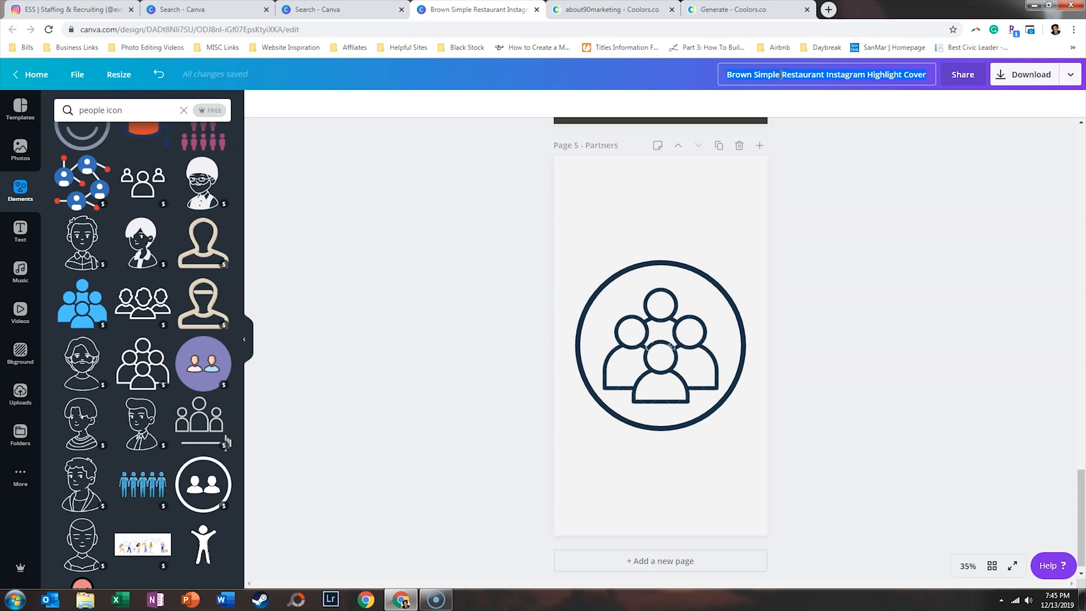
Rename the design ESS Instagram Highlights and download all pages as PNG, paying for premium icons.
type("ESS Instagram Highlights")
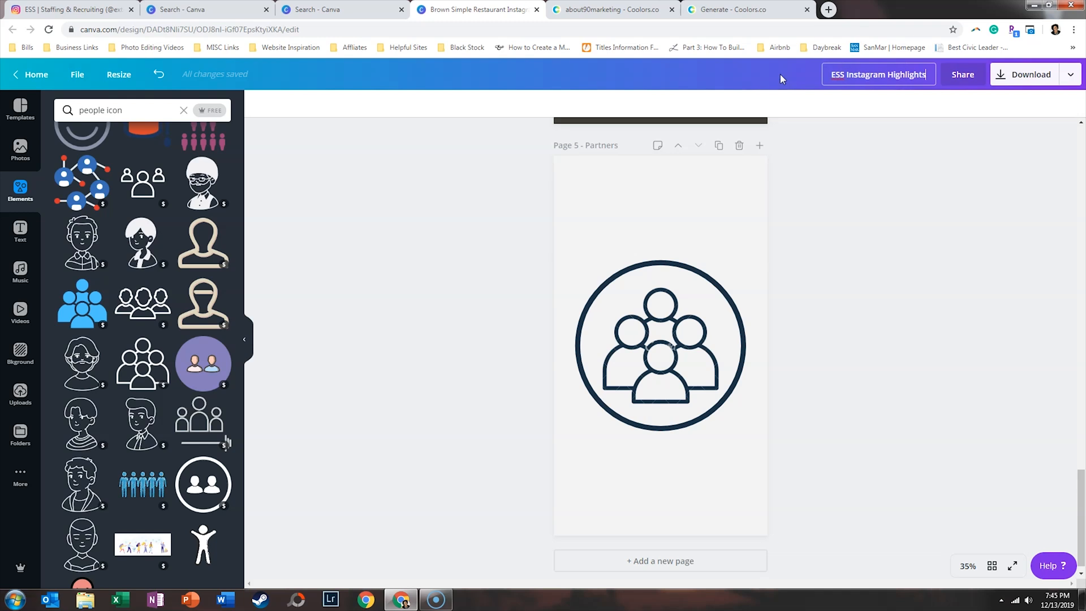
left_click(1031, 75)
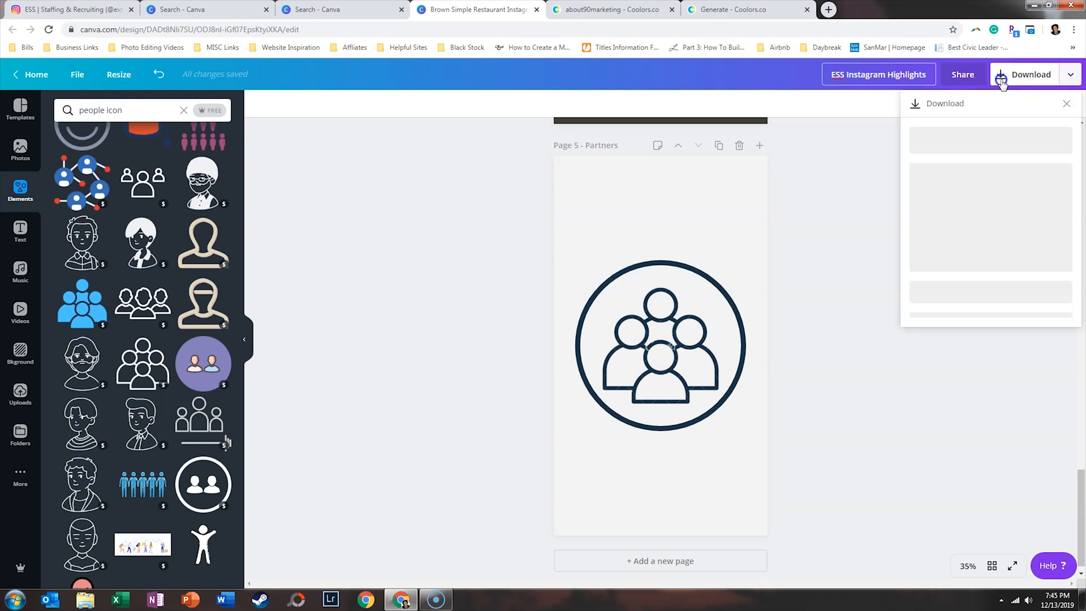
left_click(1031, 74)
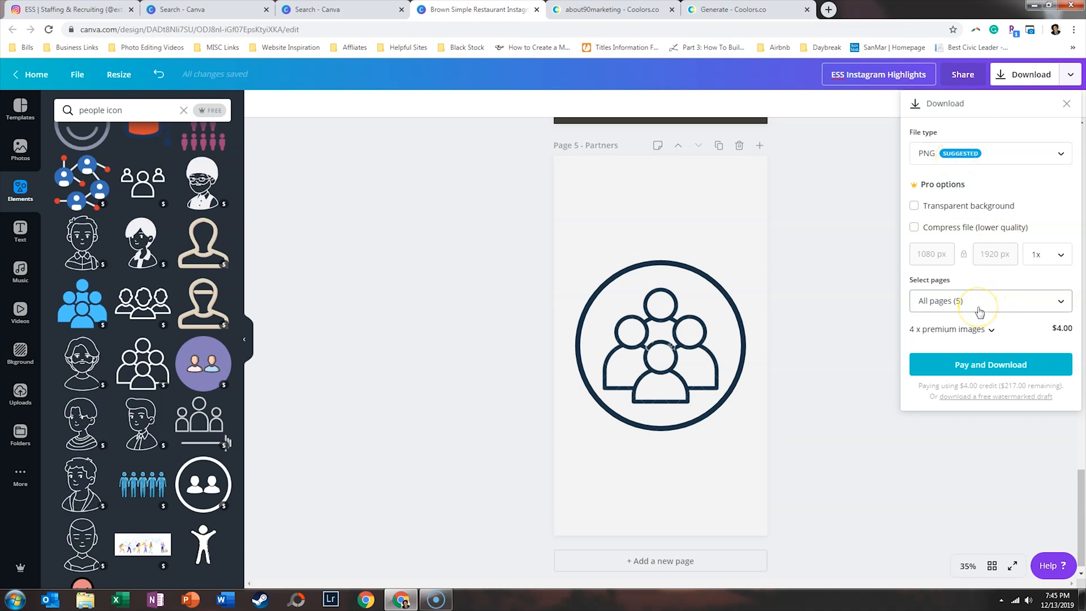
mouse_move(931, 335)
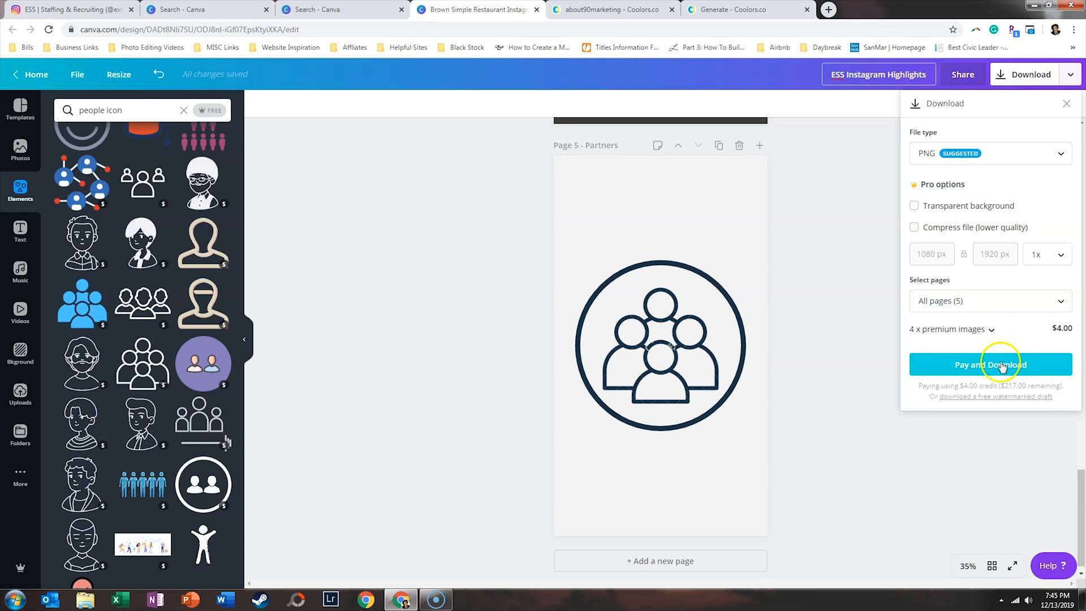
left_click(990, 365)
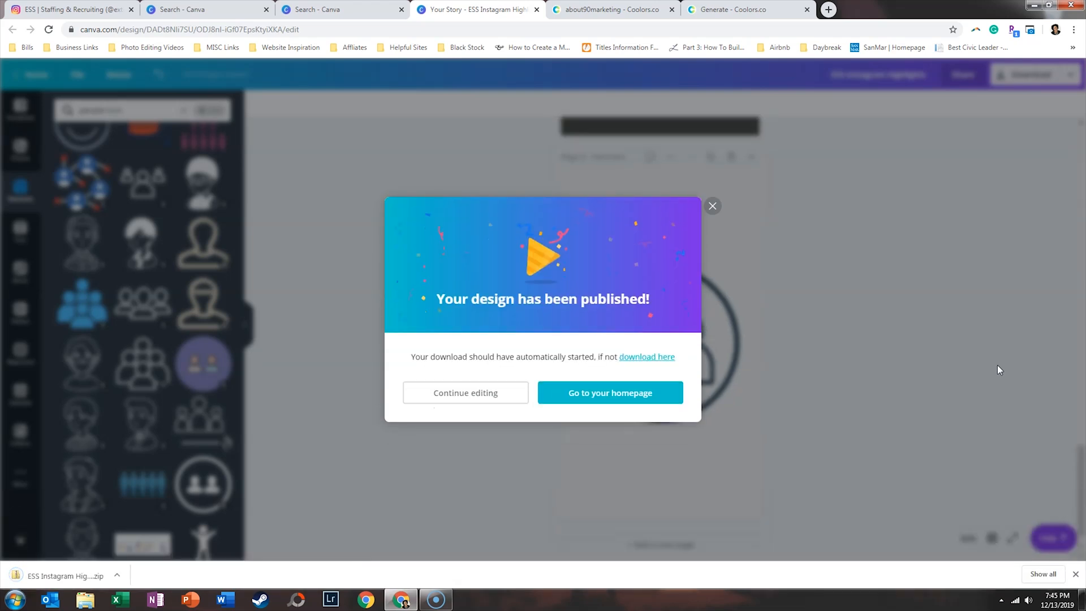
mouse_move(125, 562)
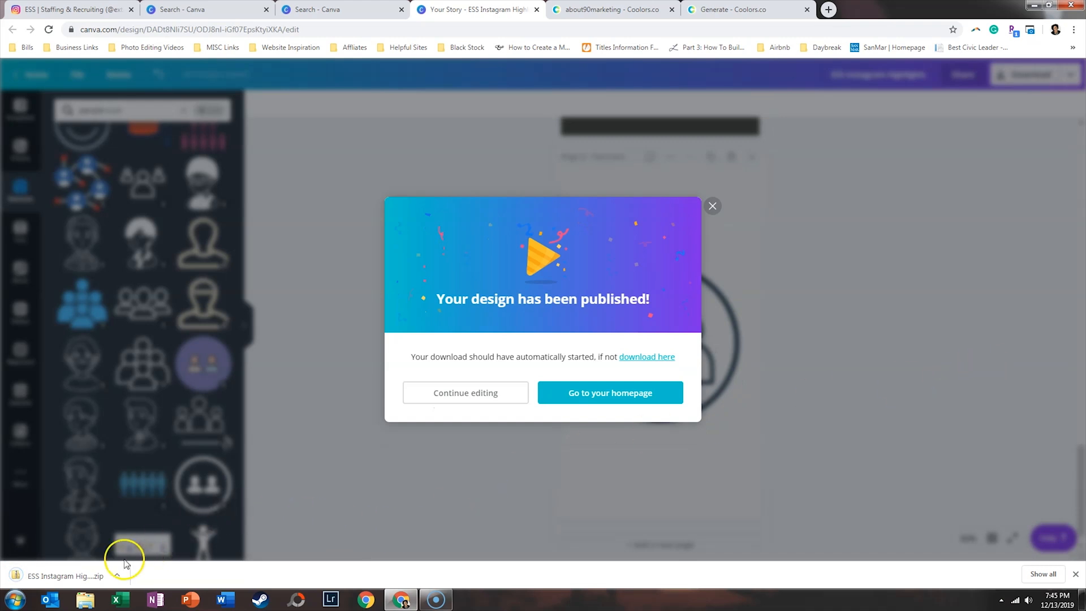
Extract the downloaded zip into an ESS Instagram Highlights folder and select all five PNGs.
left_click(66, 576)
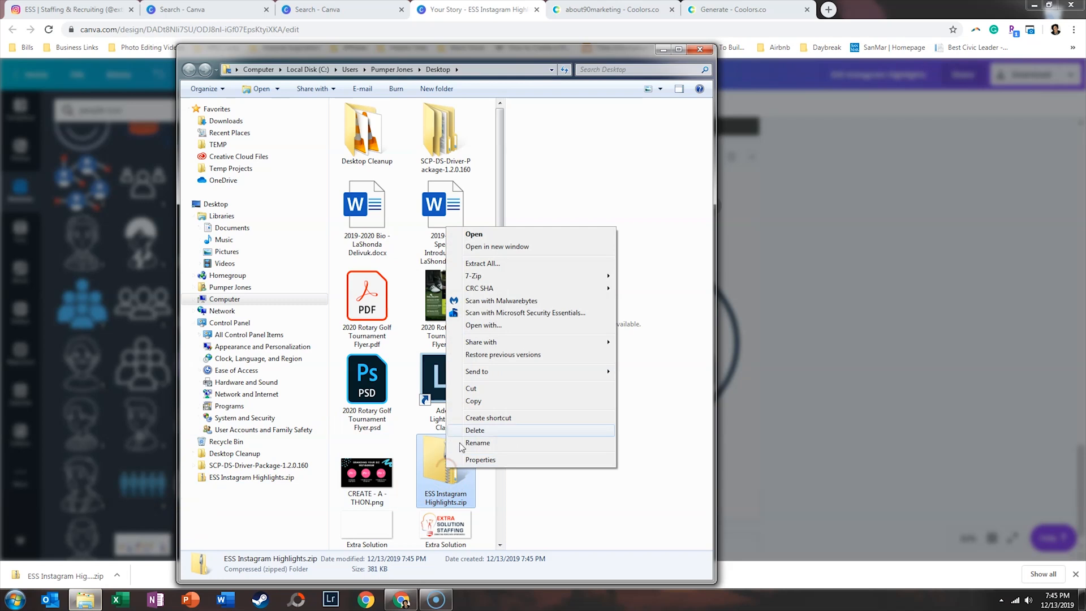
left_click(482, 264)
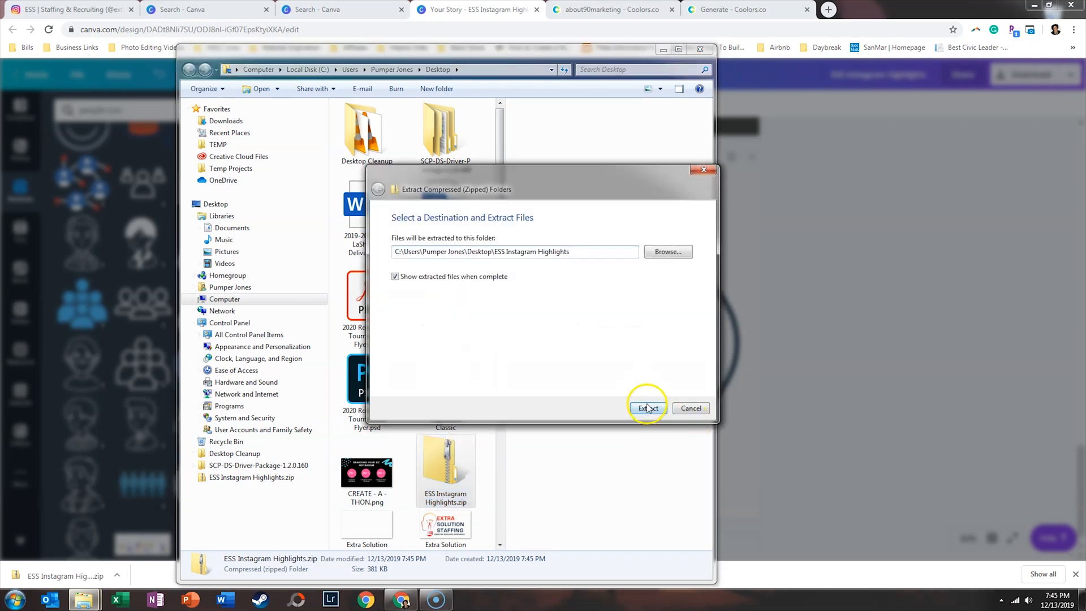
left_click(647, 407)
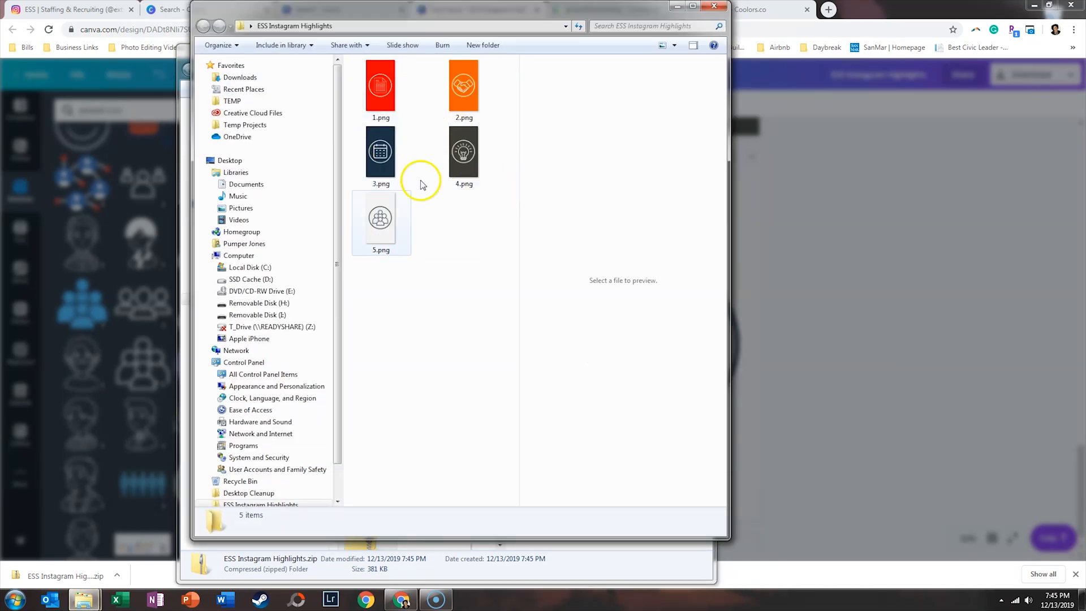
mouse_move(380, 222)
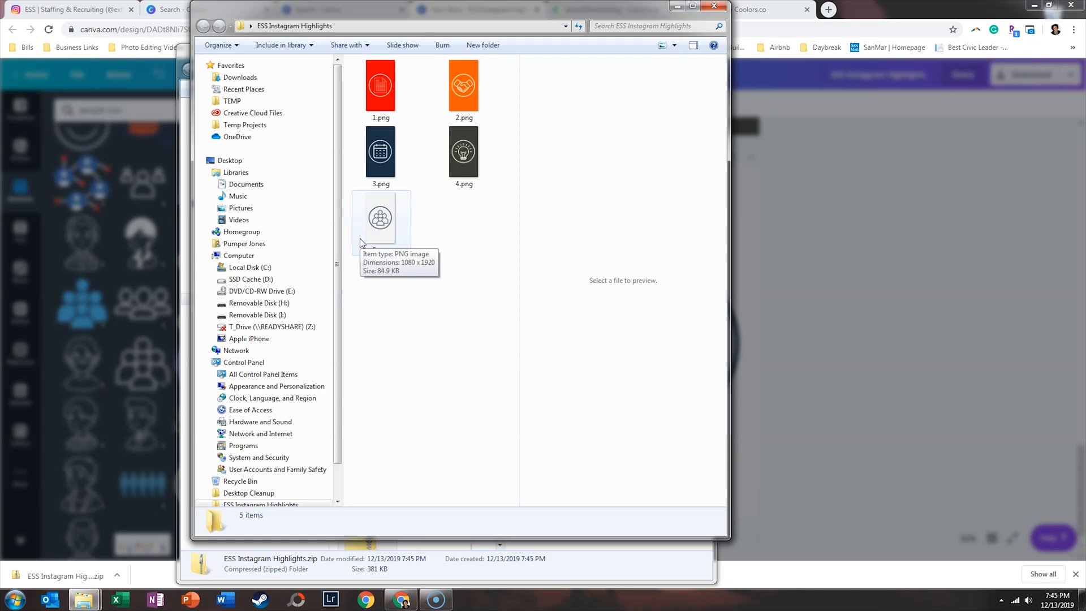
key("ctrl+a")
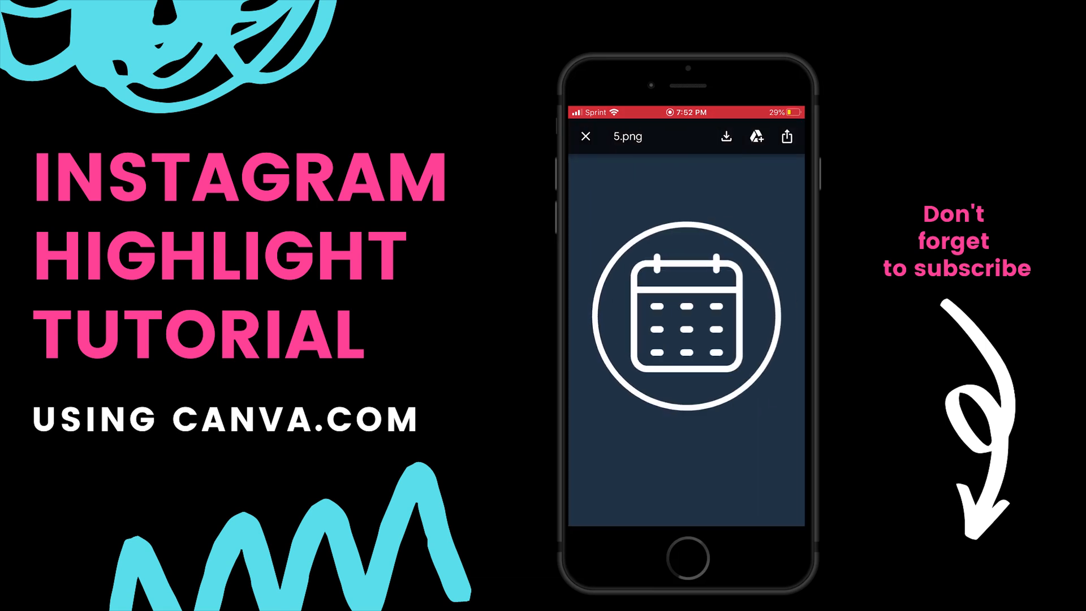
Save the cover image to the phone and draft the story text 'We're creating custom highlights 🎉 Looking forward to sharing more with you in IG Sto'.
left_click(725, 135)
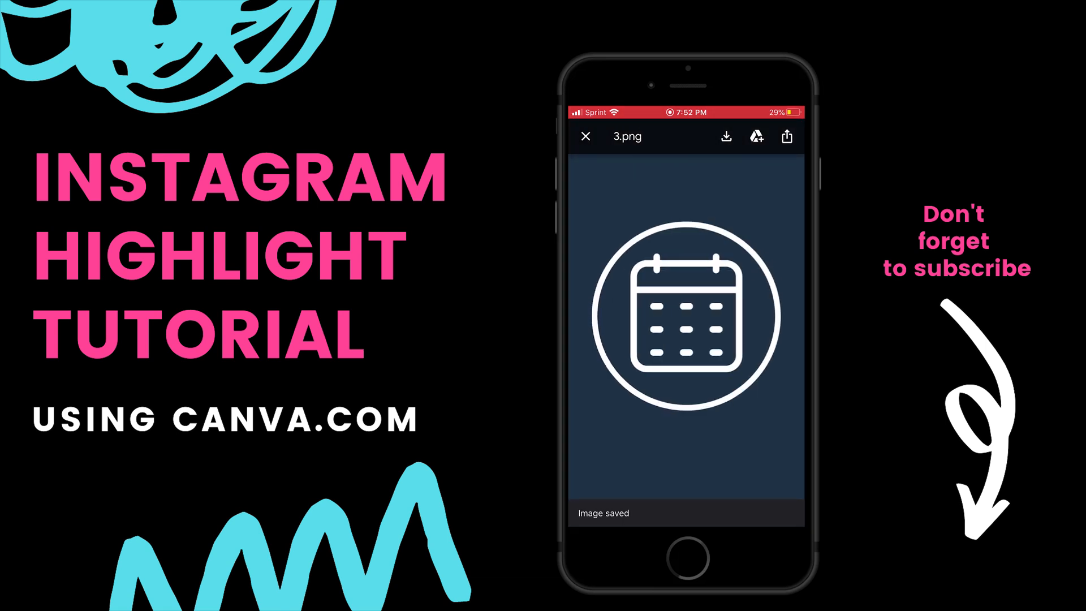
left_click(585, 135)
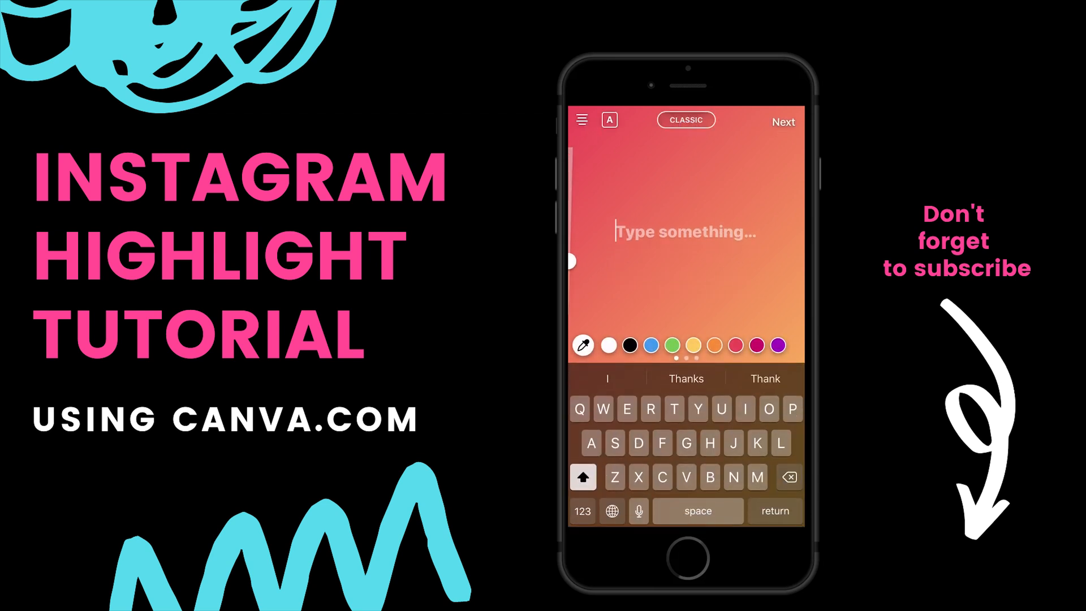
type("We're creating custom highlights 🎉 Looking forward to sharing more with you in IG Stories!")
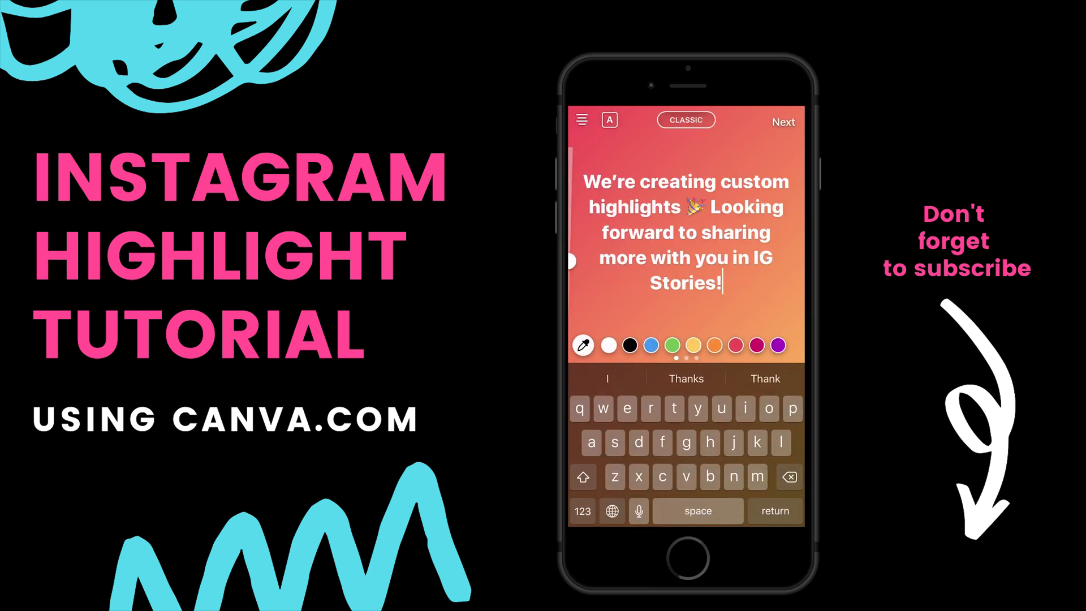
left_click(783, 122)
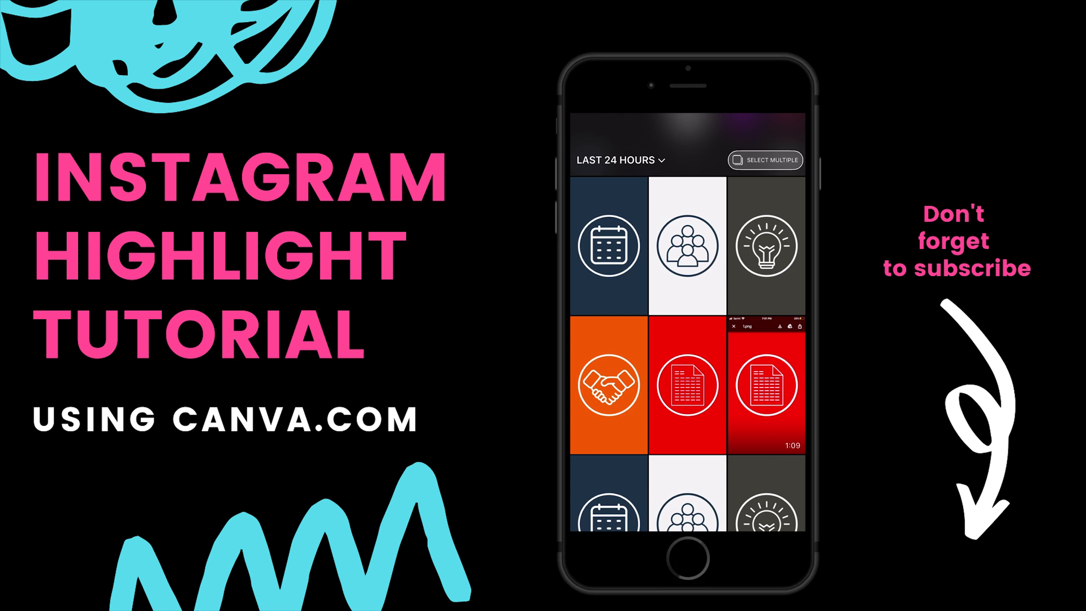
Select the five cover images with Select Multiple and share them to Your Story.
left_click(765, 159)
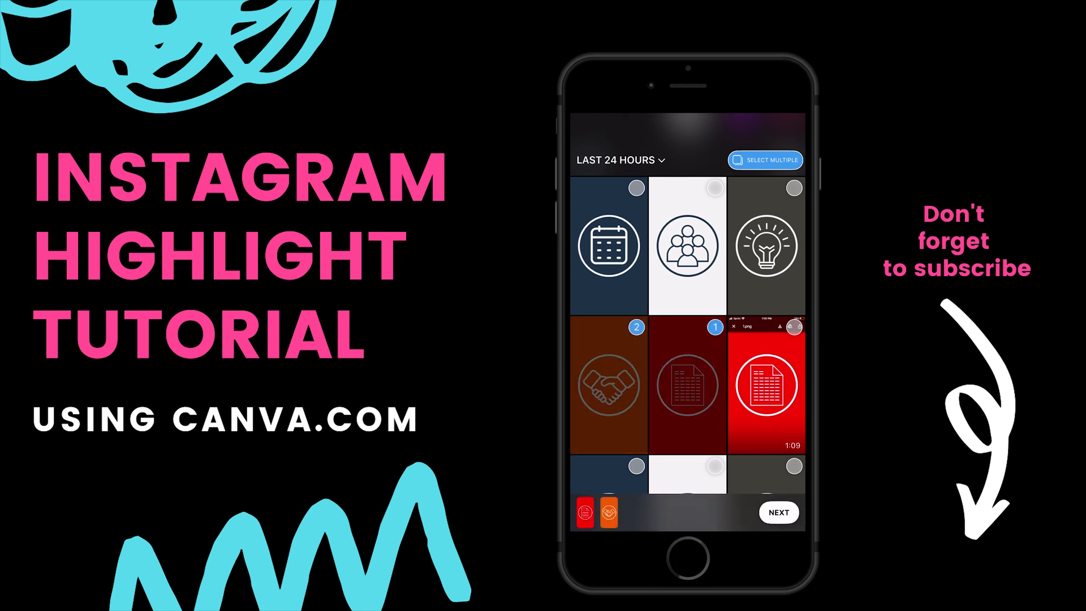
left_click(765, 244)
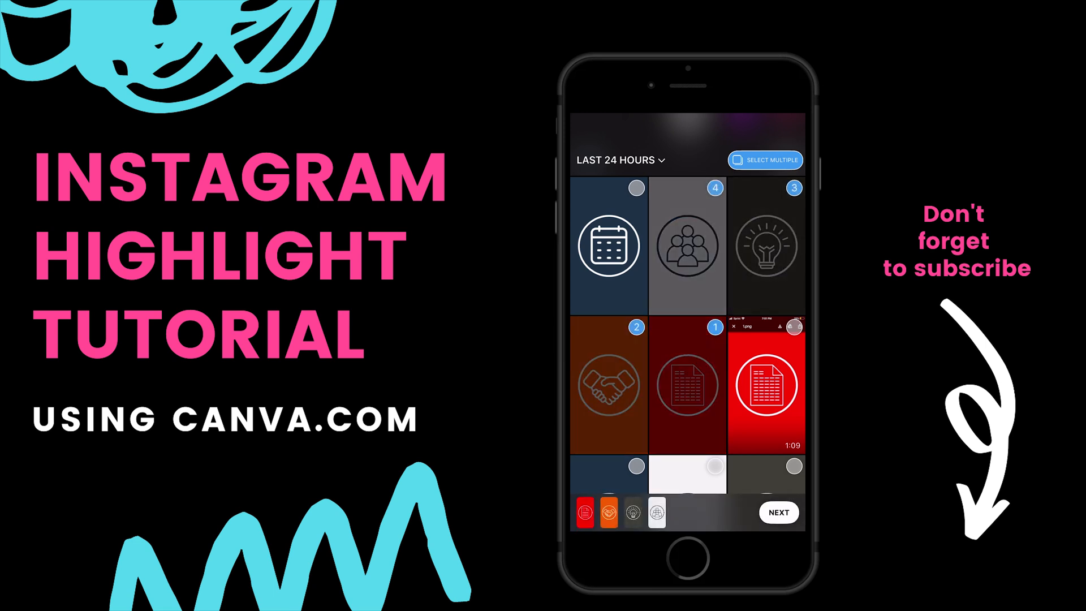
left_click(607, 244)
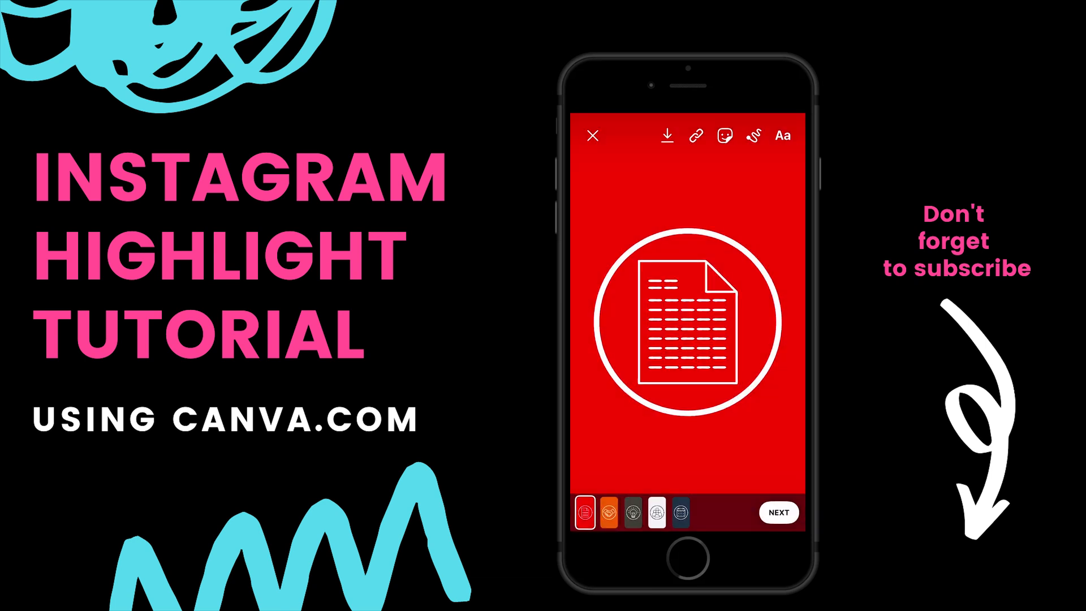
left_click(776, 512)
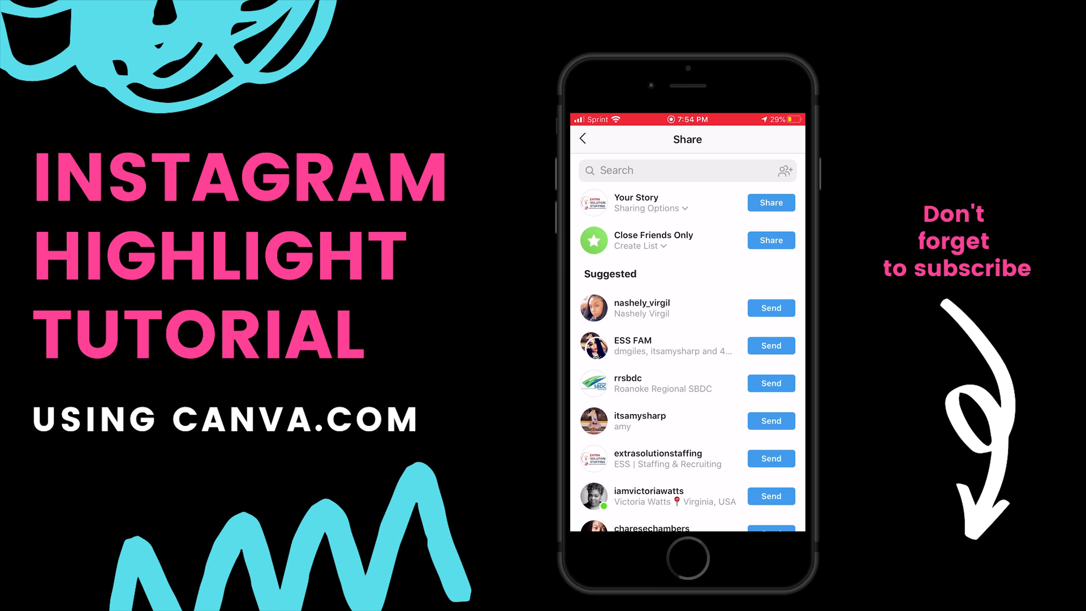
left_click(769, 202)
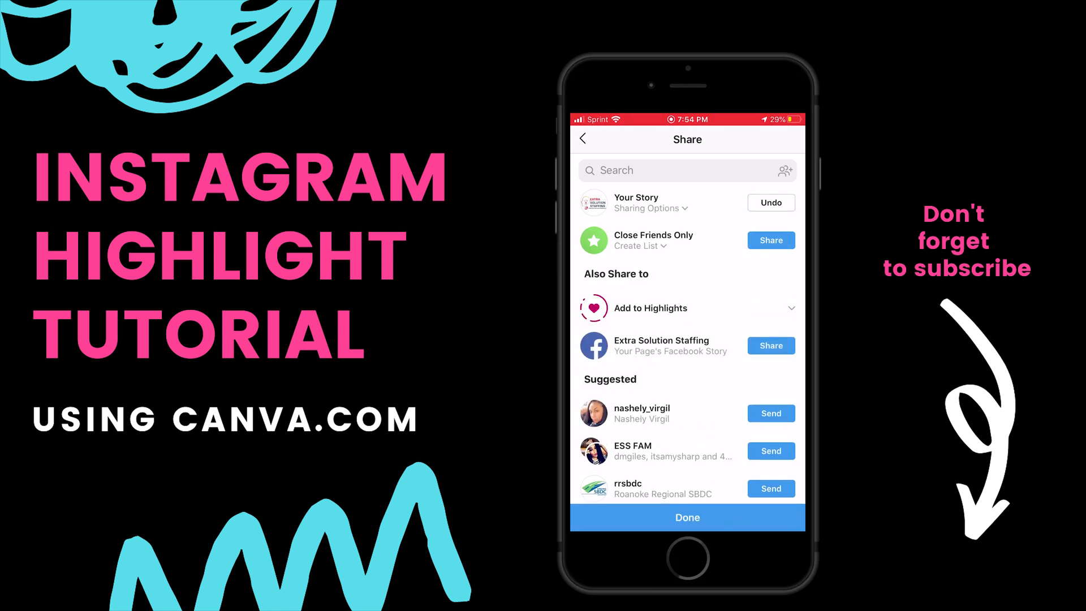
left_click(686, 517)
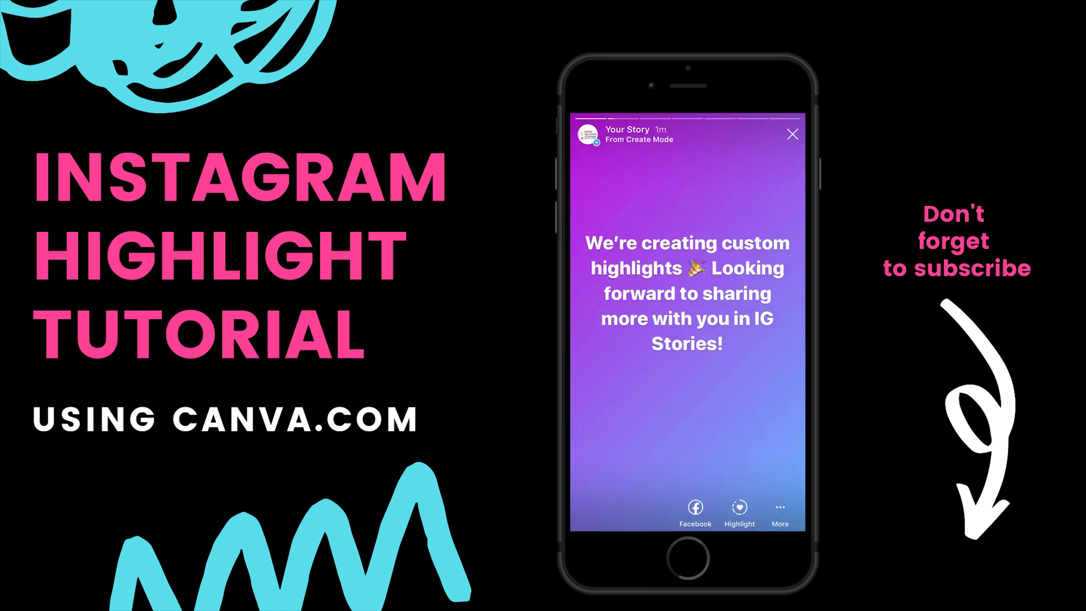
Create a new highlight named JOBS from the current story slide.
left_click(736, 510)
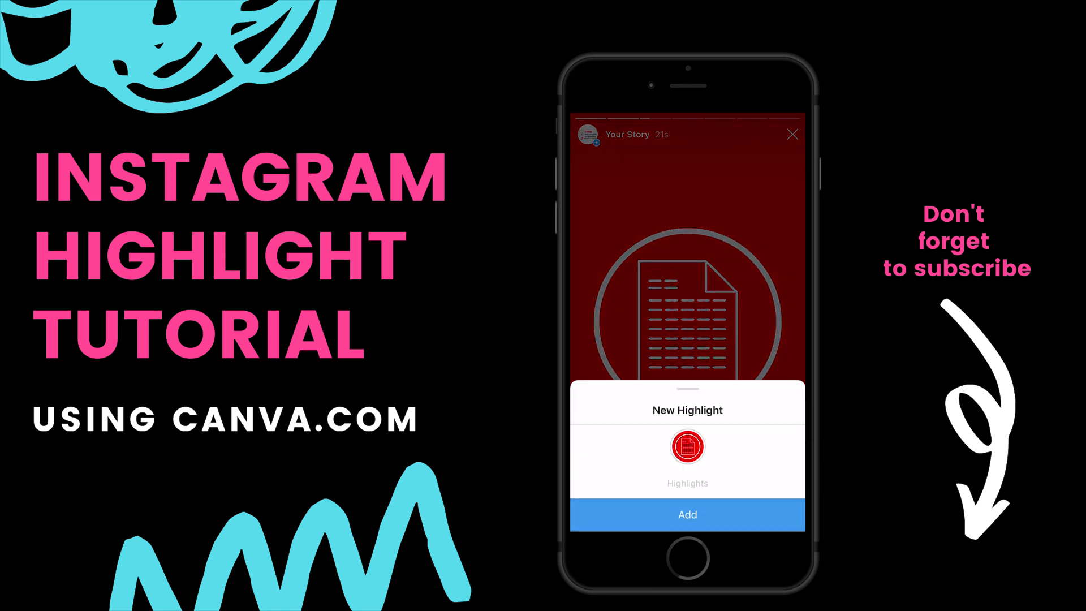
left_click(686, 483)
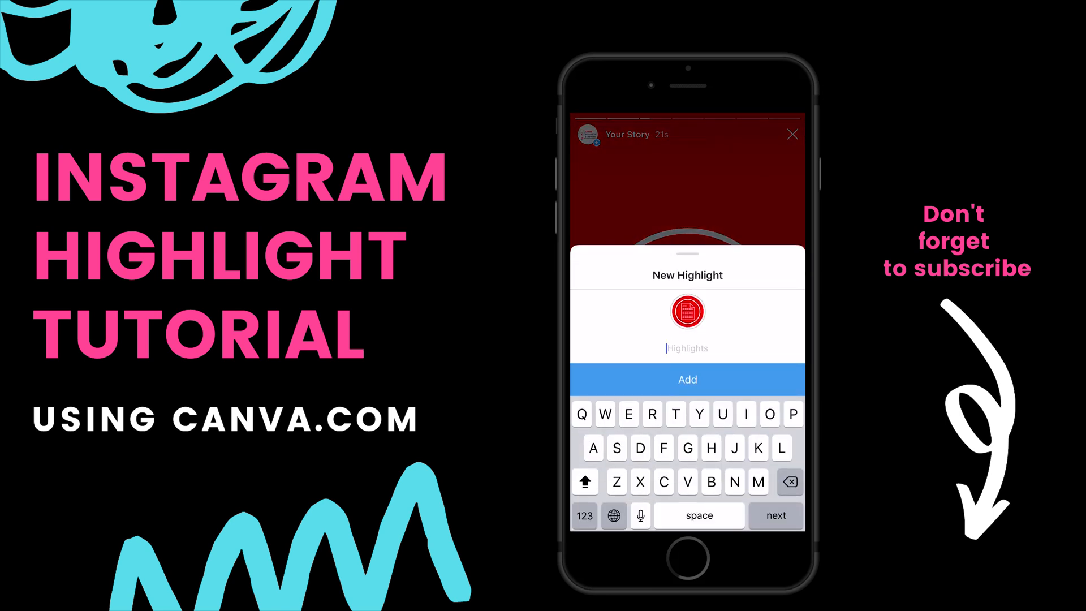
type("JOBS")
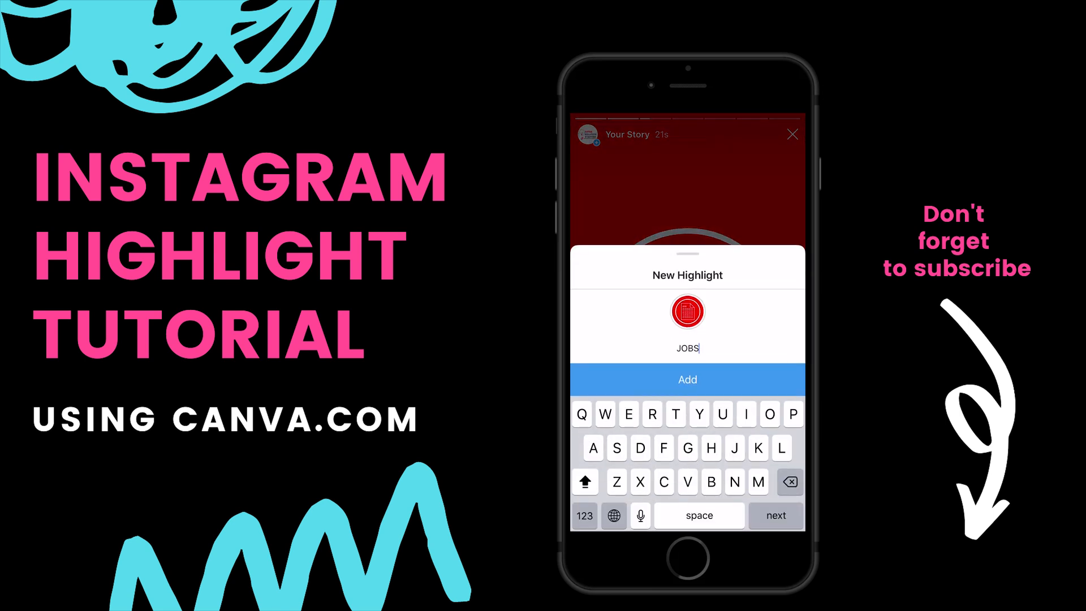
left_click(687, 379)
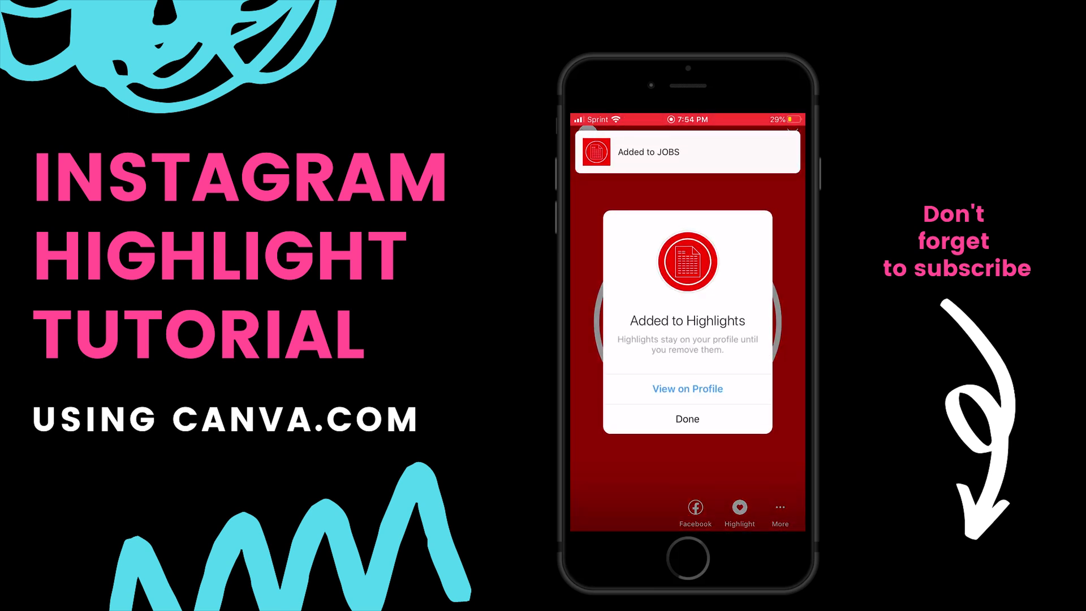
left_click(687, 419)
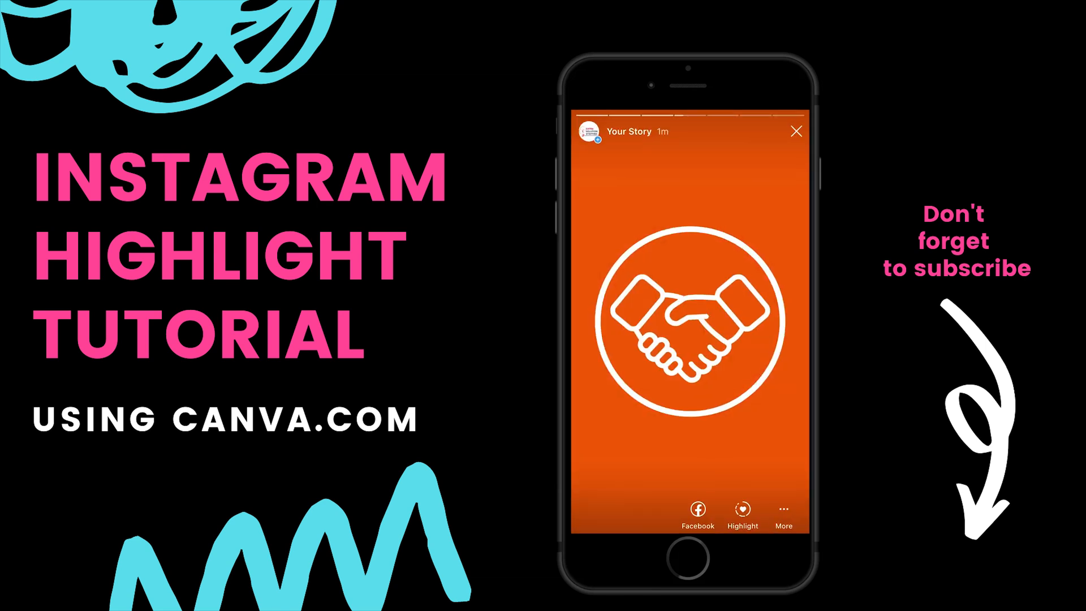
Create the RECRUITING highlight from the handshake slide and the TIPS highlight.
left_click(742, 512)
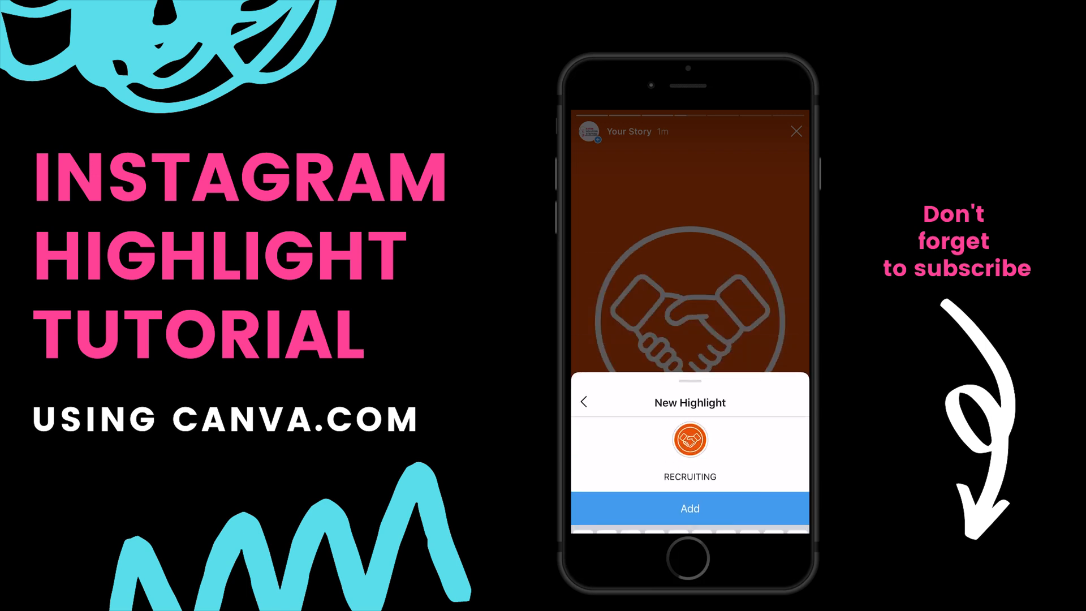
left_click(689, 508)
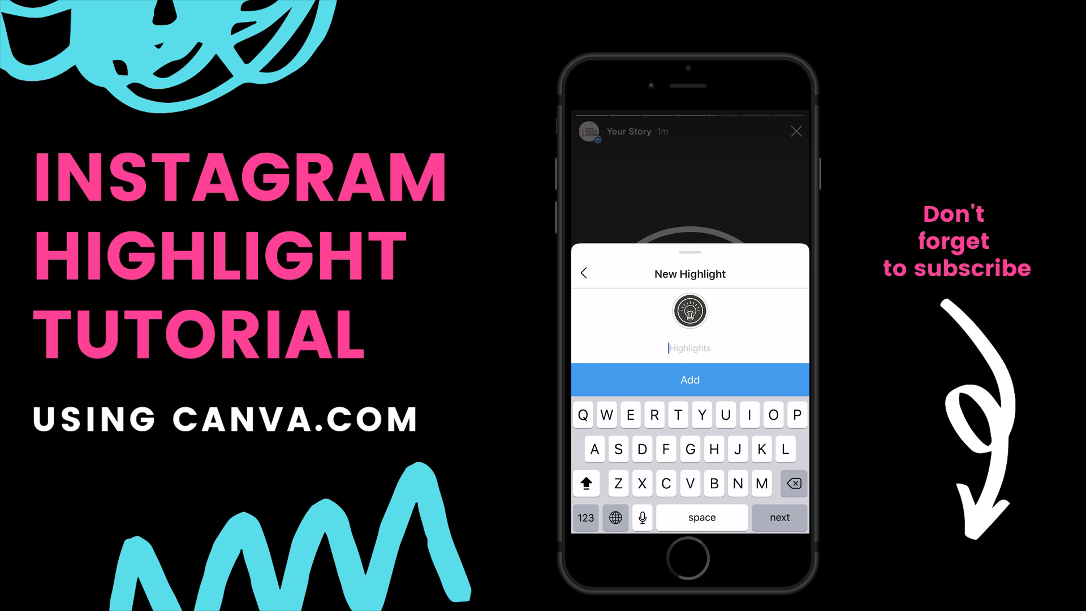
key("T")
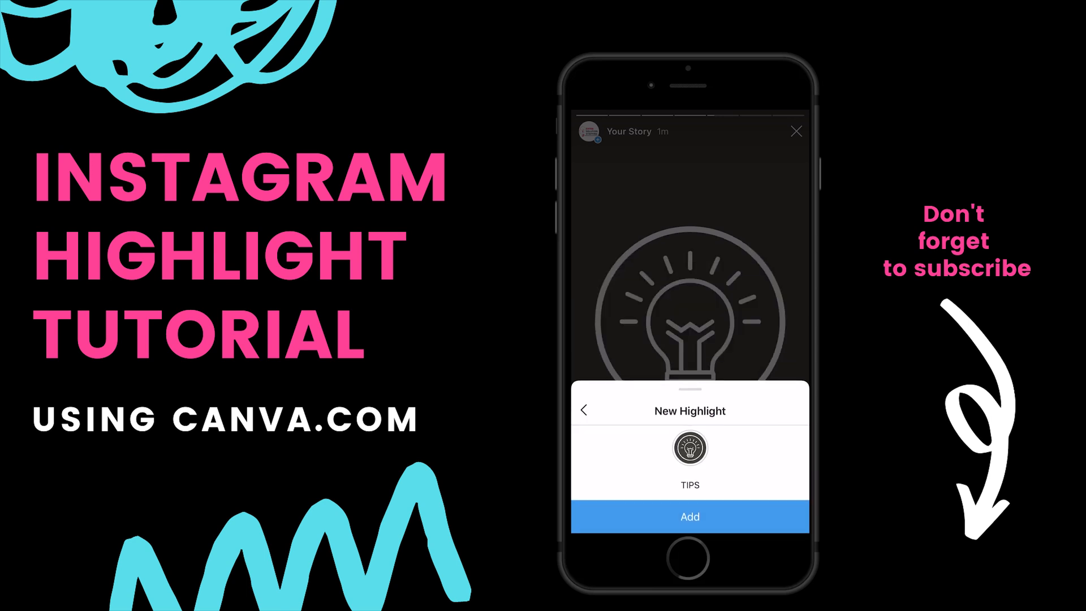
left_click(689, 515)
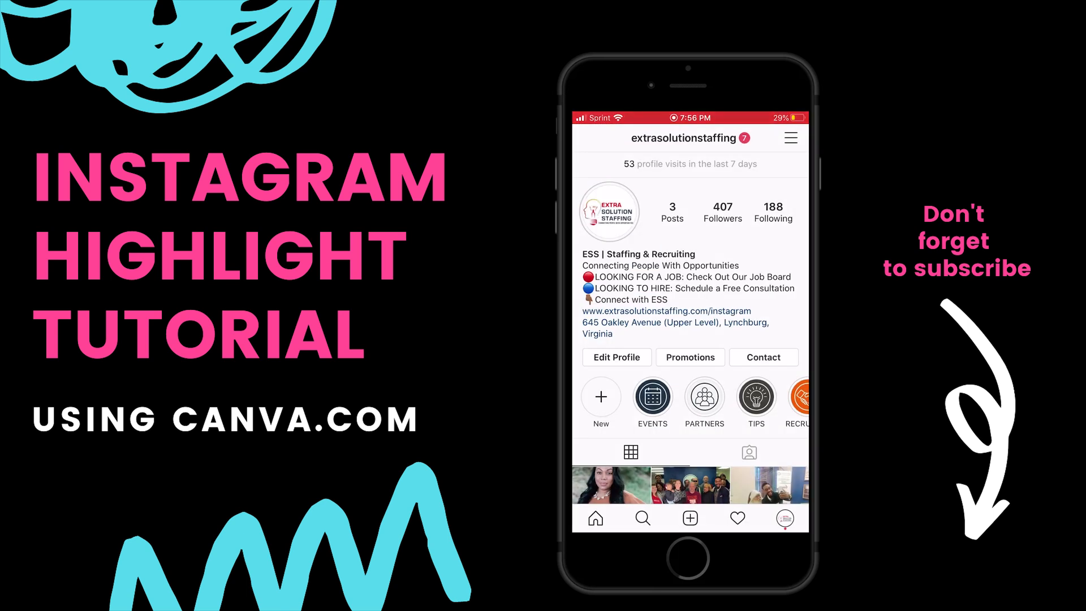
Add the red lightbulb slide to a new highlight named TIPS.
left_click(754, 397)
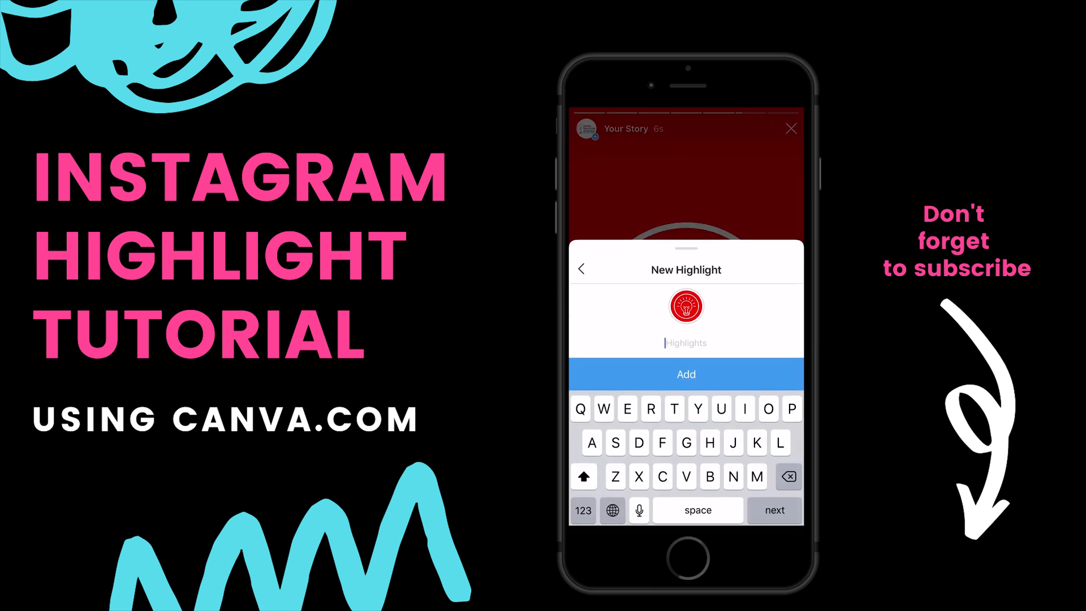
type("TIPS")
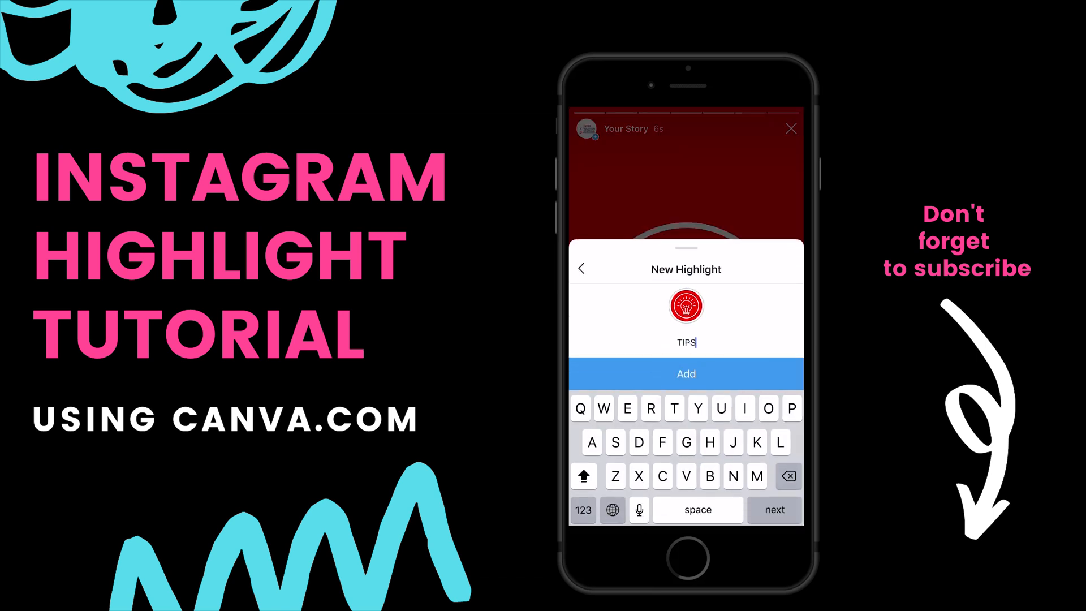
left_click(686, 374)
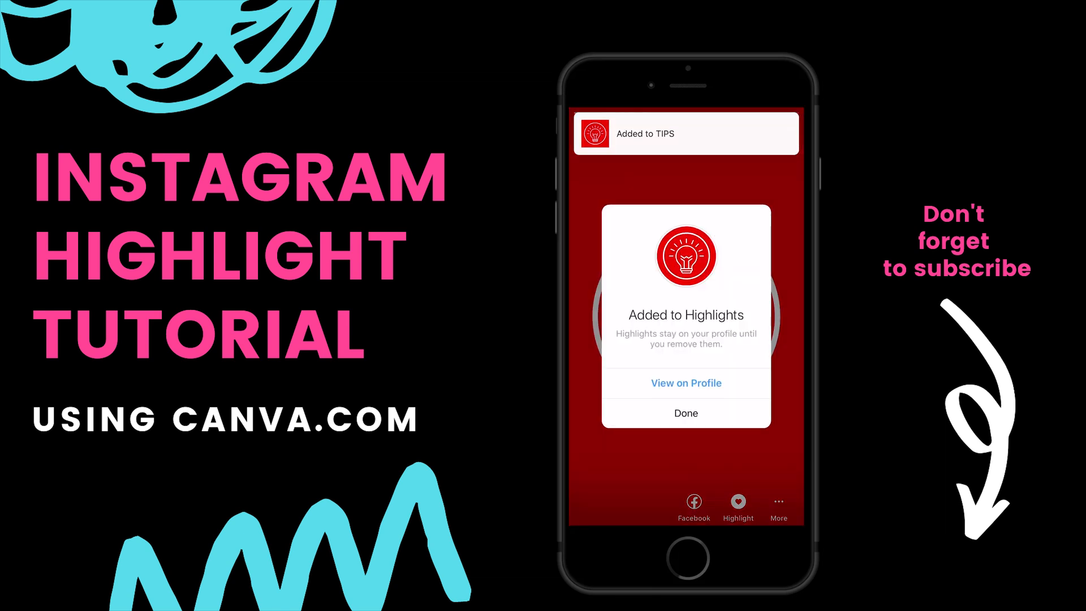
left_click(684, 413)
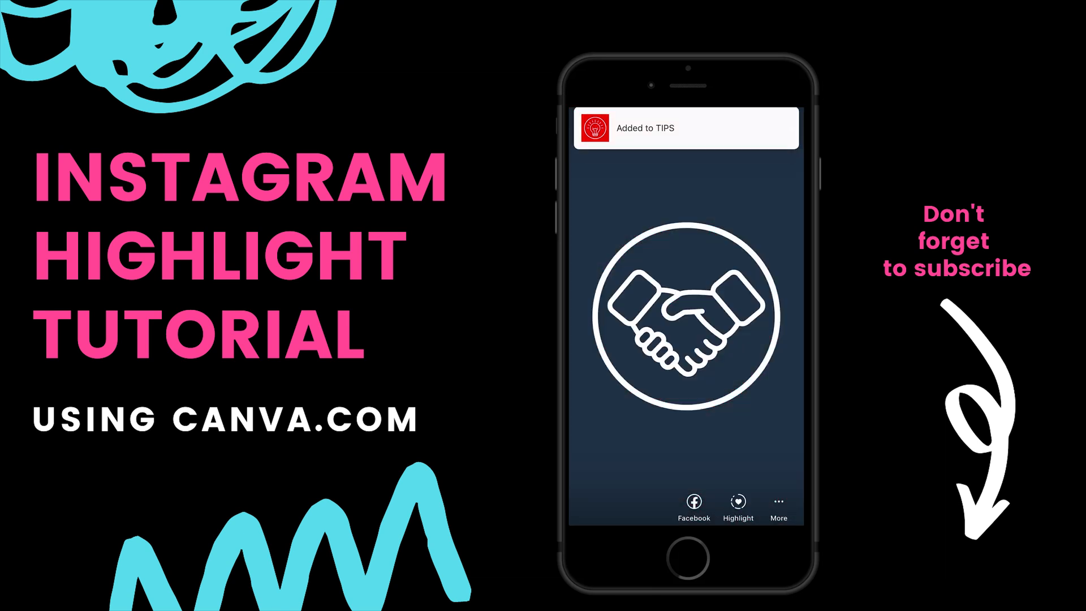
Add the navy handshake slide to a new highlight named RECRUITING.
left_click(736, 503)
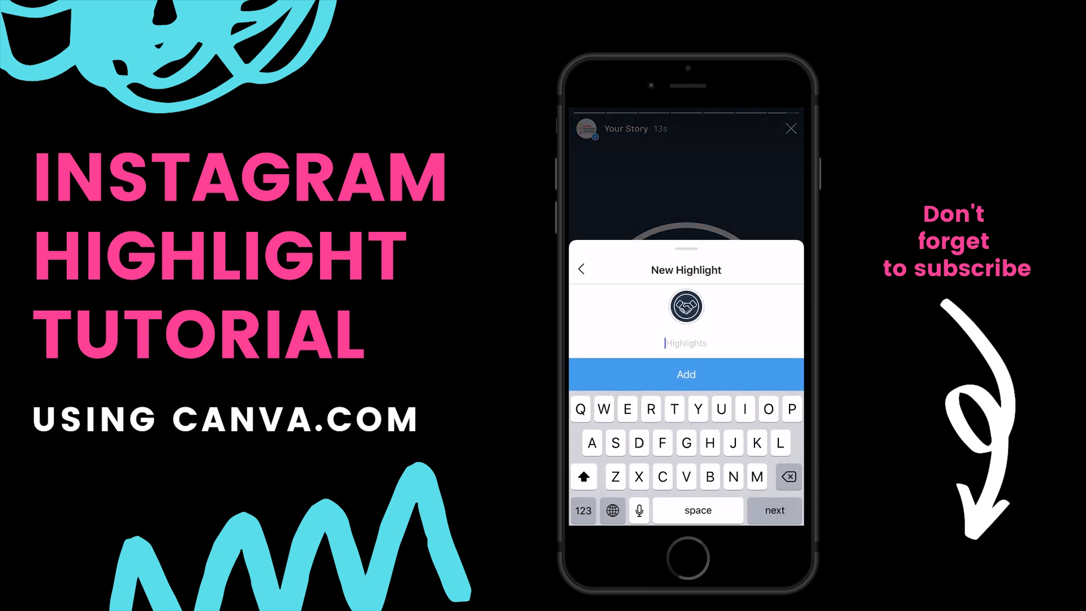
type("RECRUITING")
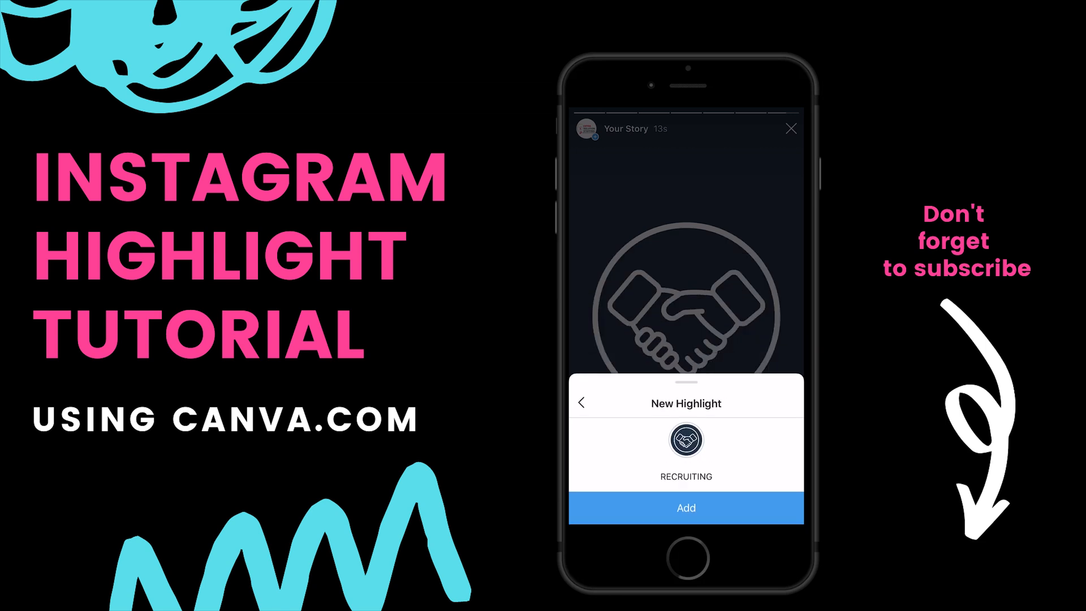
left_click(686, 507)
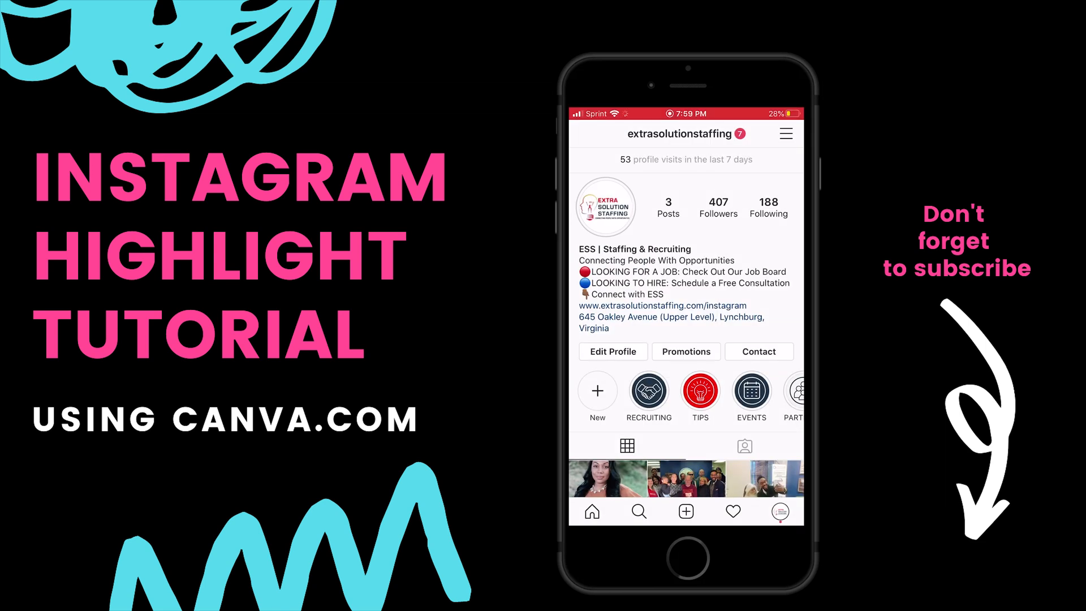
scroll("left", 3)
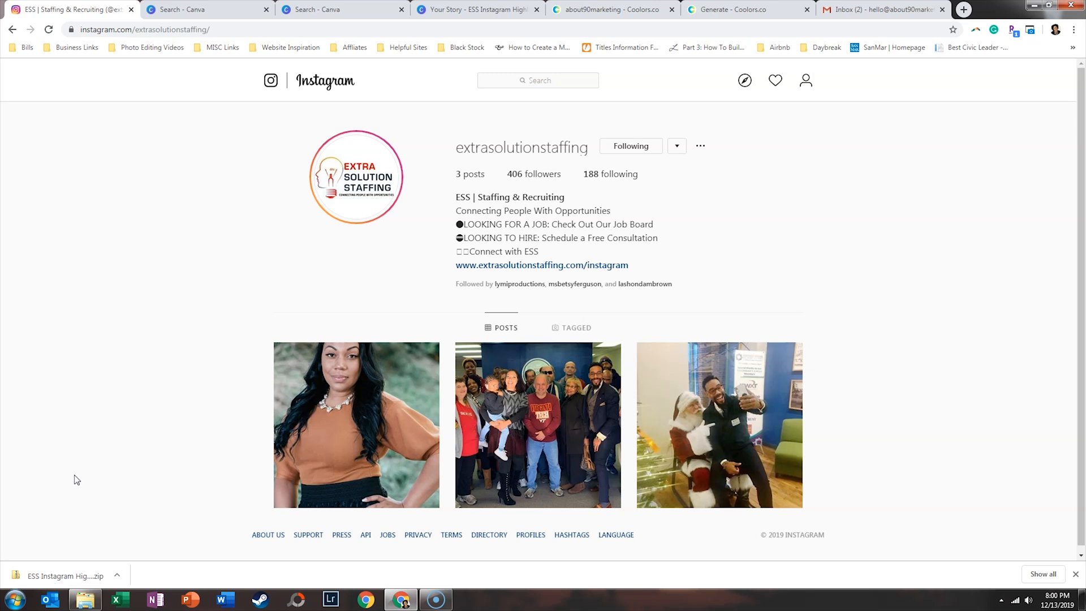
mouse_move(48, 29)
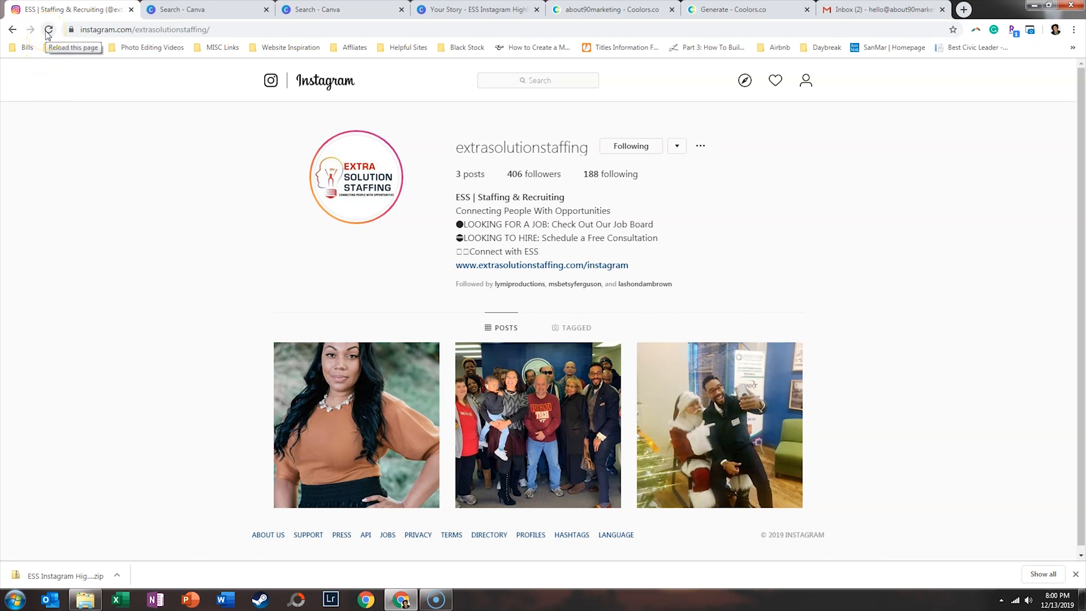
Reload the instagram.com/extrasolutionstaffing page so all five highlights appear.
left_click(48, 30)
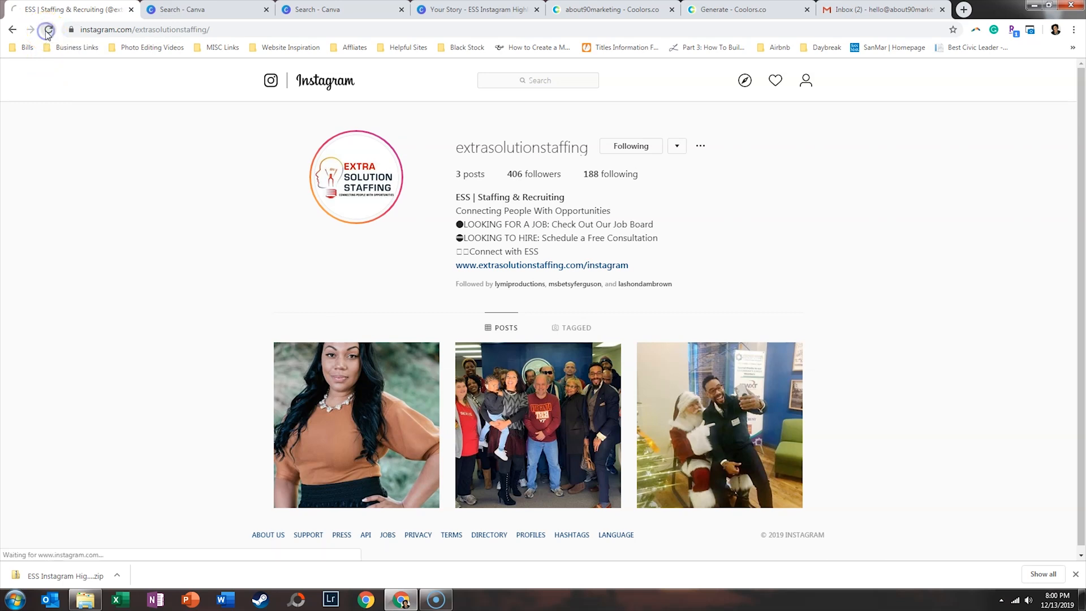
left_click(48, 29)
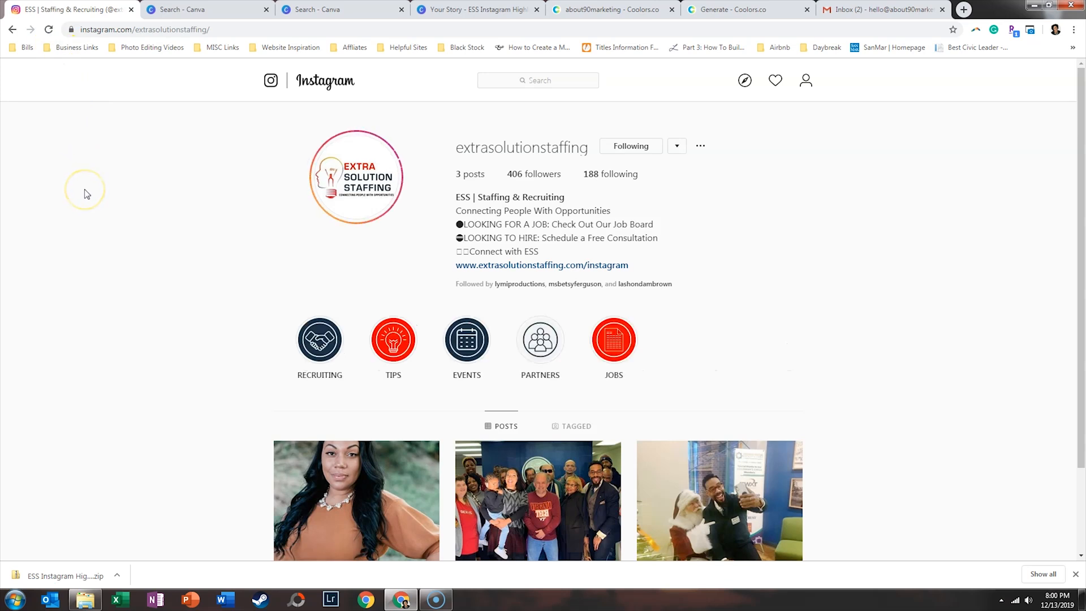
mouse_move(295, 349)
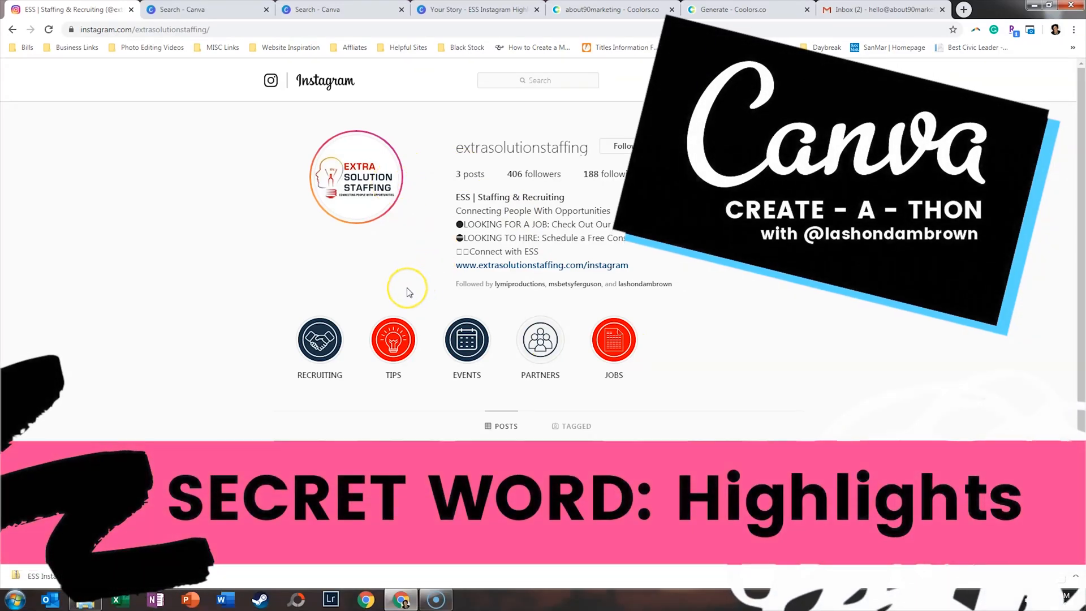
mouse_move(407, 290)
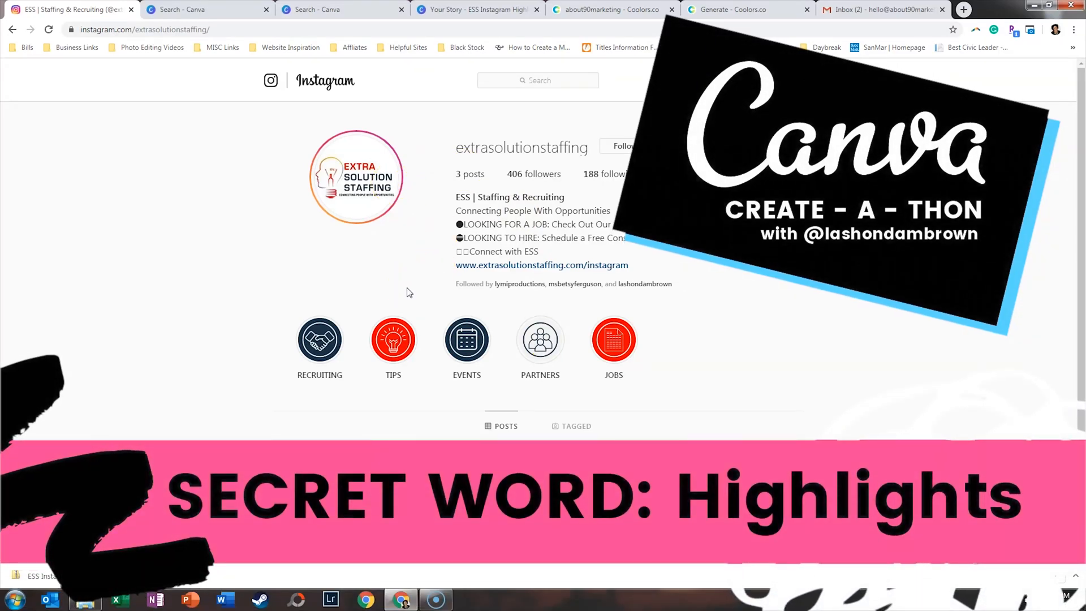